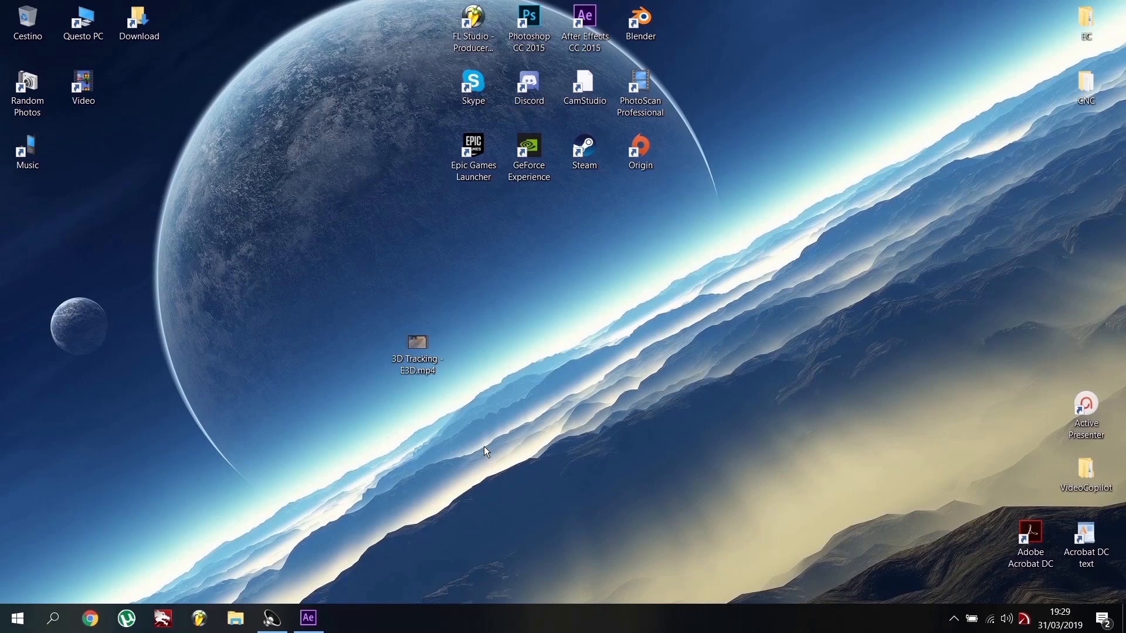
mouse_move(334, 543)
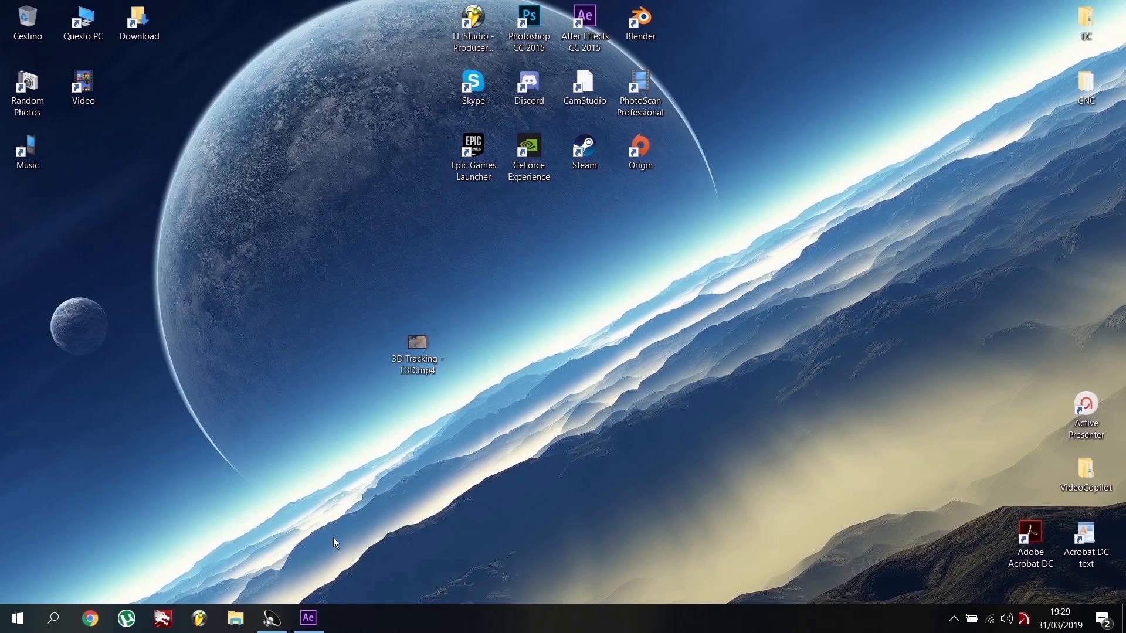
Create a composition from the '3D Tracking - E3D.mp4' clip on the desktop
click(308, 618)
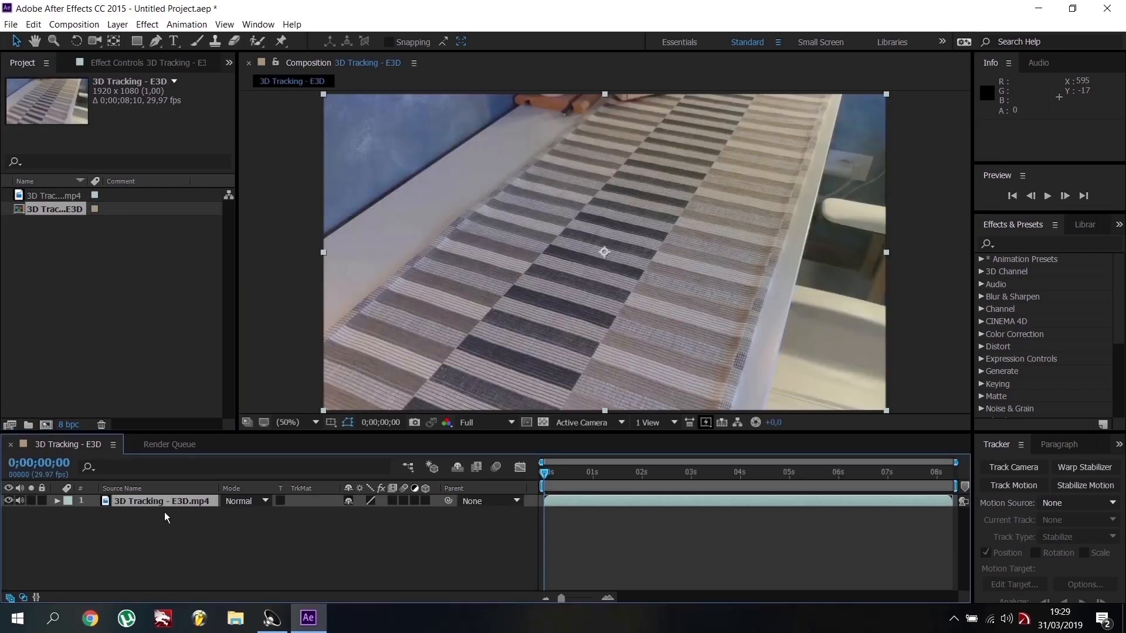
mouse_move(1014, 467)
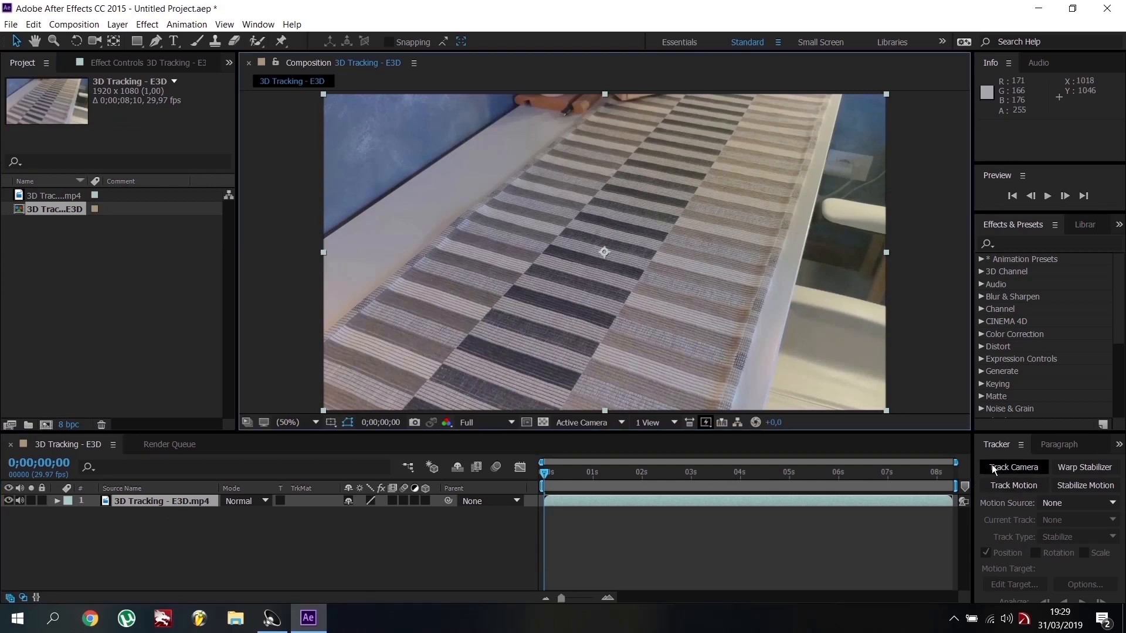
Run Track Camera on the footage and confirm the 1.27-pixel average solve error
click(257, 24)
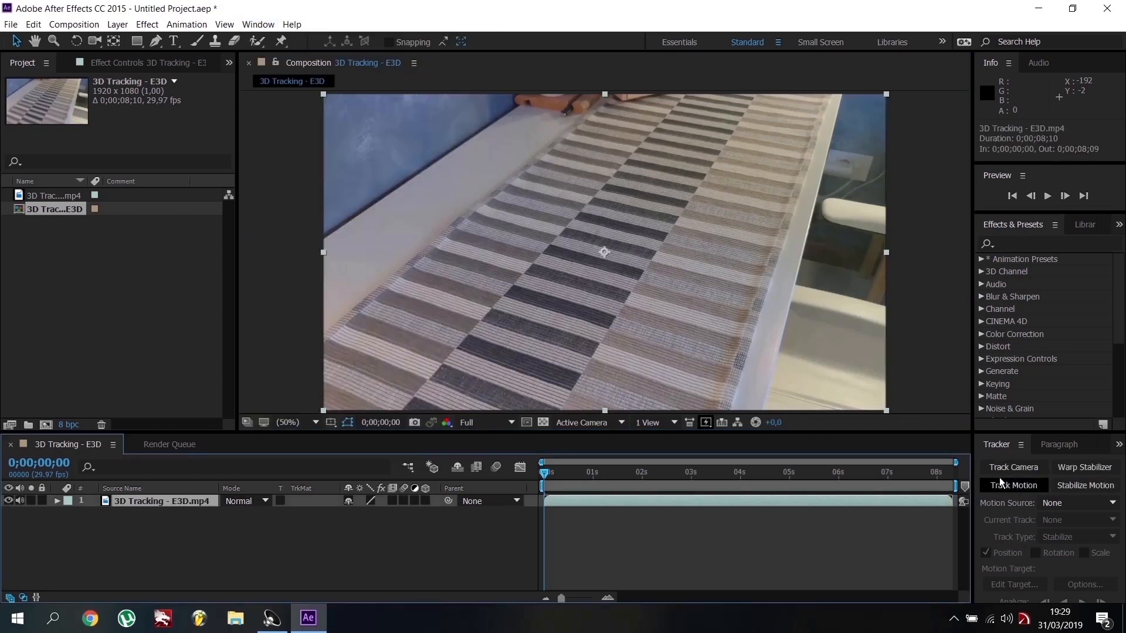
click(1014, 467)
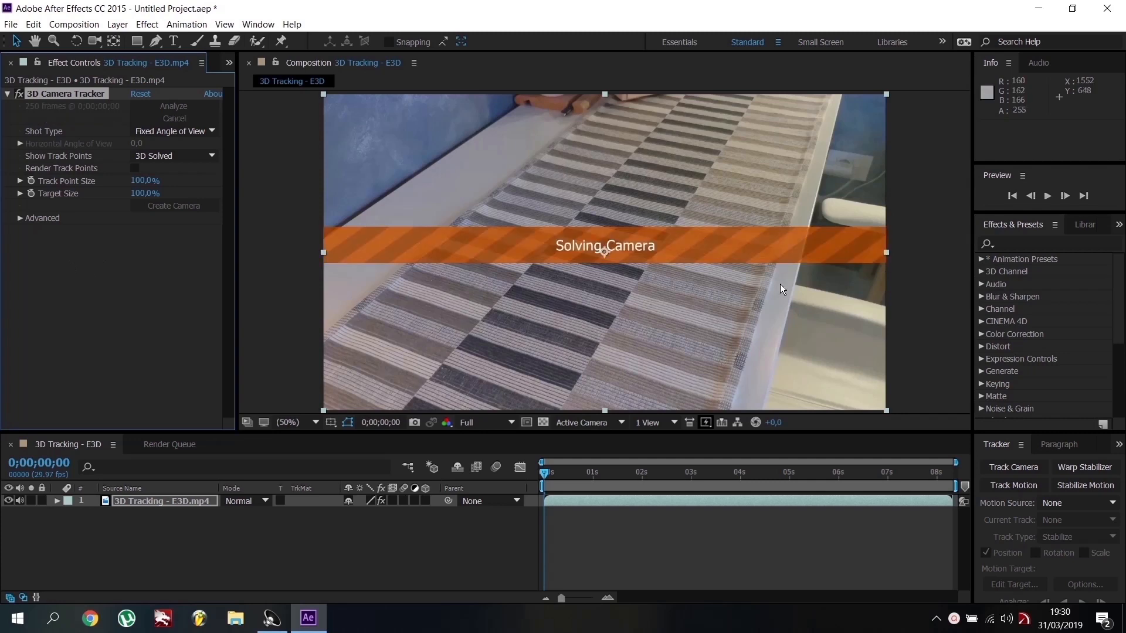
click(22, 218)
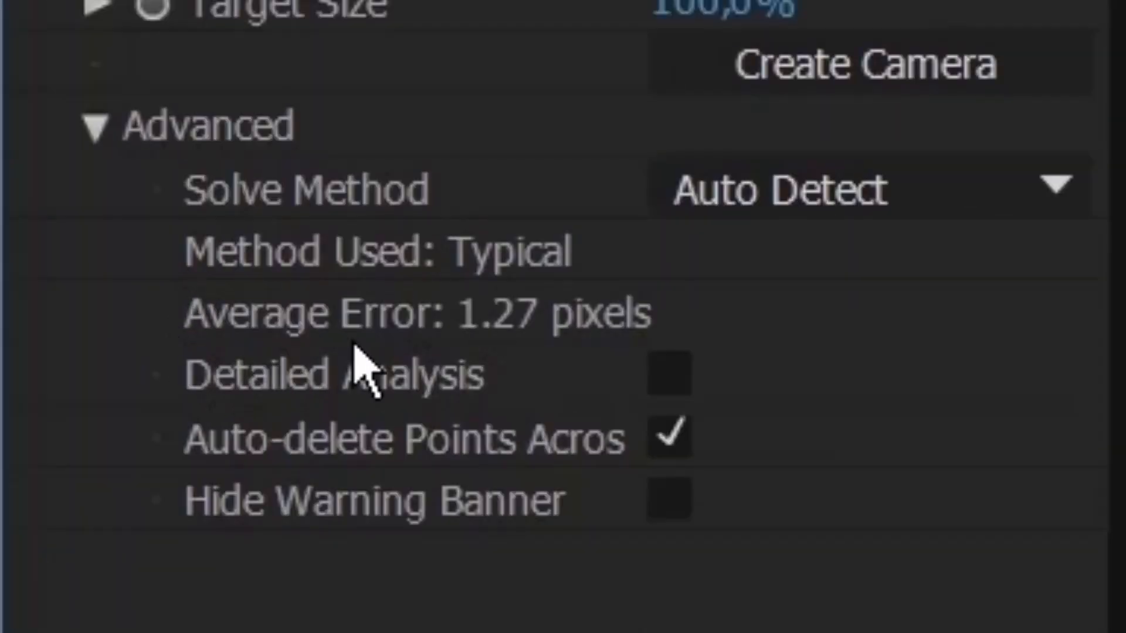
mouse_move(546, 366)
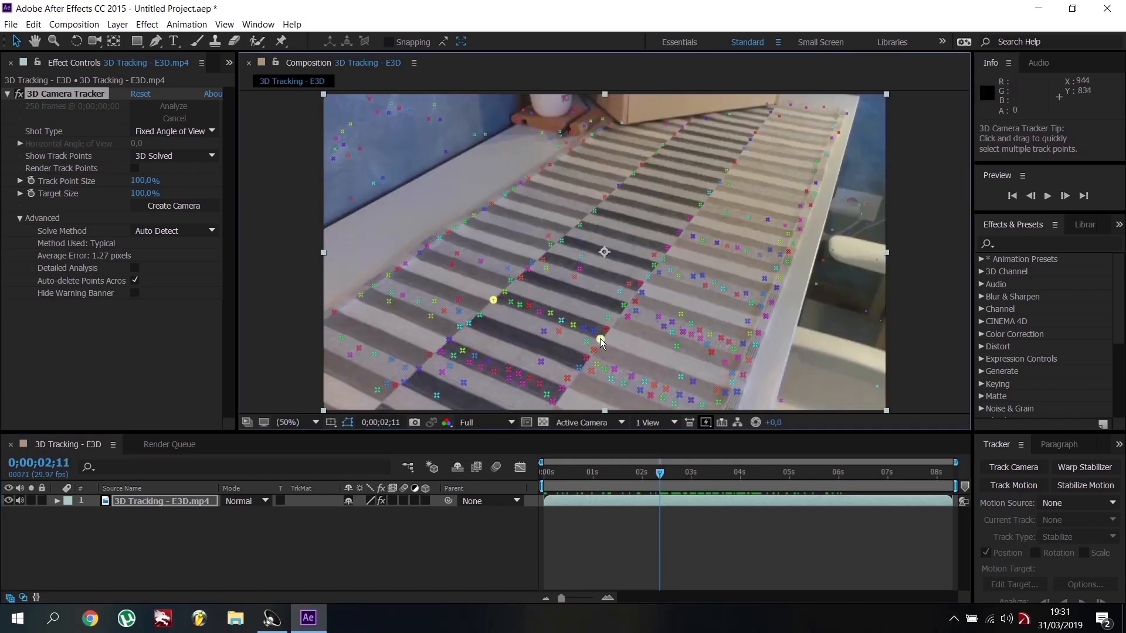
mouse_move(578, 228)
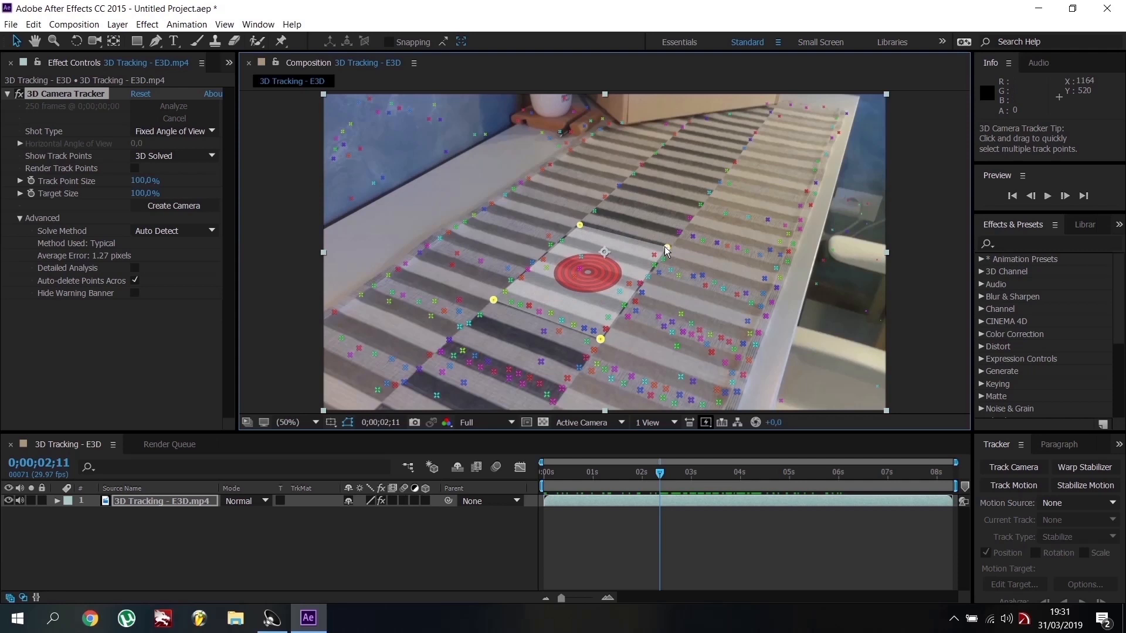
Create a tracked solid and 3D camera from three tablecloth track points
right_click(589, 271)
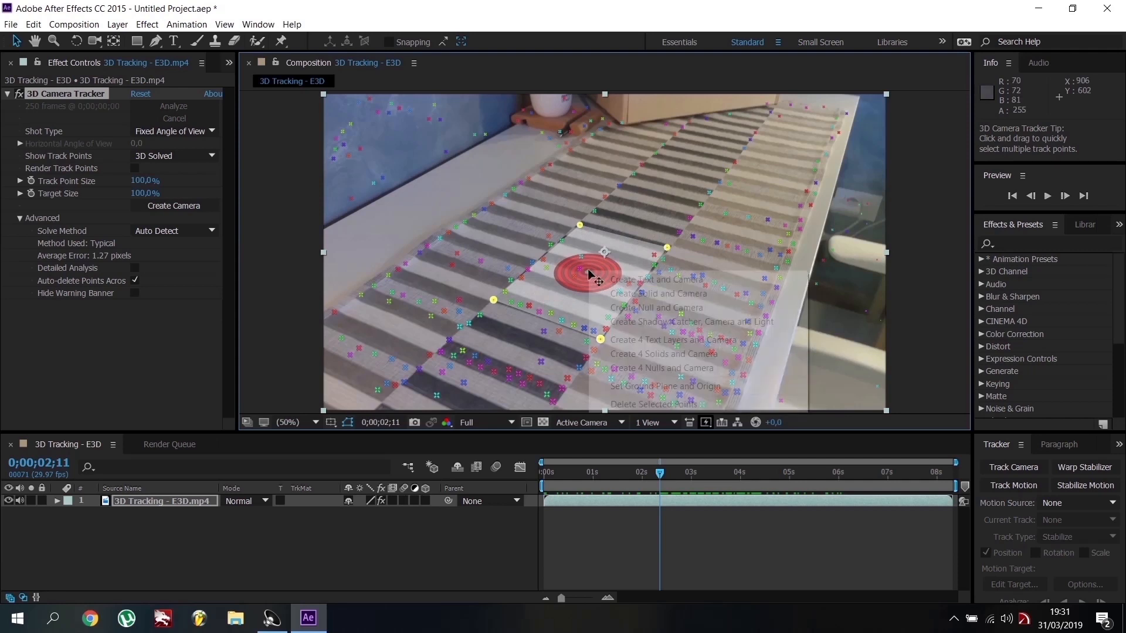
mouse_move(658, 293)
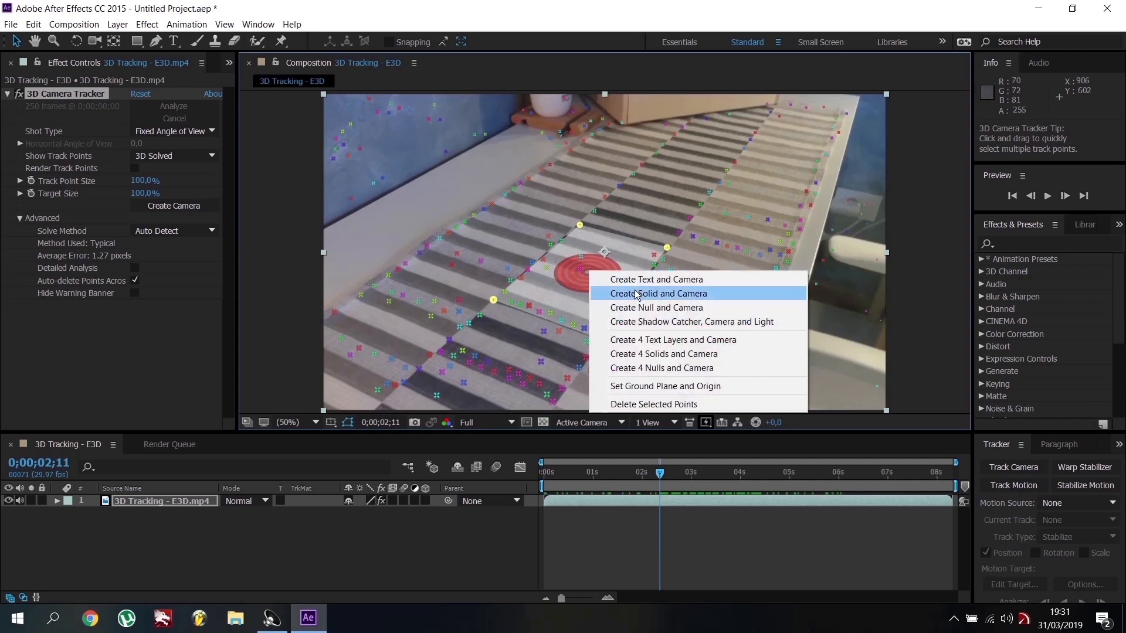
click(657, 293)
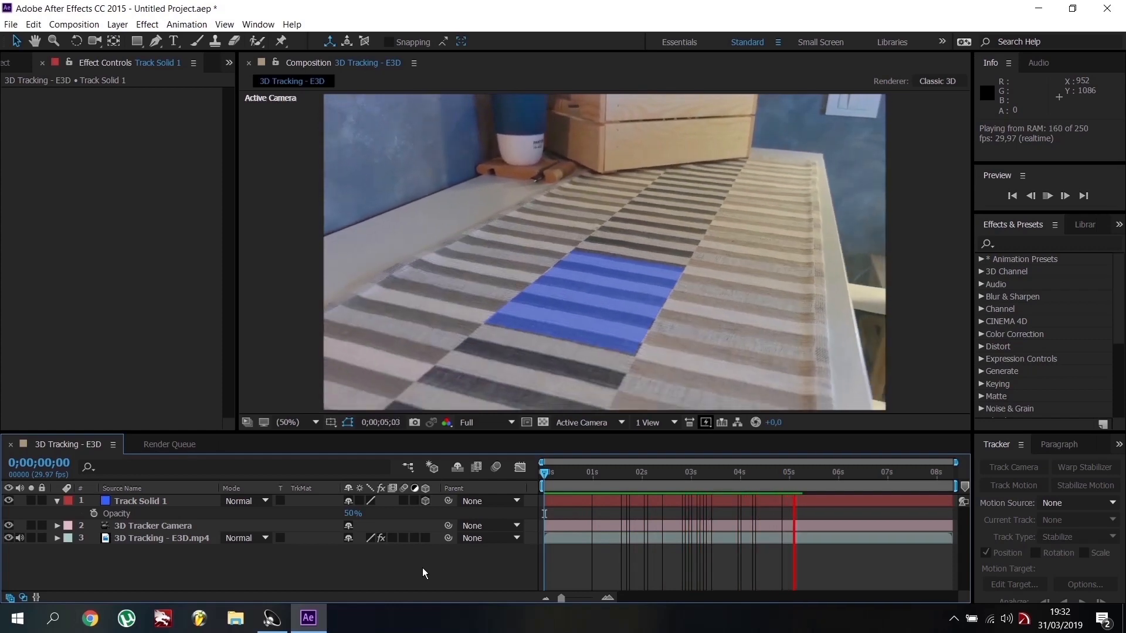
Add a black solid named E3D and apply the Element effect to it
click(1048, 195)
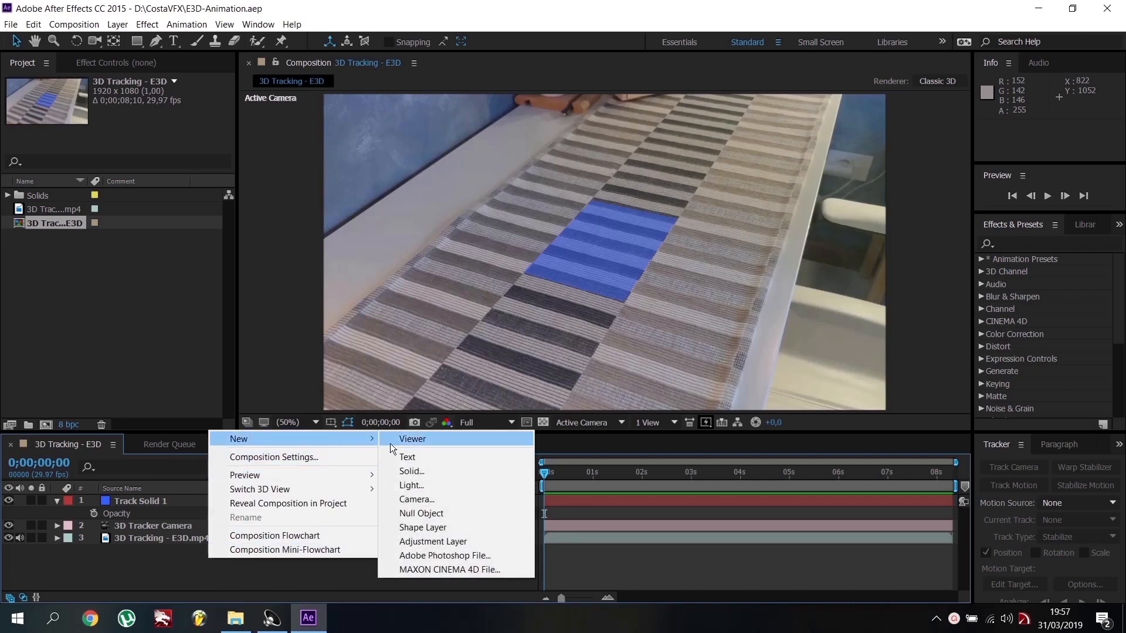
click(411, 471)
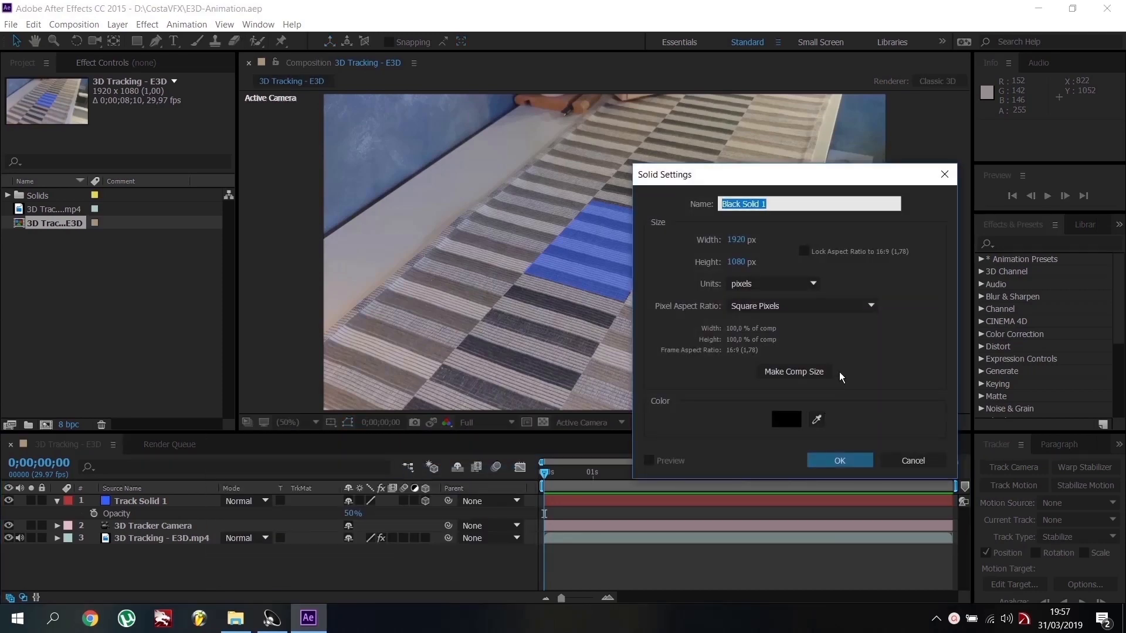
text(E3D)
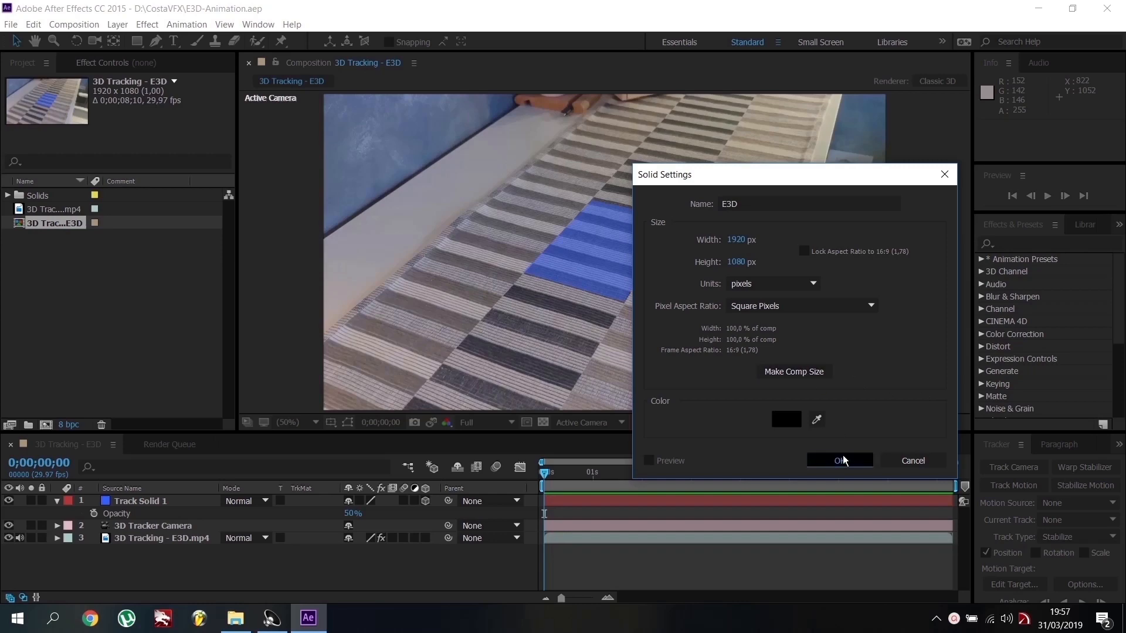
click(147, 23)
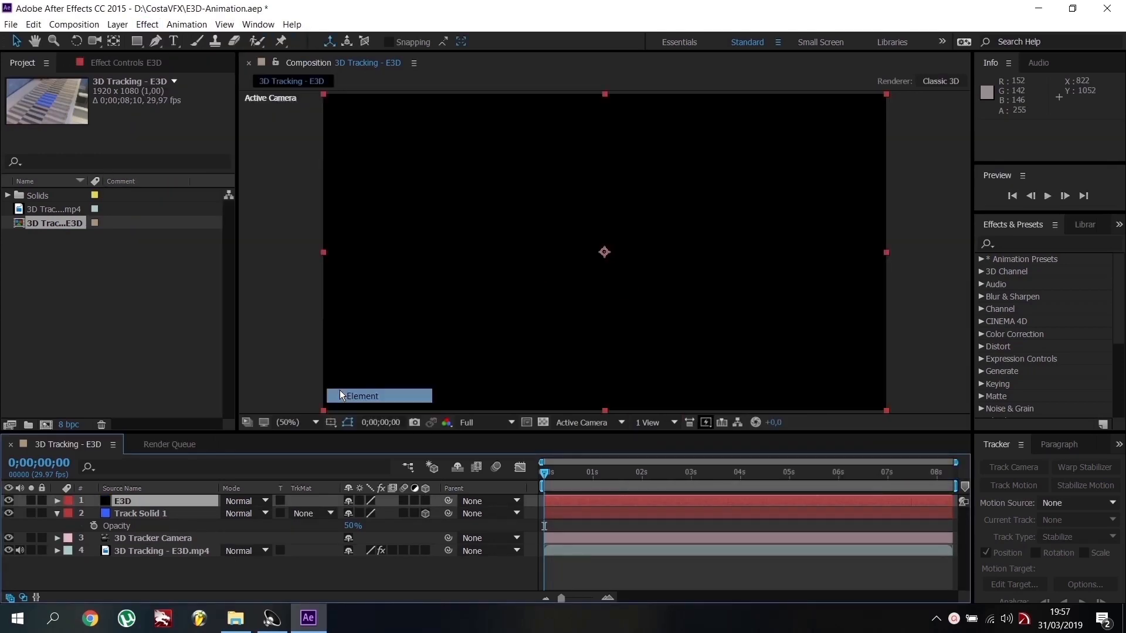
click(380, 396)
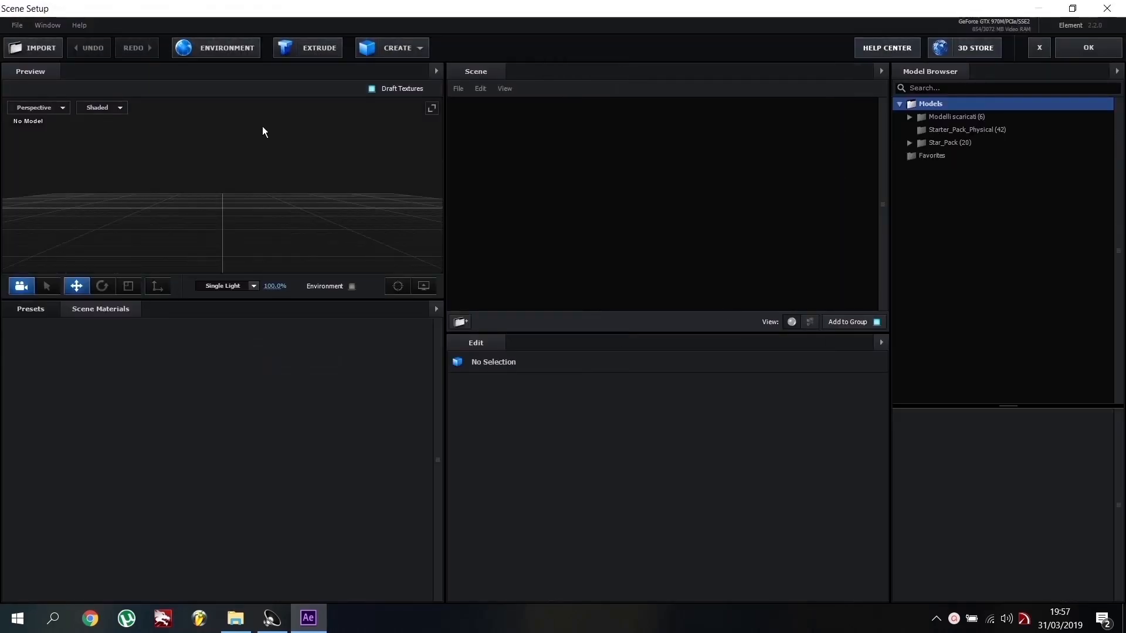
Add the trophy model from Starter_Pack_Physical and accept Scene Setup
click(967, 129)
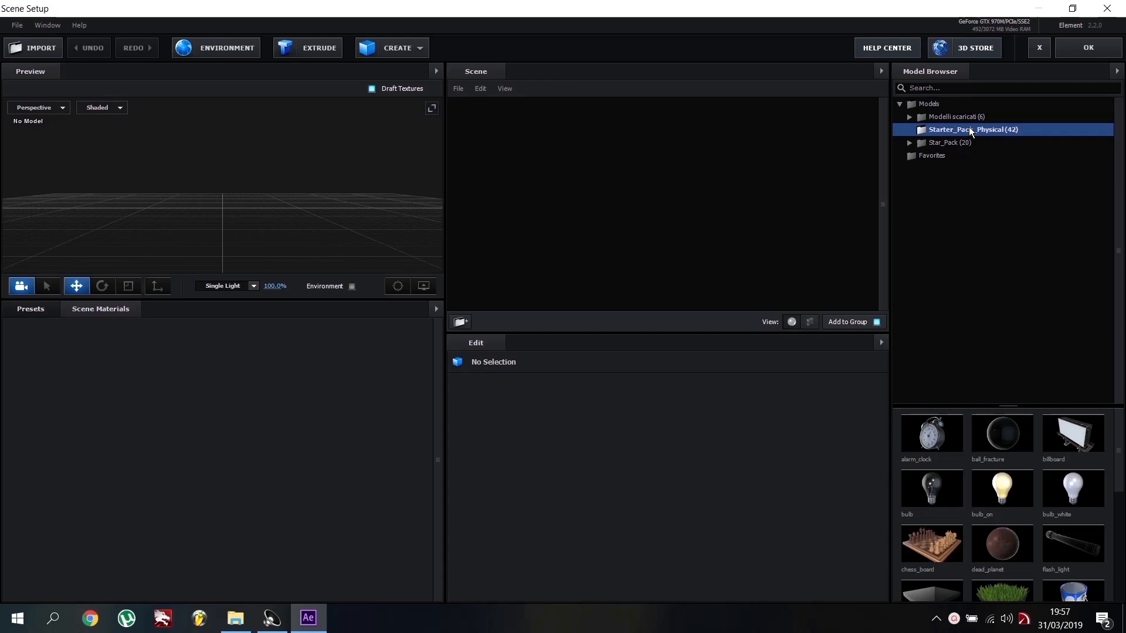
scroll(down, 3)
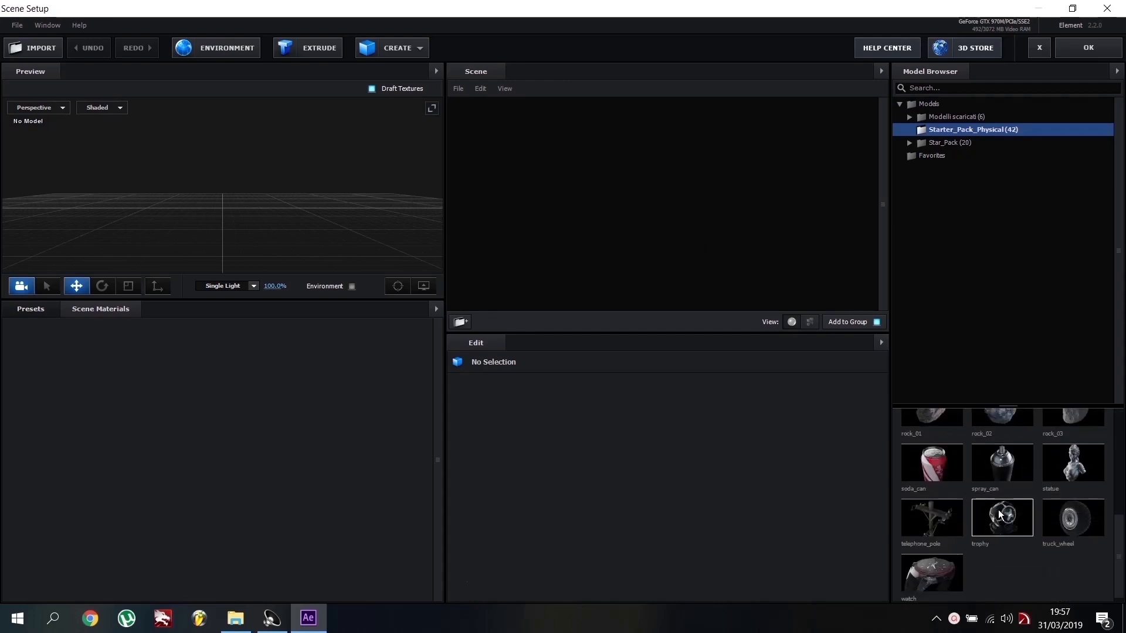
double_click(1001, 516)
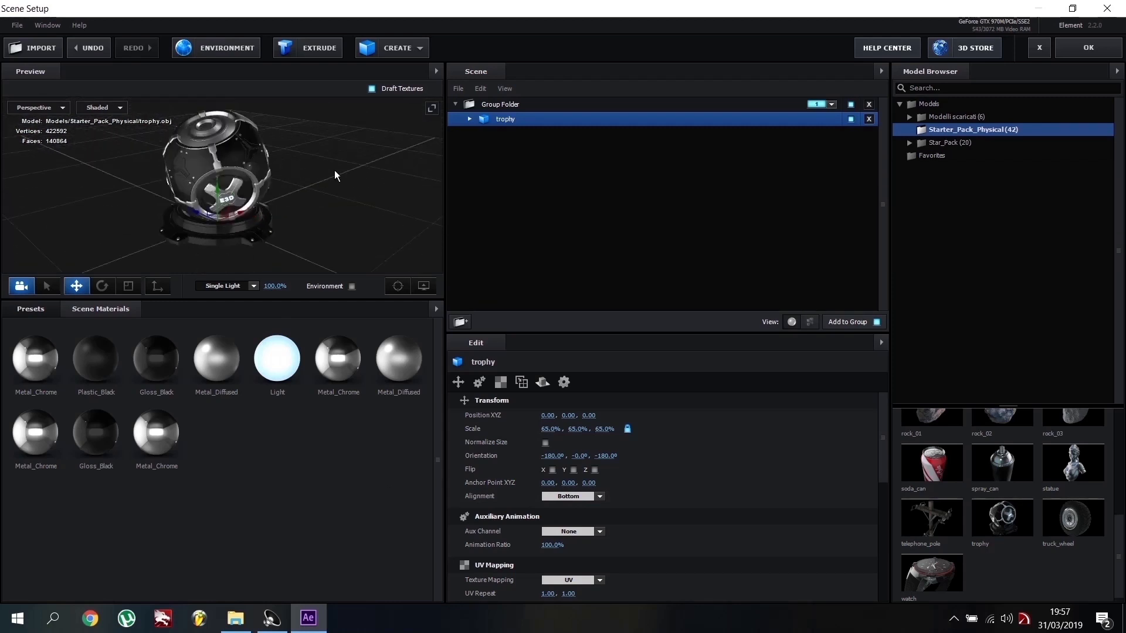
click(224, 47)
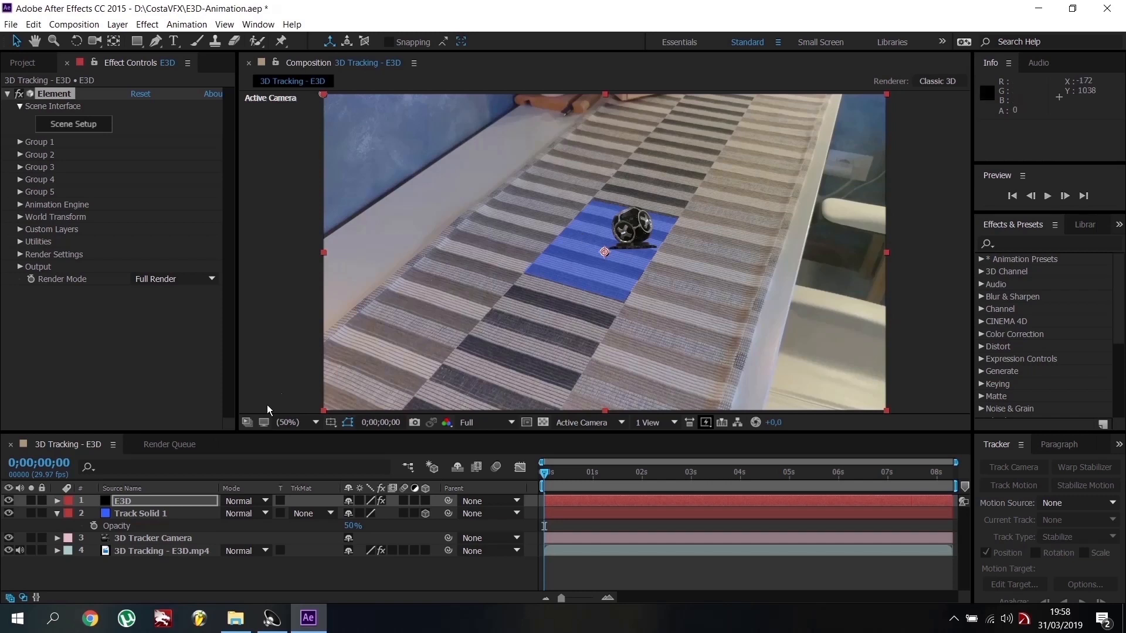
Create Group 1 Null and paste Track Solid 1's position (966.6, 571.2, 6660.5) onto it
click(21, 142)
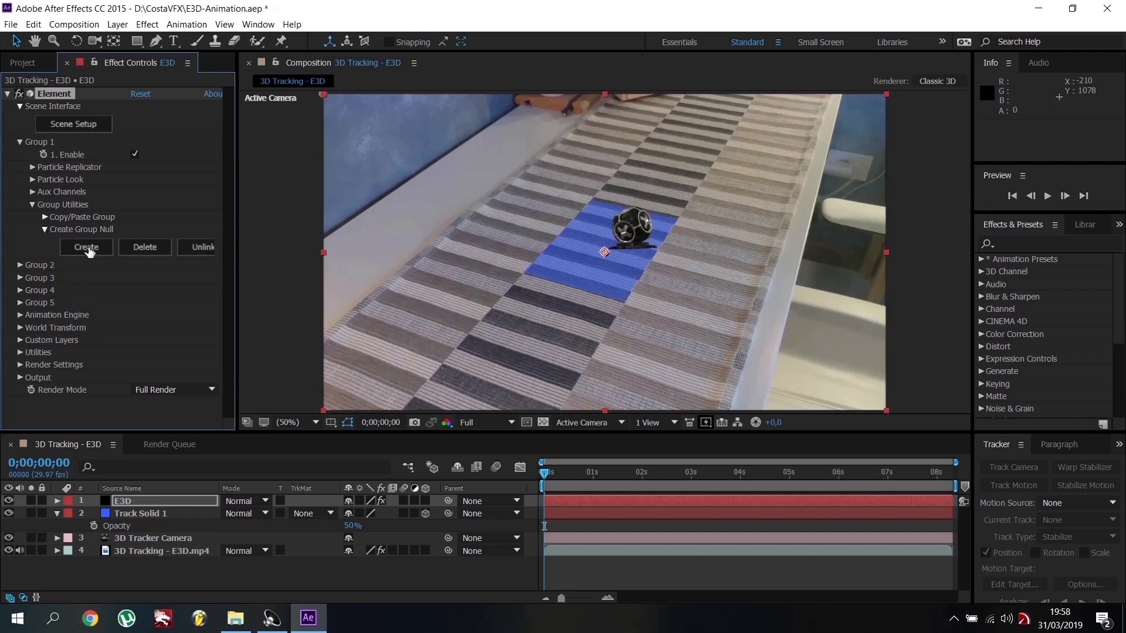
click(85, 247)
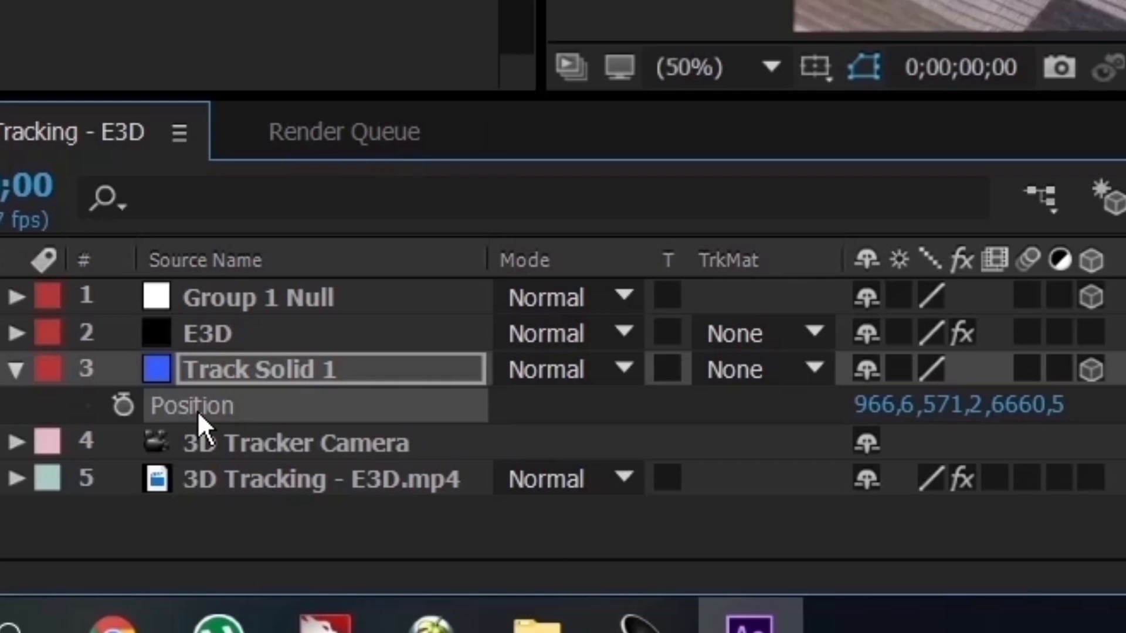
click(259, 297)
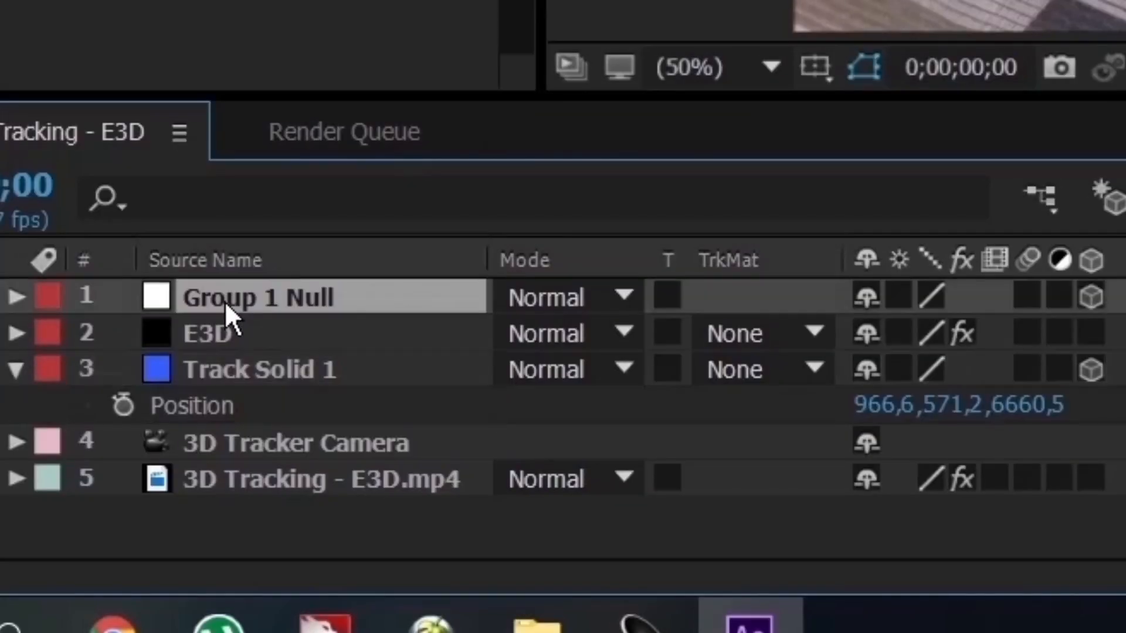
click(17, 297)
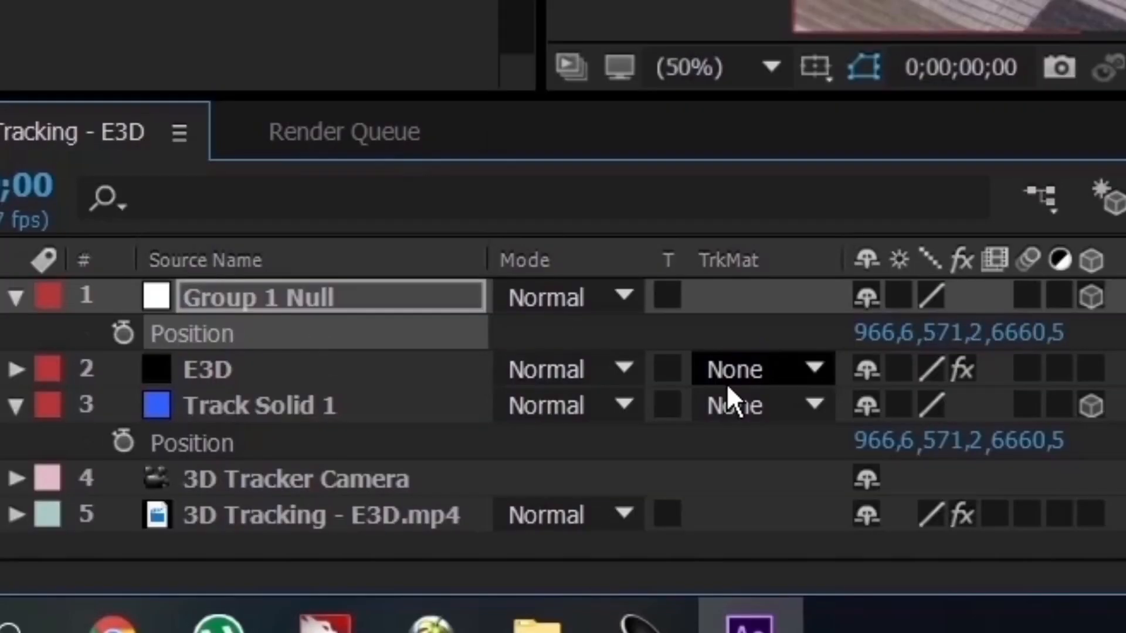
mouse_move(1001, 391)
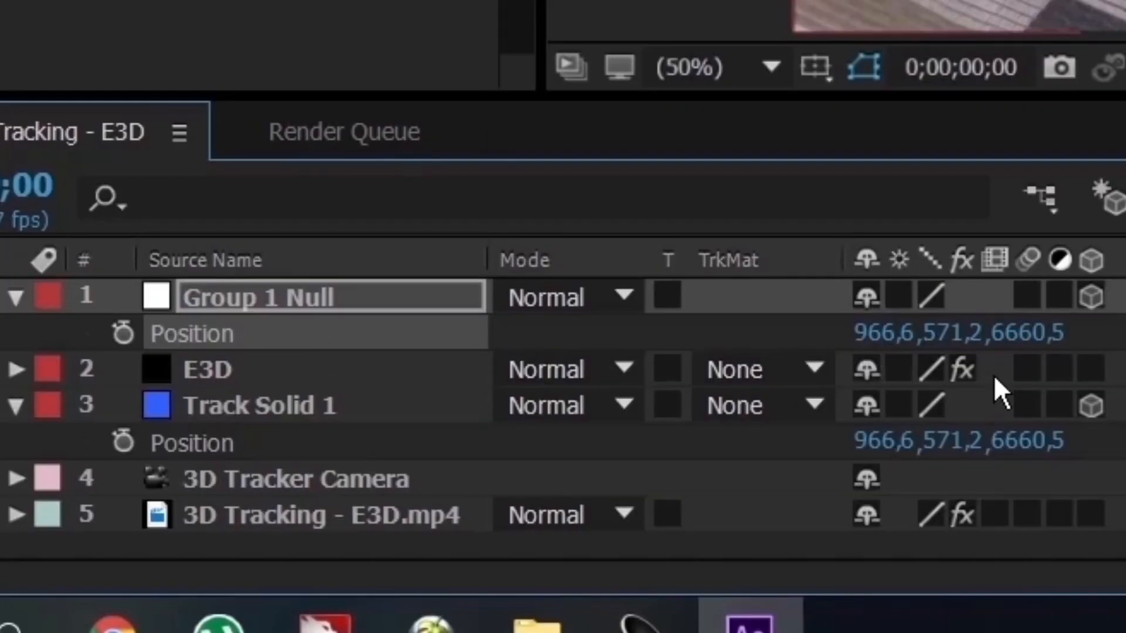
mouse_move(237, 406)
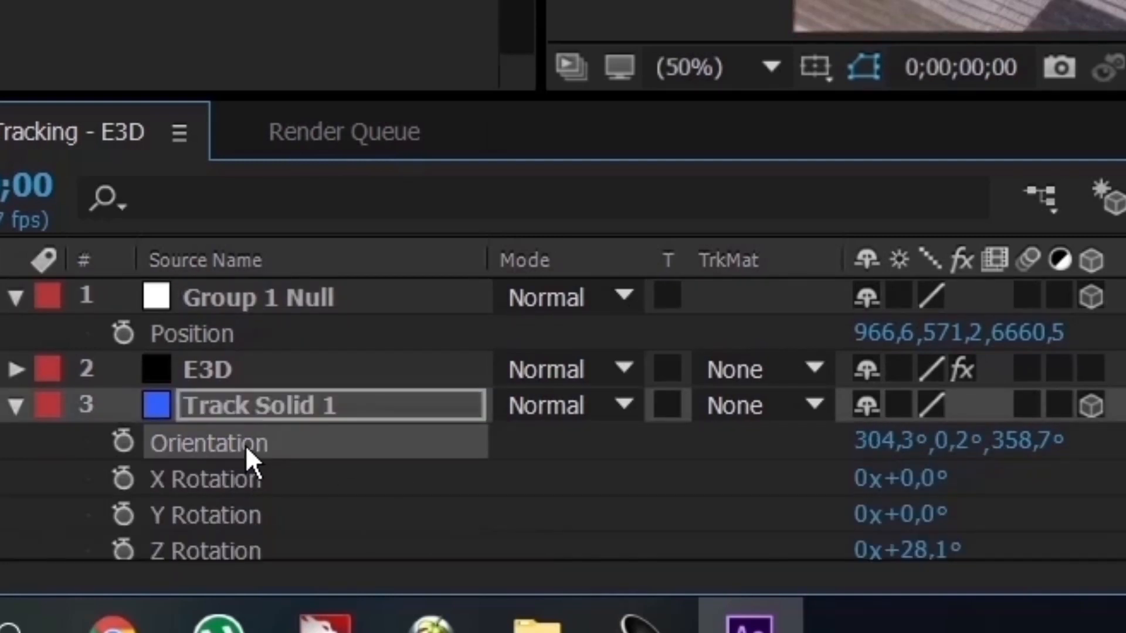
click(259, 297)
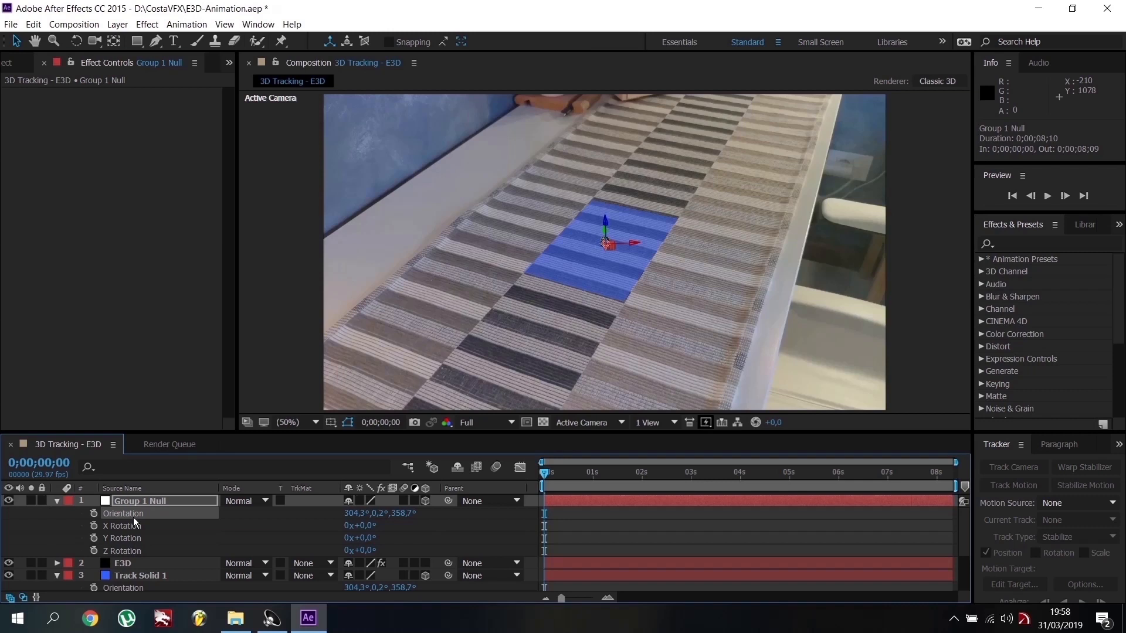
Copy the solid's 28.1° Z rotation to the null and set the trophy's X Rotation to 90°
click(124, 563)
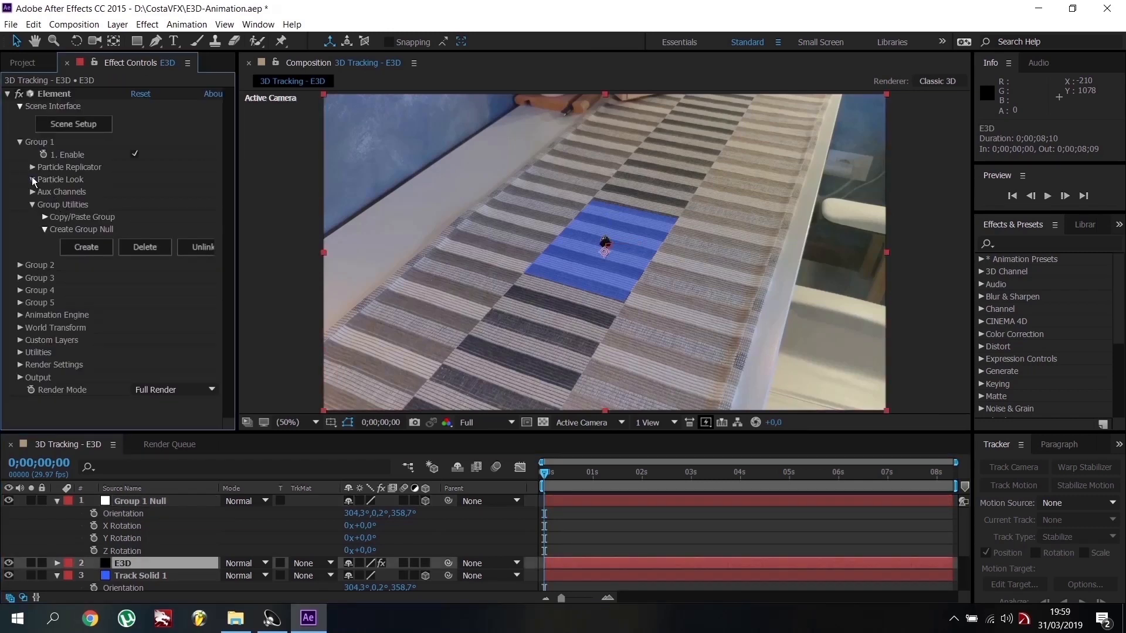
click(33, 179)
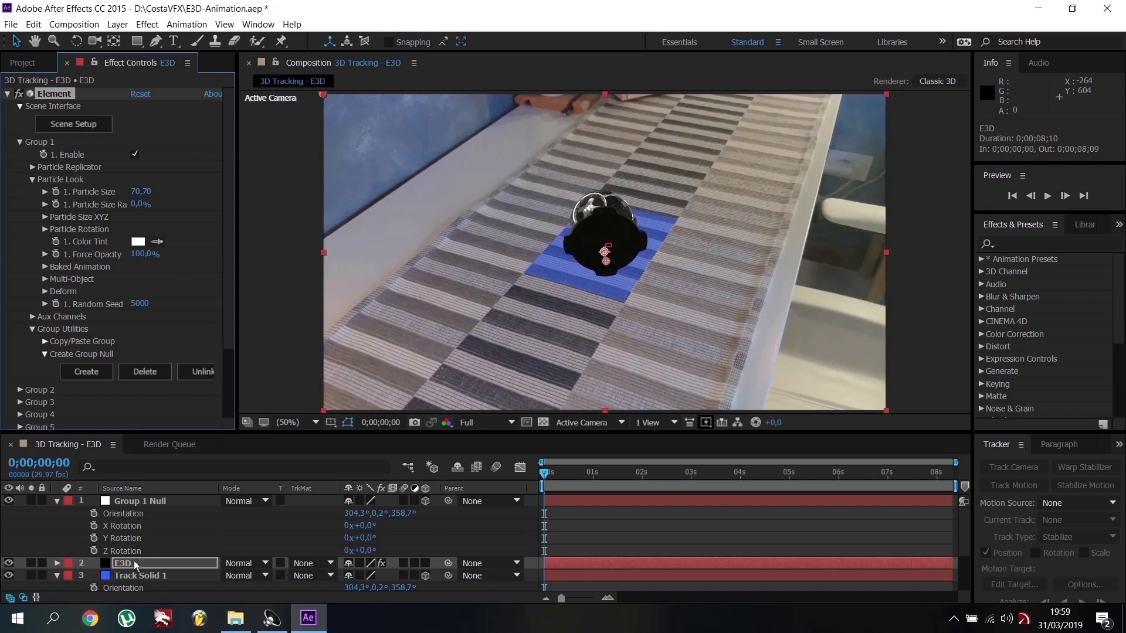
scroll(down, 3)
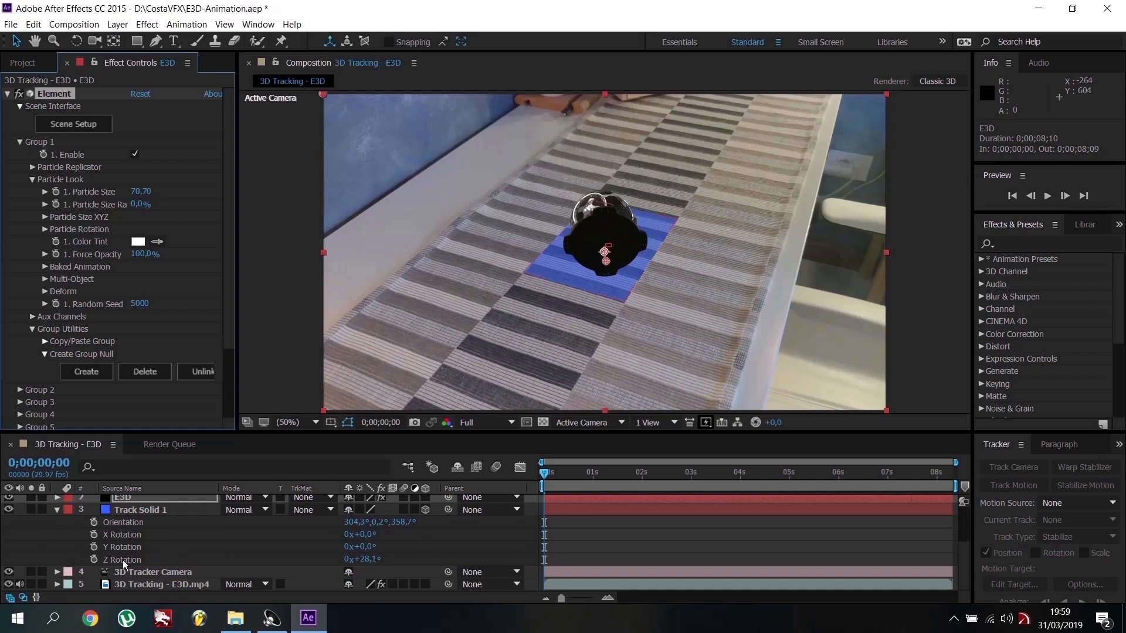
click(140, 509)
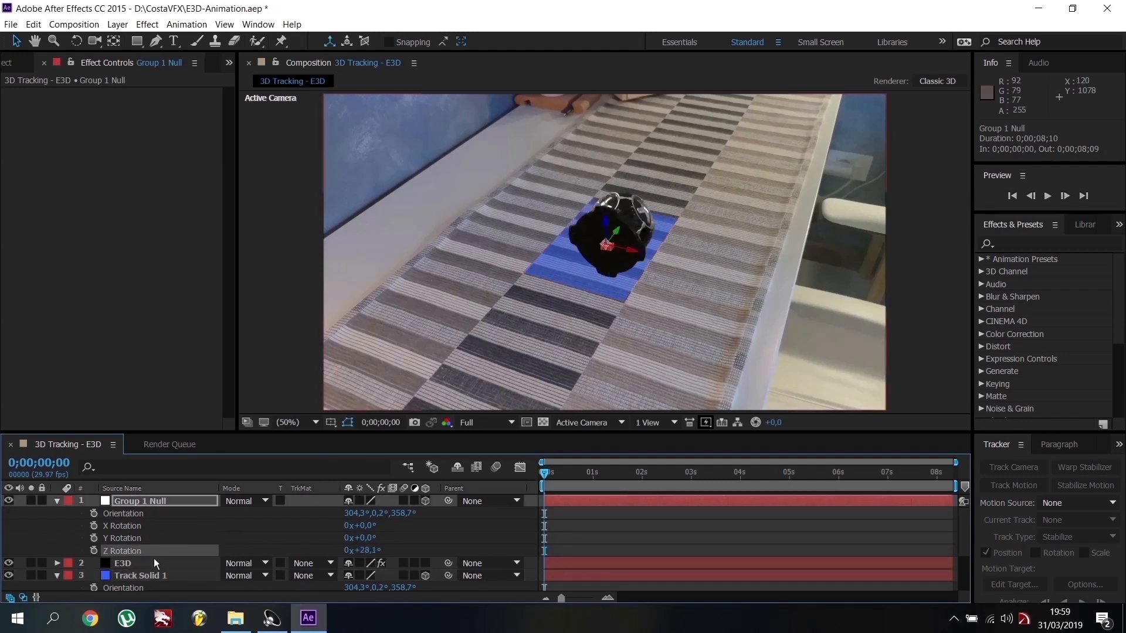
click(122, 563)
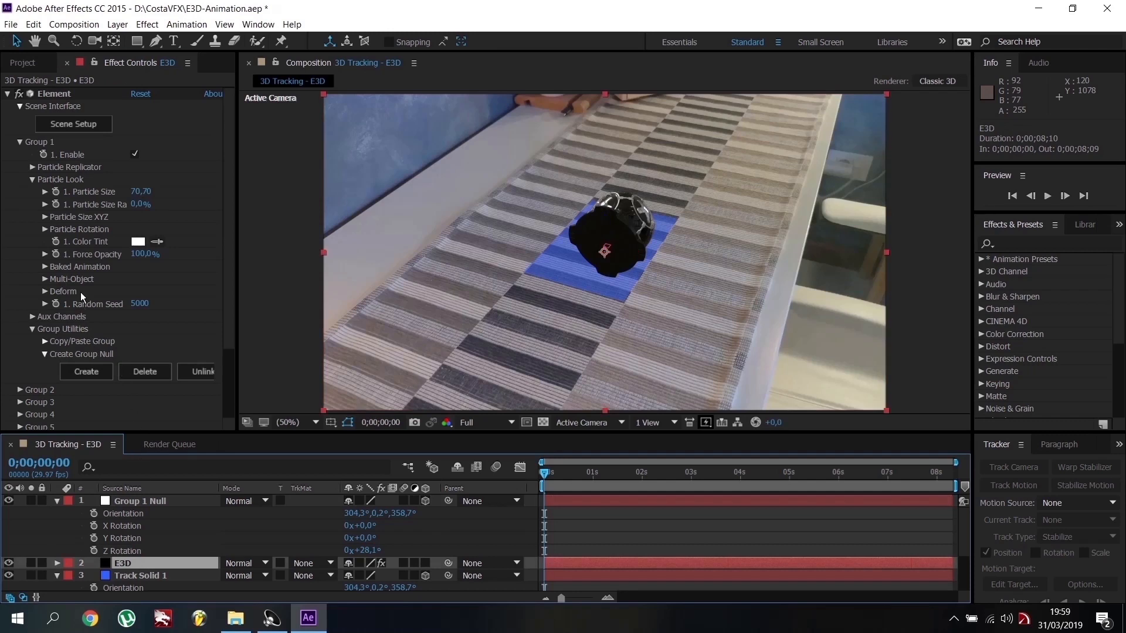
click(44, 229)
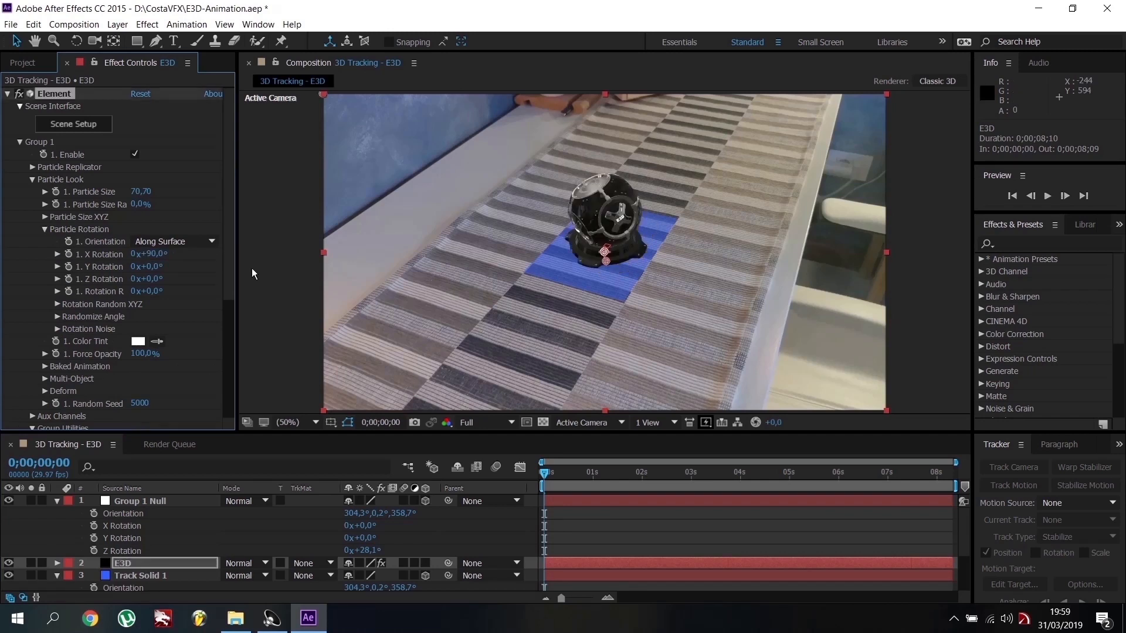
mouse_move(470, 326)
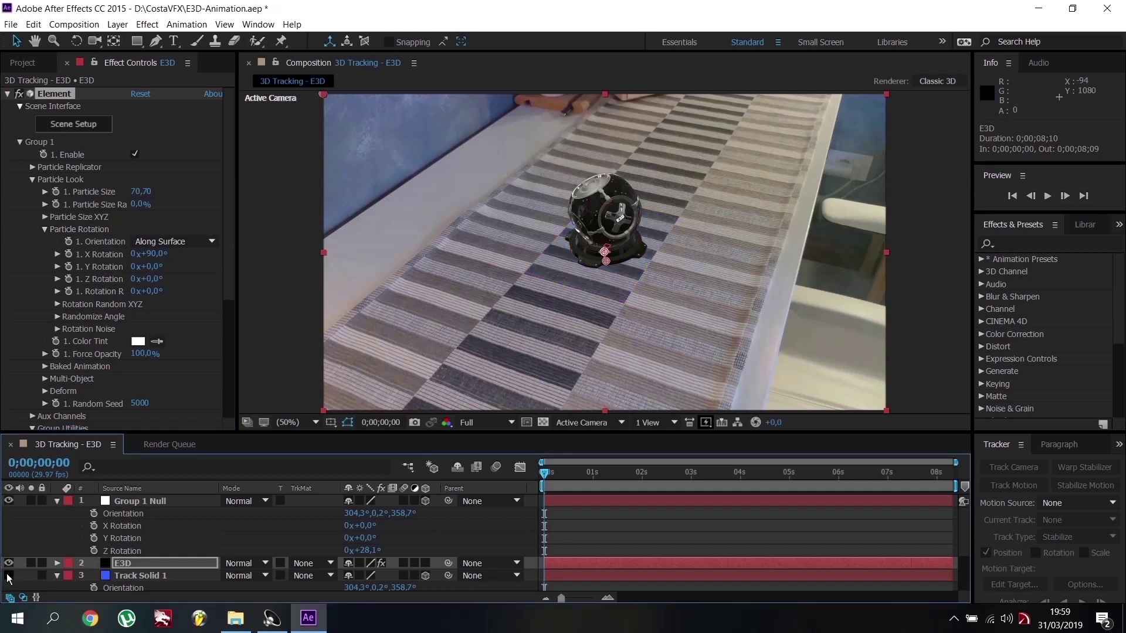
Hide Track Solid 1 and add a spot light that casts shadows
click(57, 500)
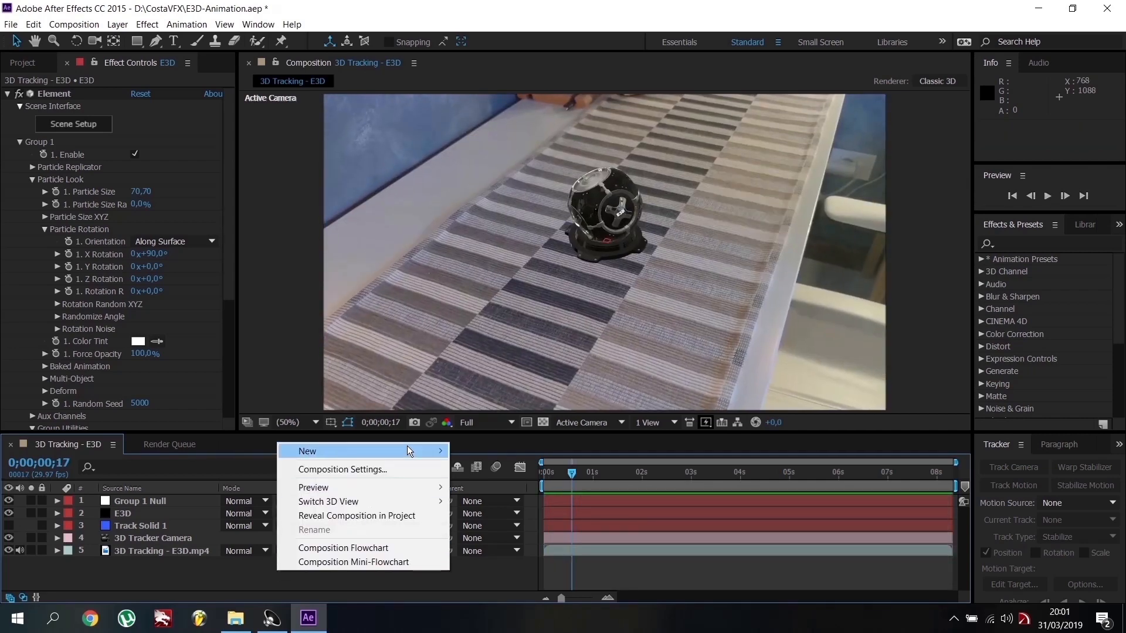
click(307, 451)
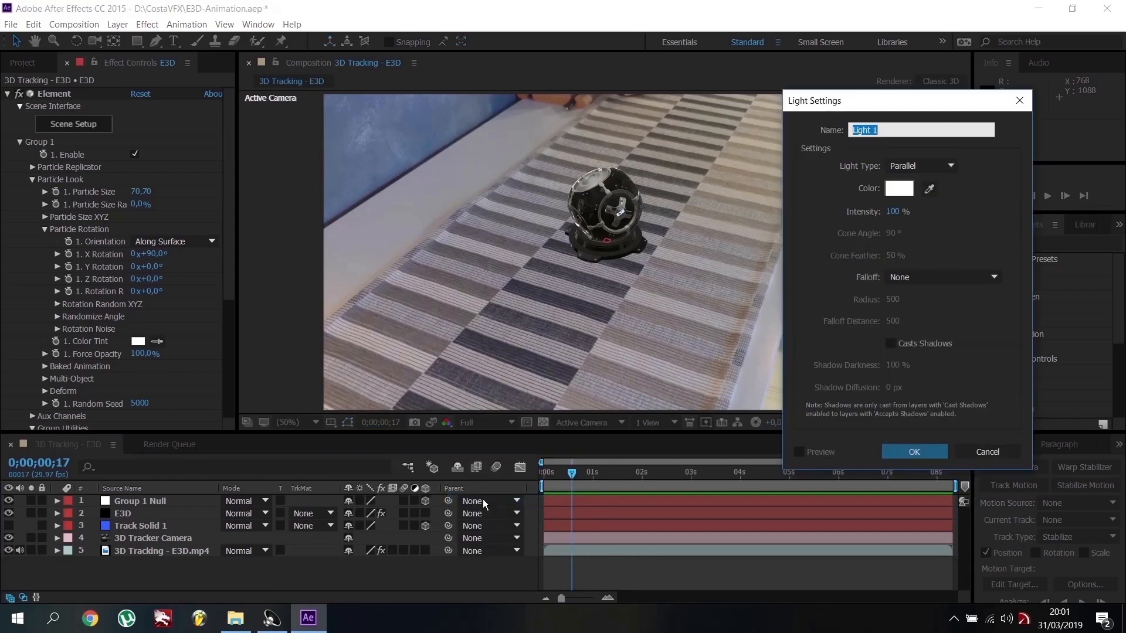
click(921, 166)
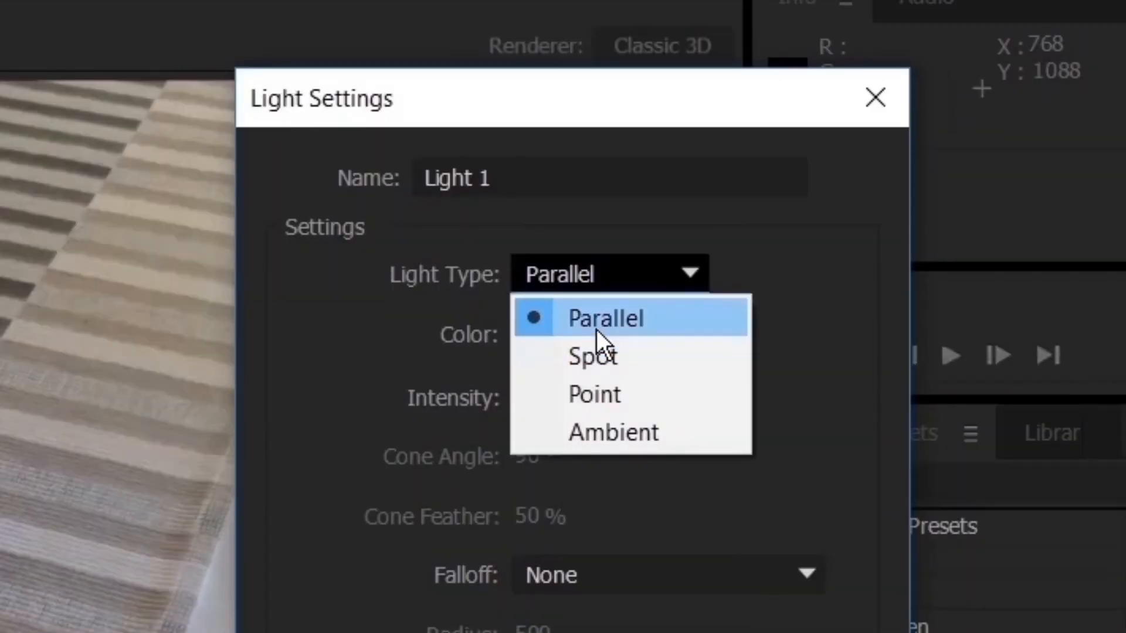
click(591, 357)
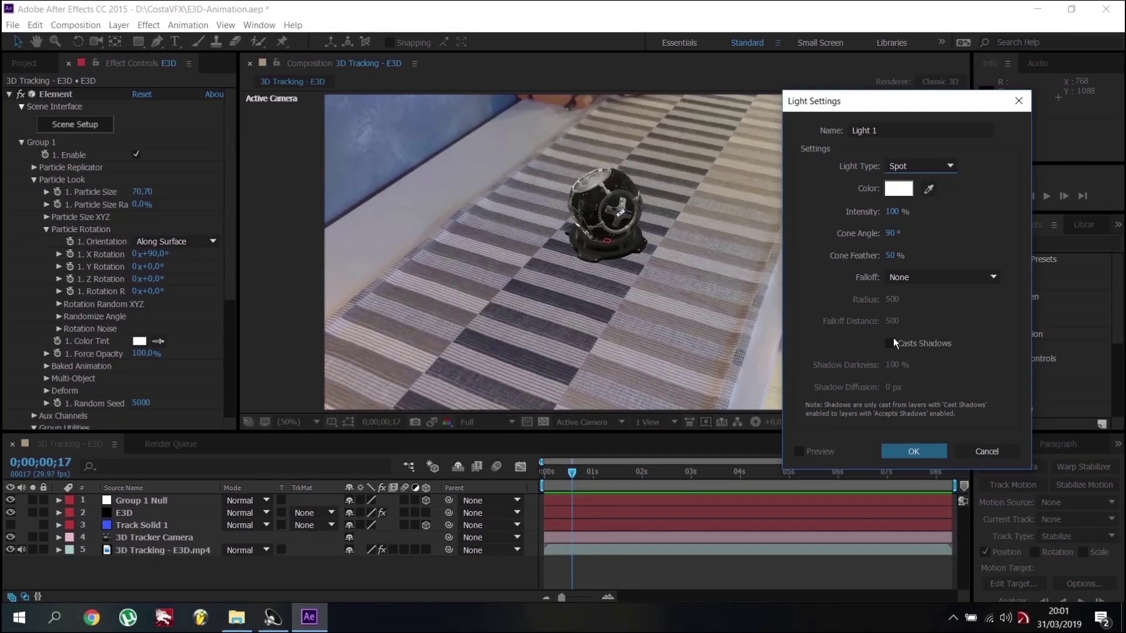
click(914, 451)
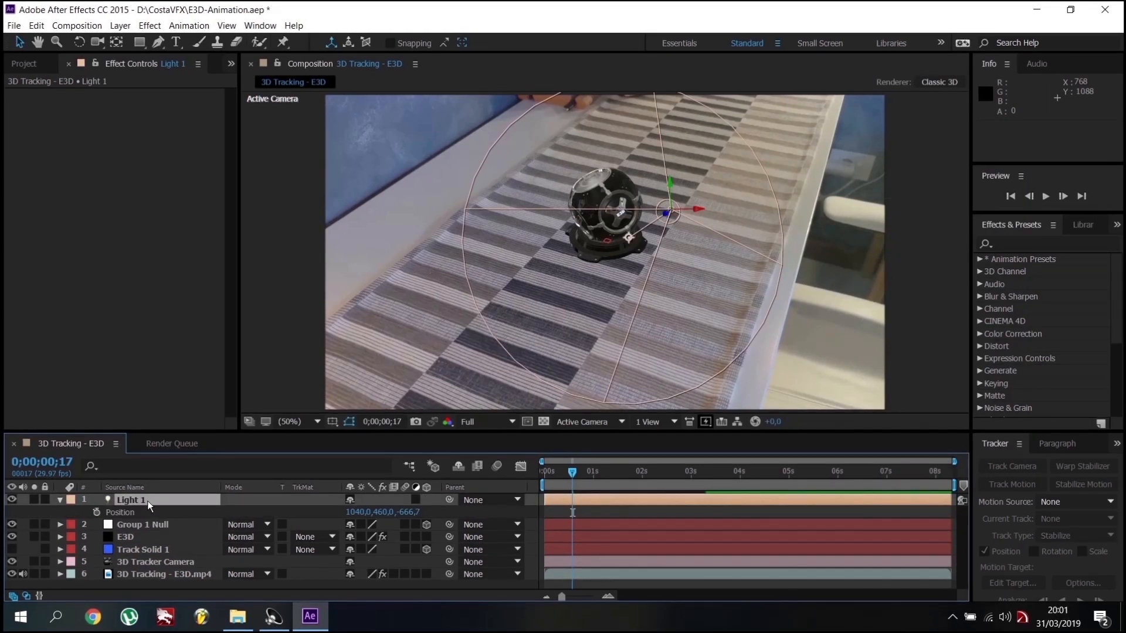
Position Light 1 high above the Group 1 Null, aimed down at the trophy
click(141, 524)
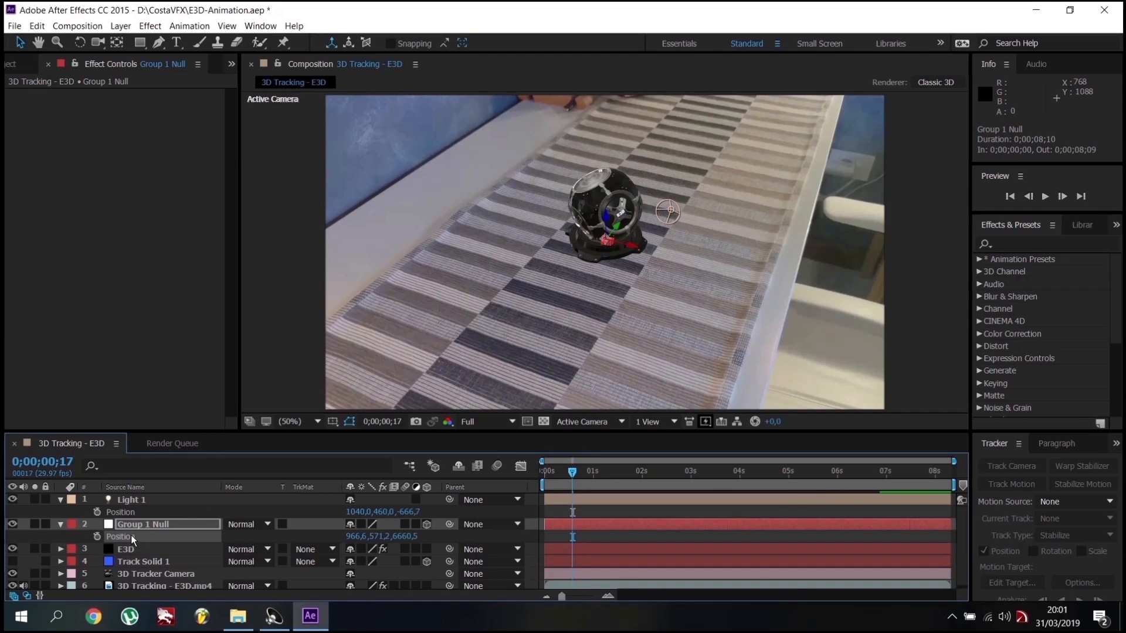
click(131, 499)
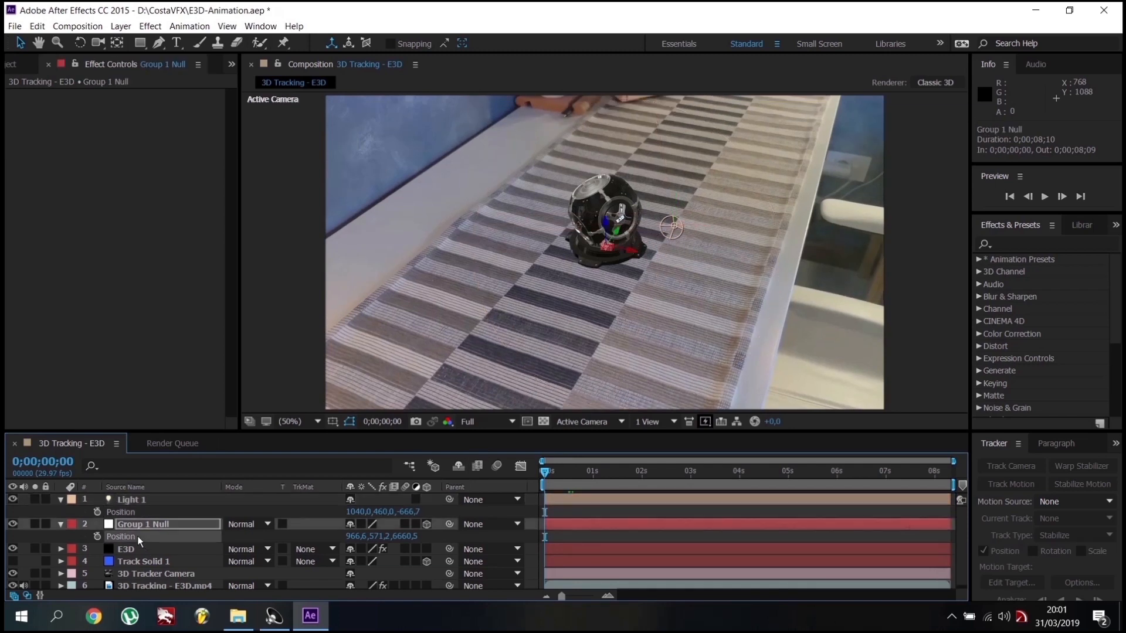
click(131, 499)
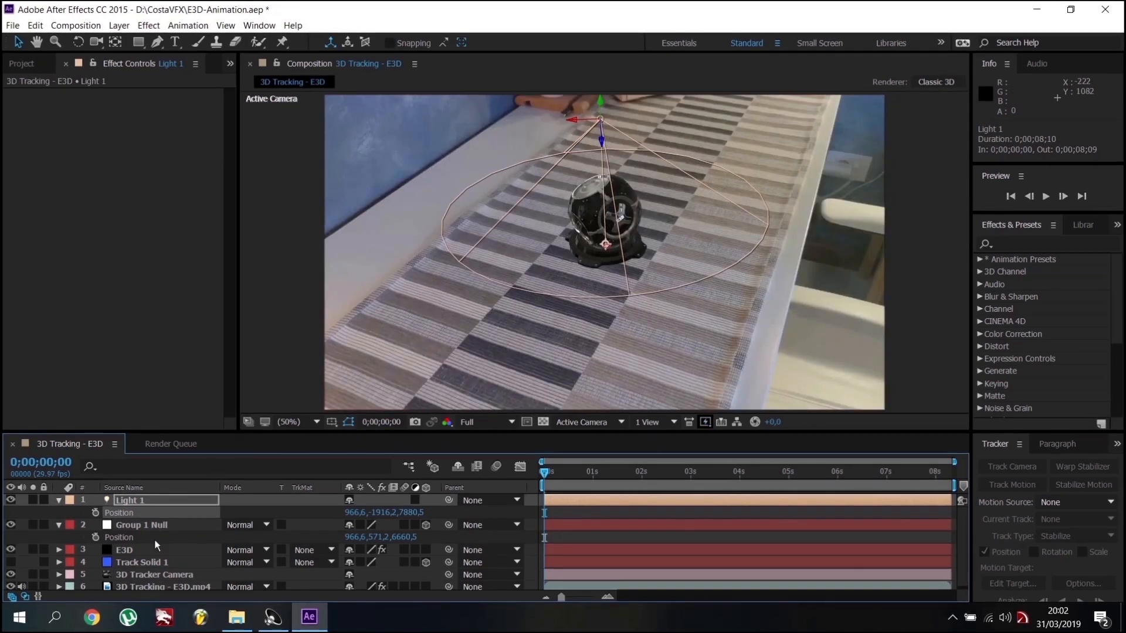
click(124, 550)
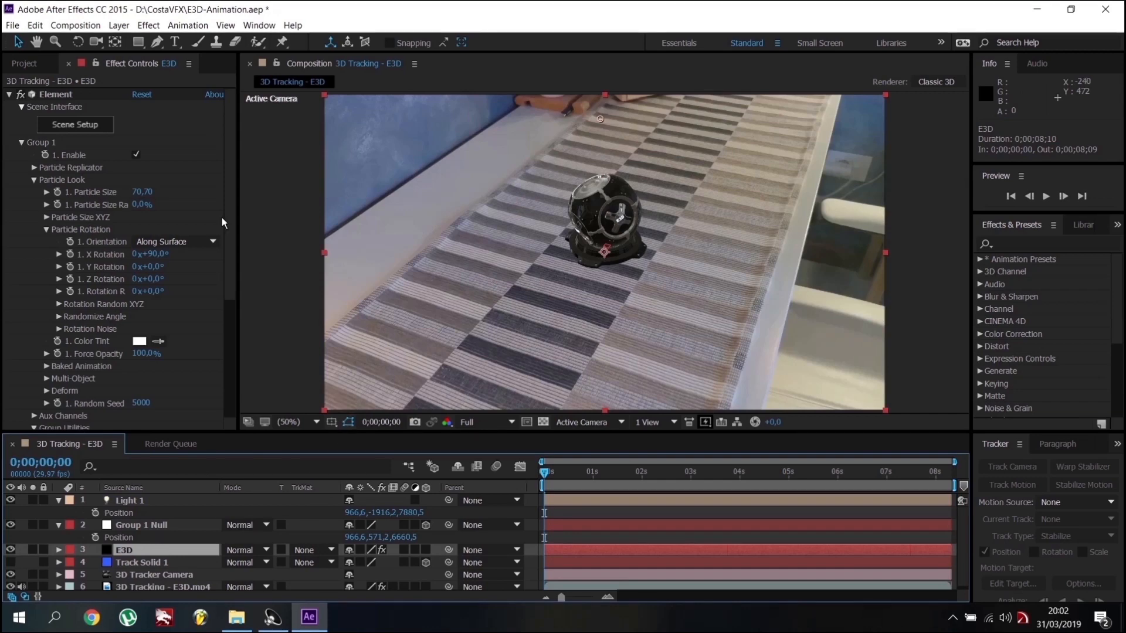
In Scene Setup, add a plane scaled to 1143% with the Matte_Shadow material
click(75, 124)
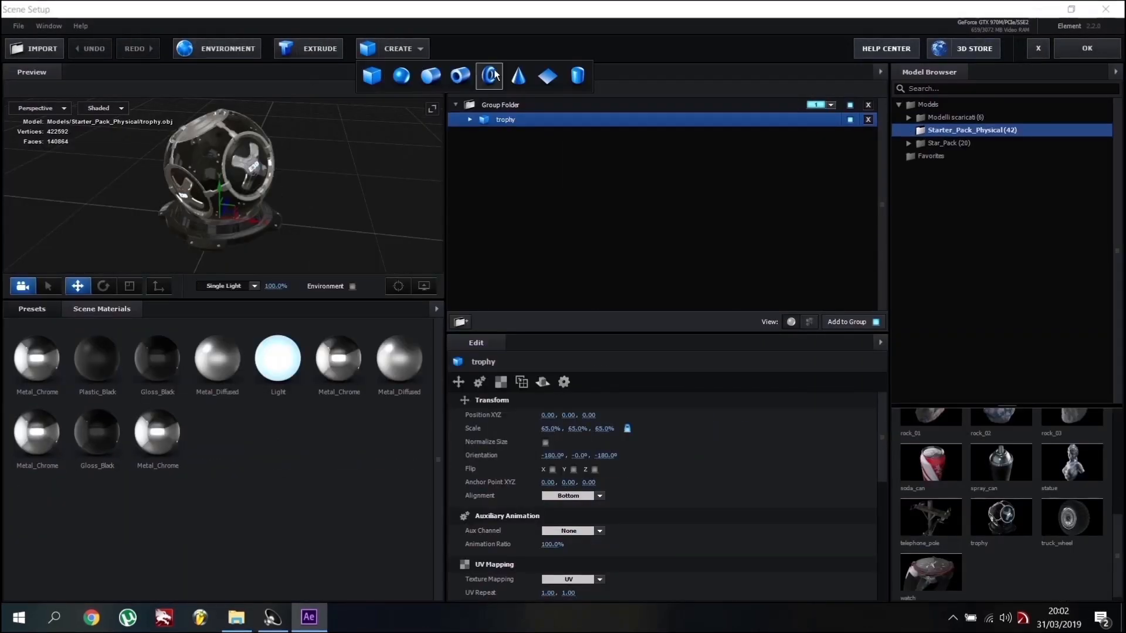
click(547, 75)
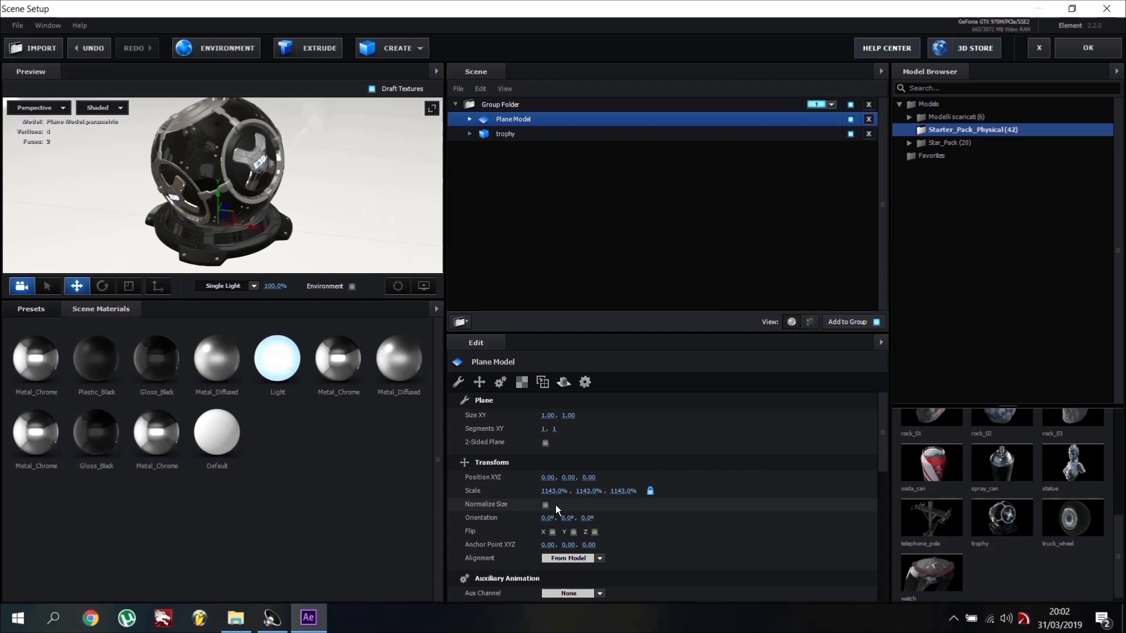
mouse_move(297, 255)
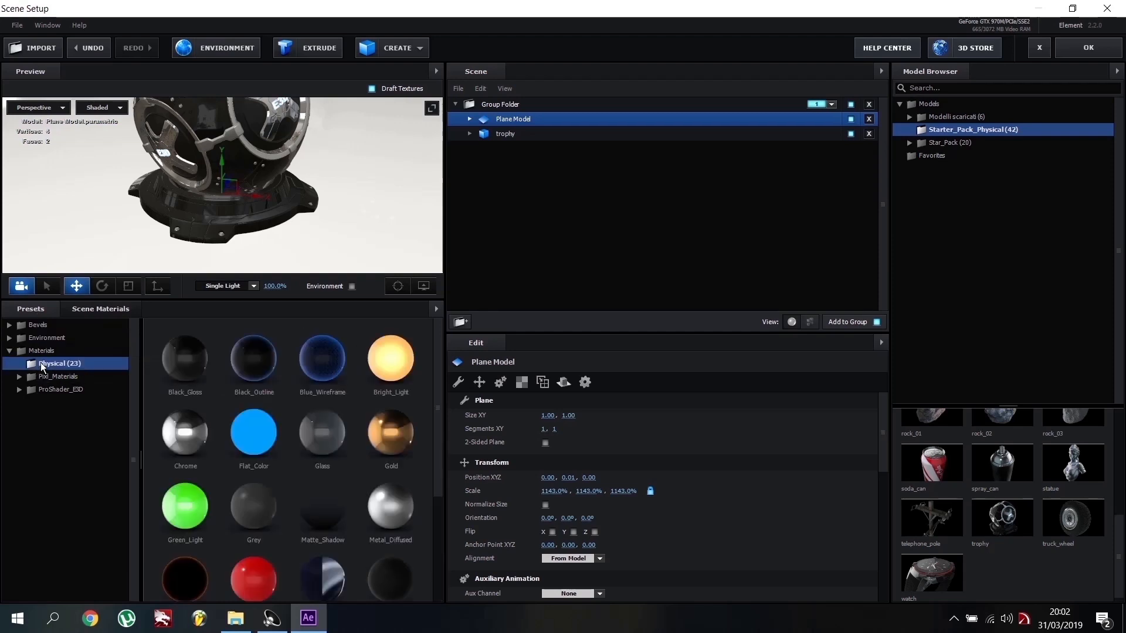
mouse_move(322, 500)
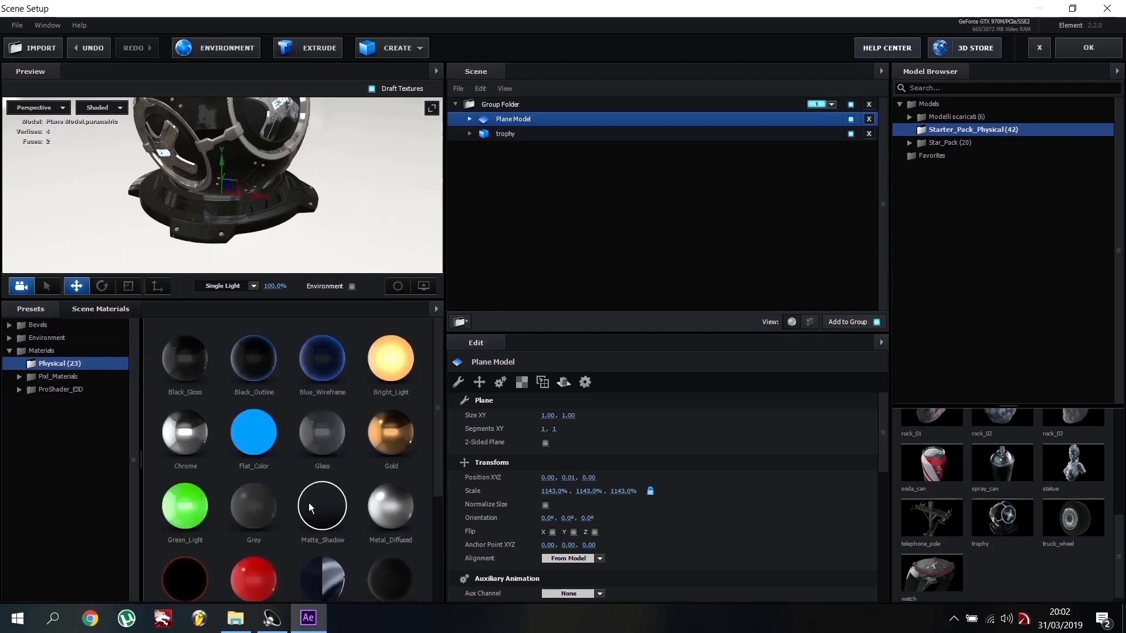
click(513, 119)
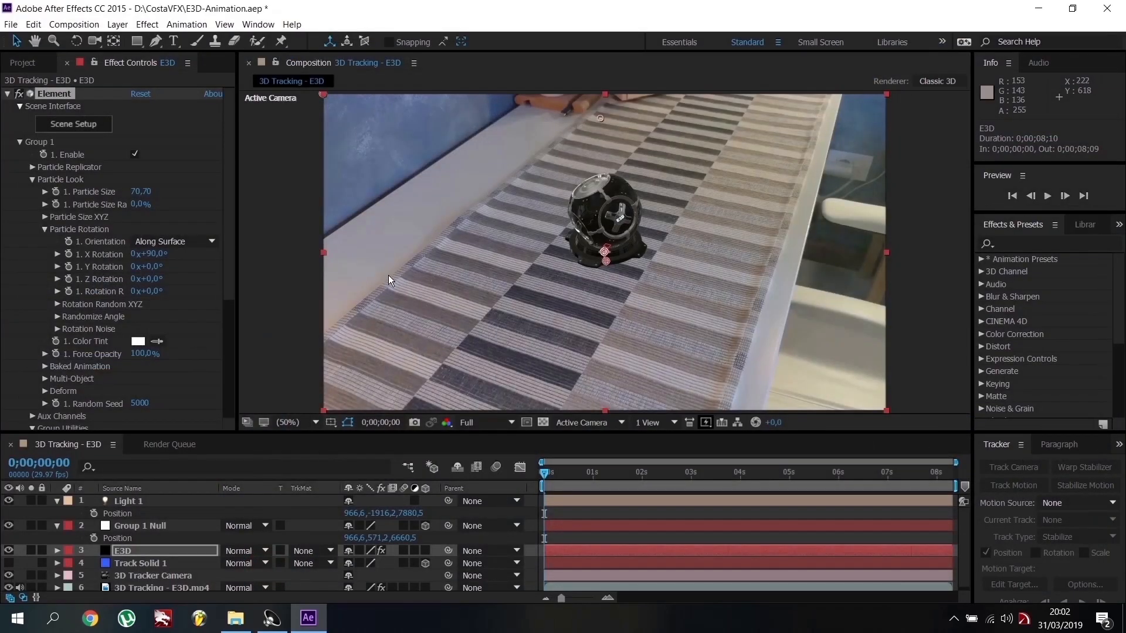
Tick Enable under Render Settings > Shadows in the Element effect controls
scroll(down, 3)
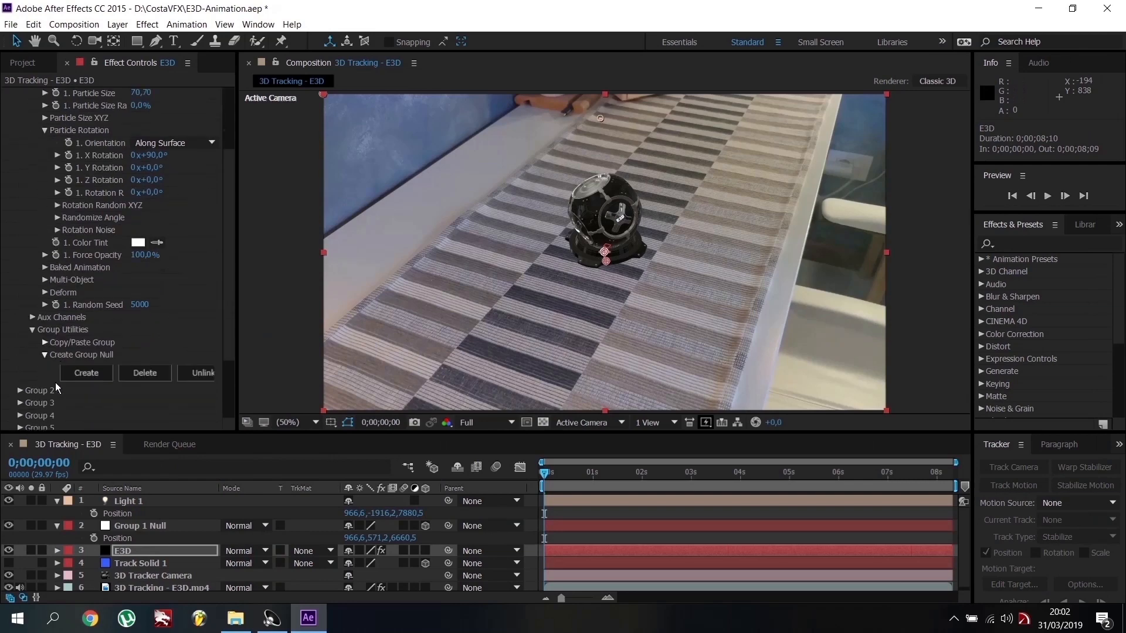
scroll(down, 3)
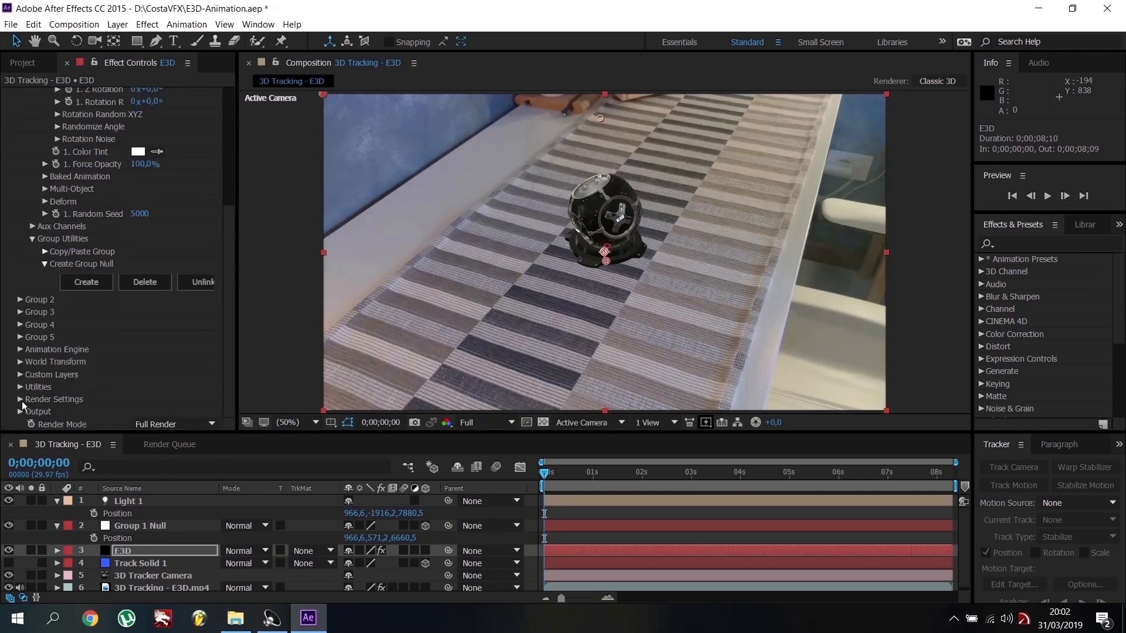
click(22, 399)
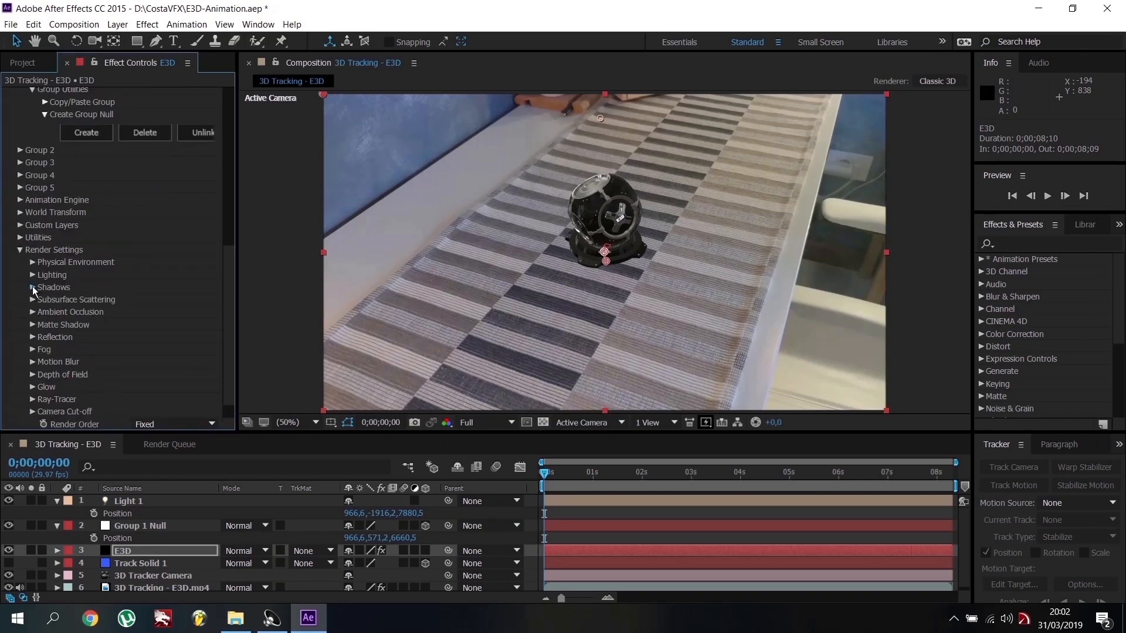
click(32, 288)
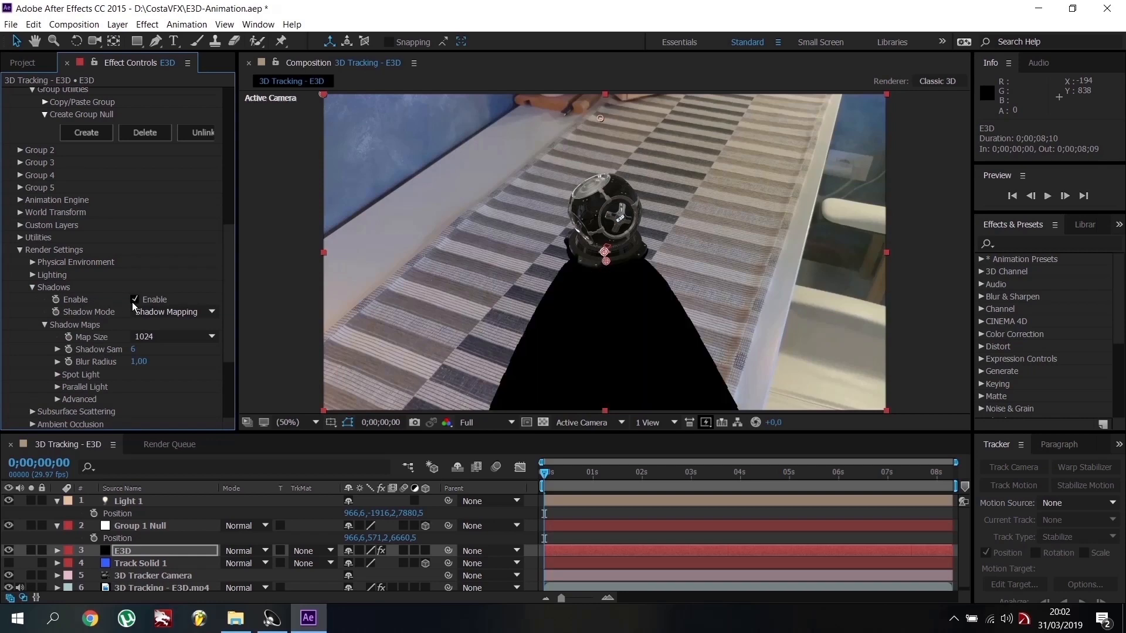
scroll(down, 3)
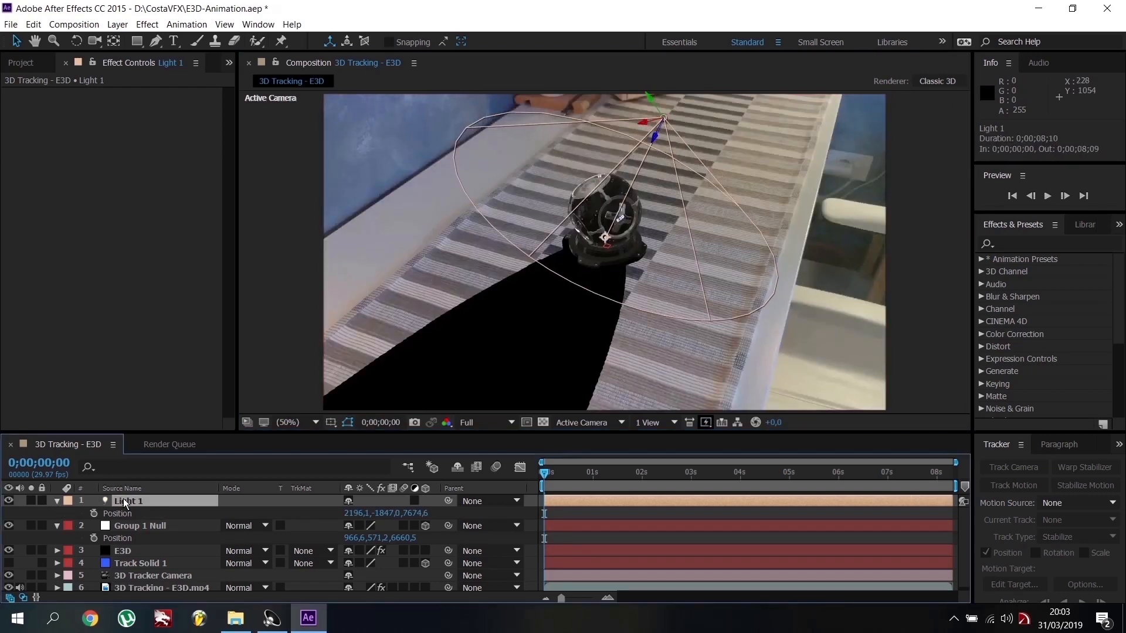
Select Light 1 so the spot light can be repositioned
click(57, 501)
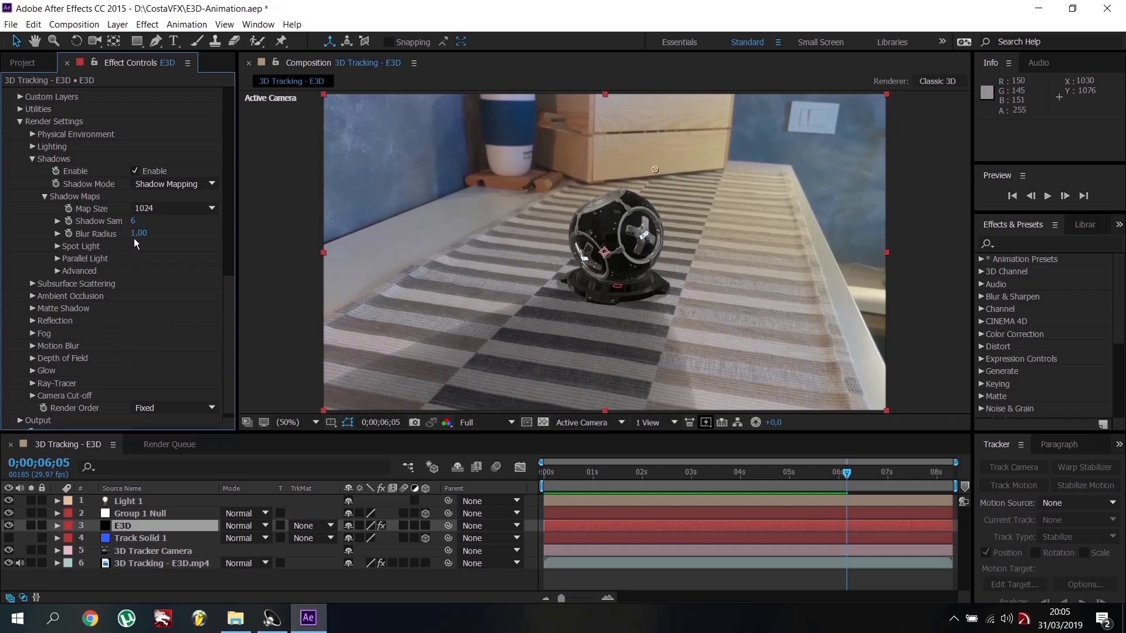
Raise the Shadow Maps Blur Radius to 37.30 and enable SSAO ambient occlusion
drag(138, 233, 147, 233)
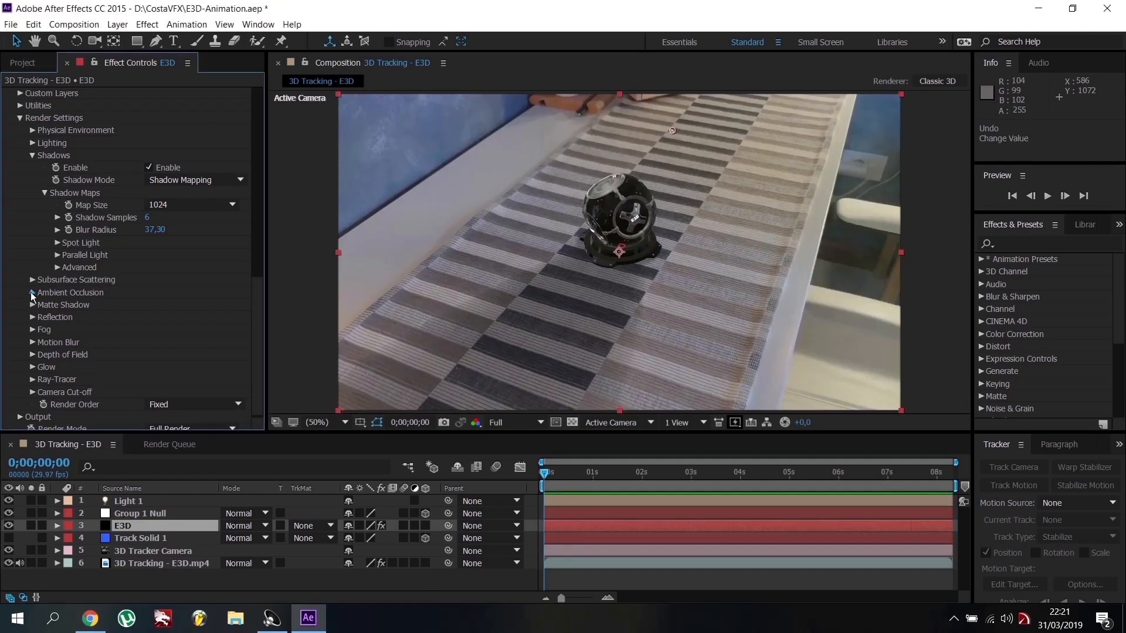
click(31, 292)
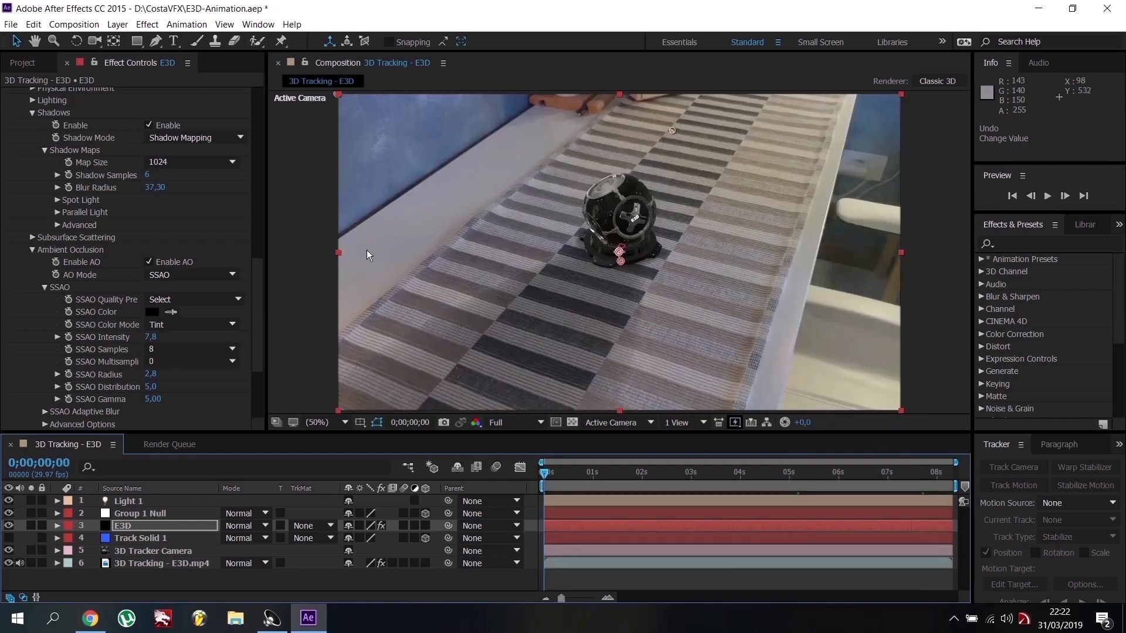
mouse_move(735, 218)
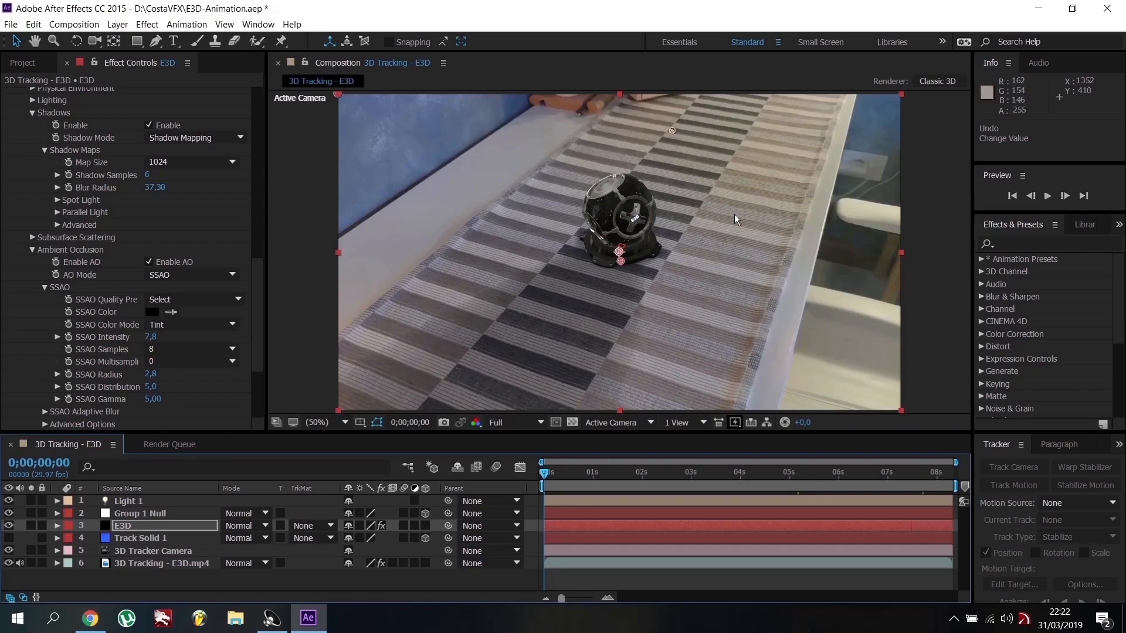
click(89, 618)
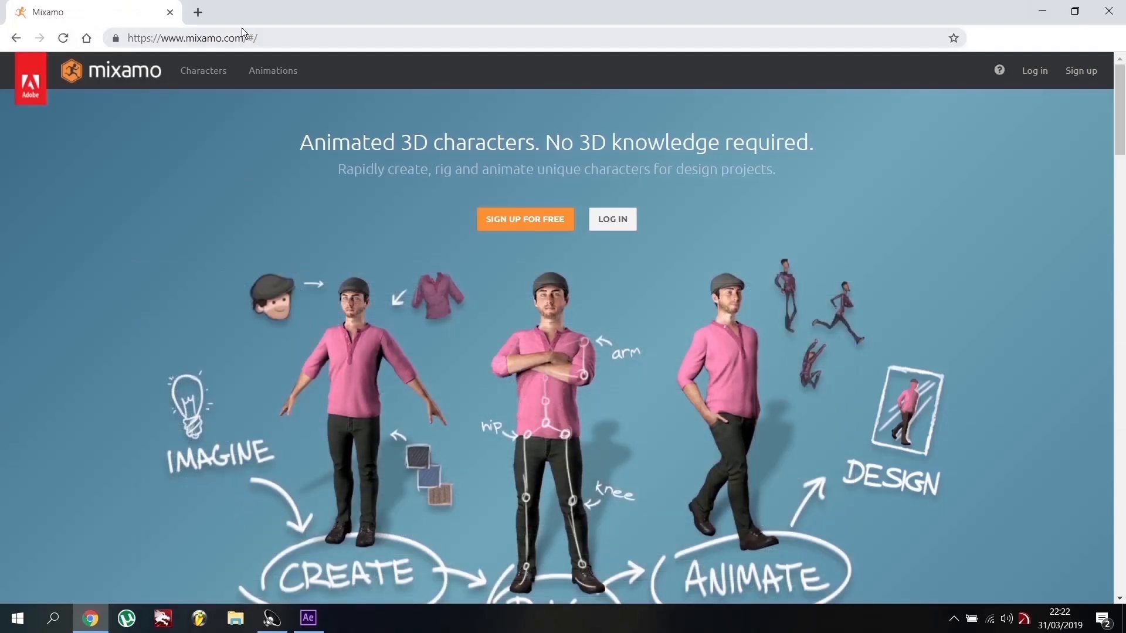
mouse_move(755, 81)
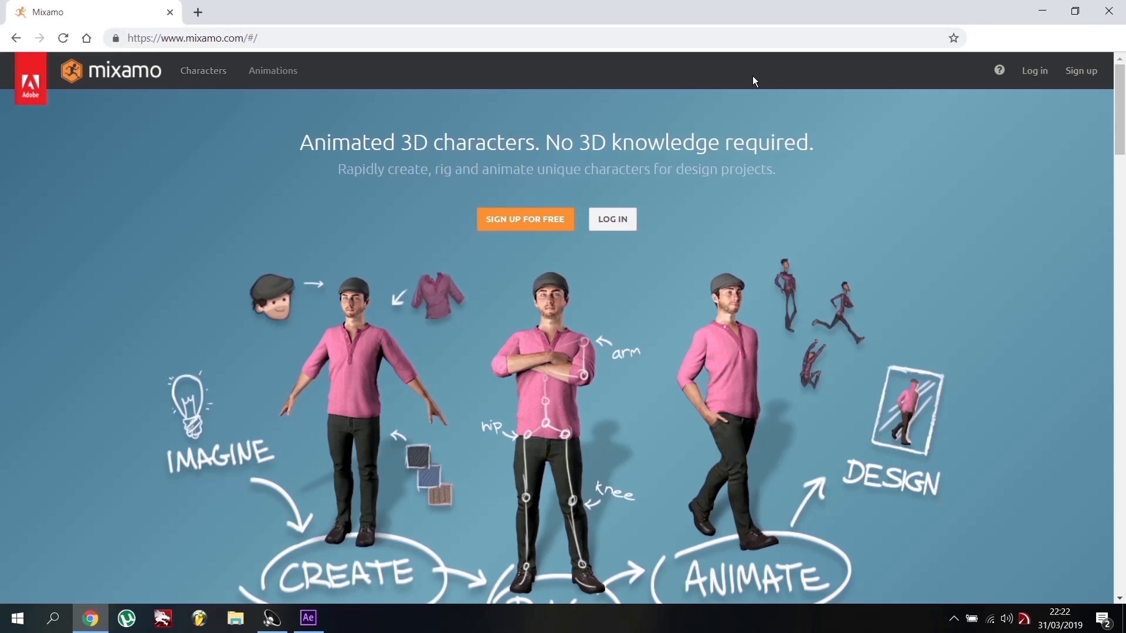
mouse_move(1081, 70)
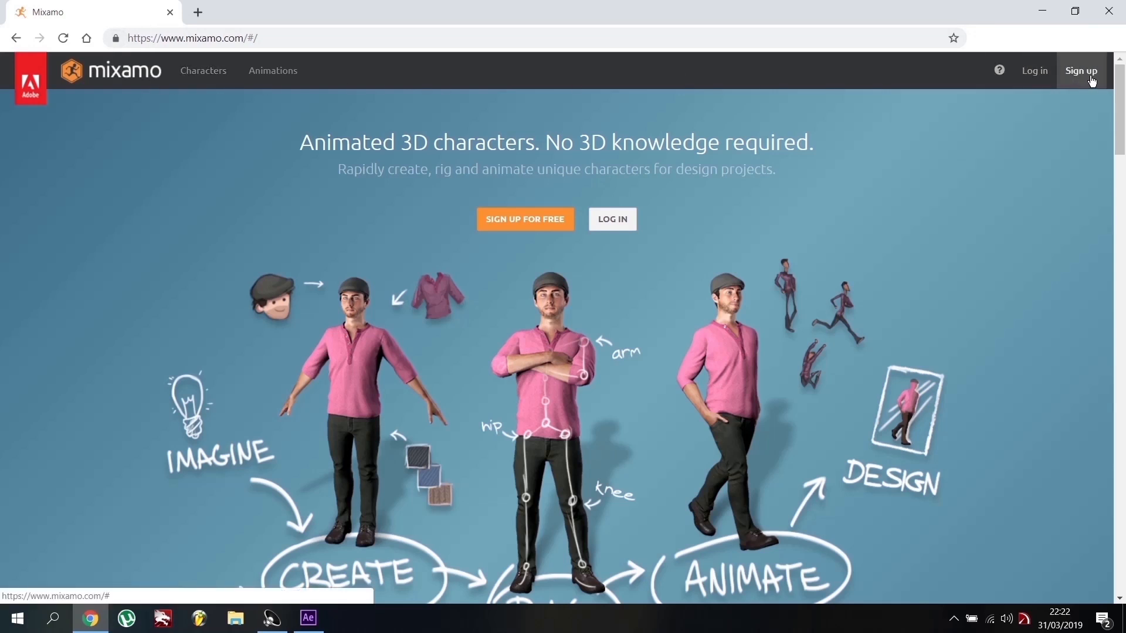
mouse_move(1035, 70)
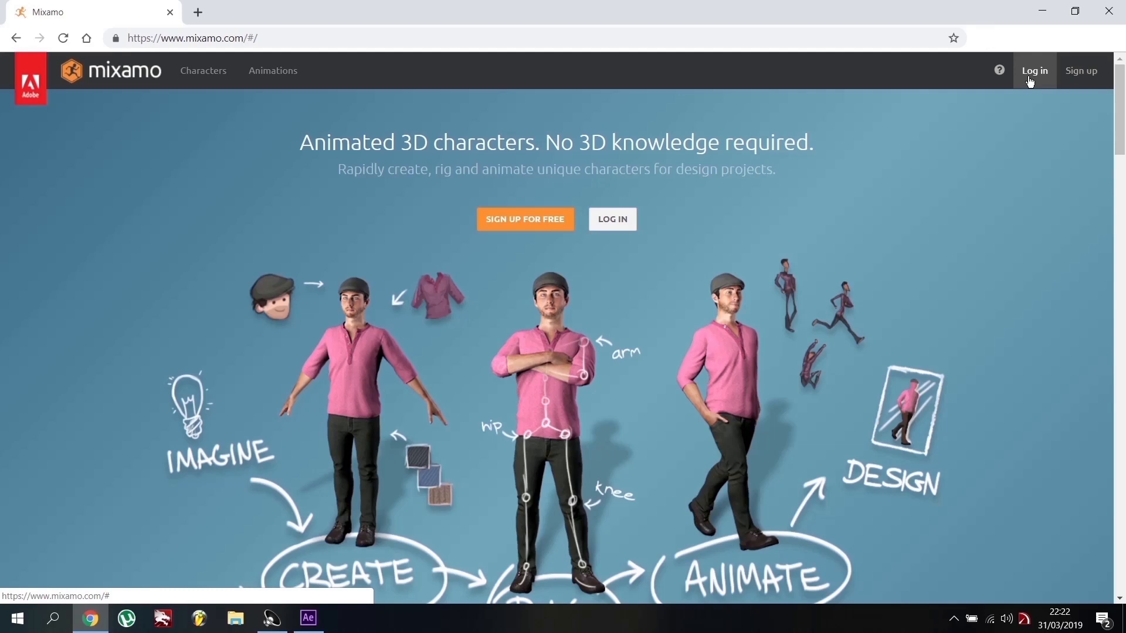
Log in to Mixamo and open the Animations library with the genre filter list
click(1034, 71)
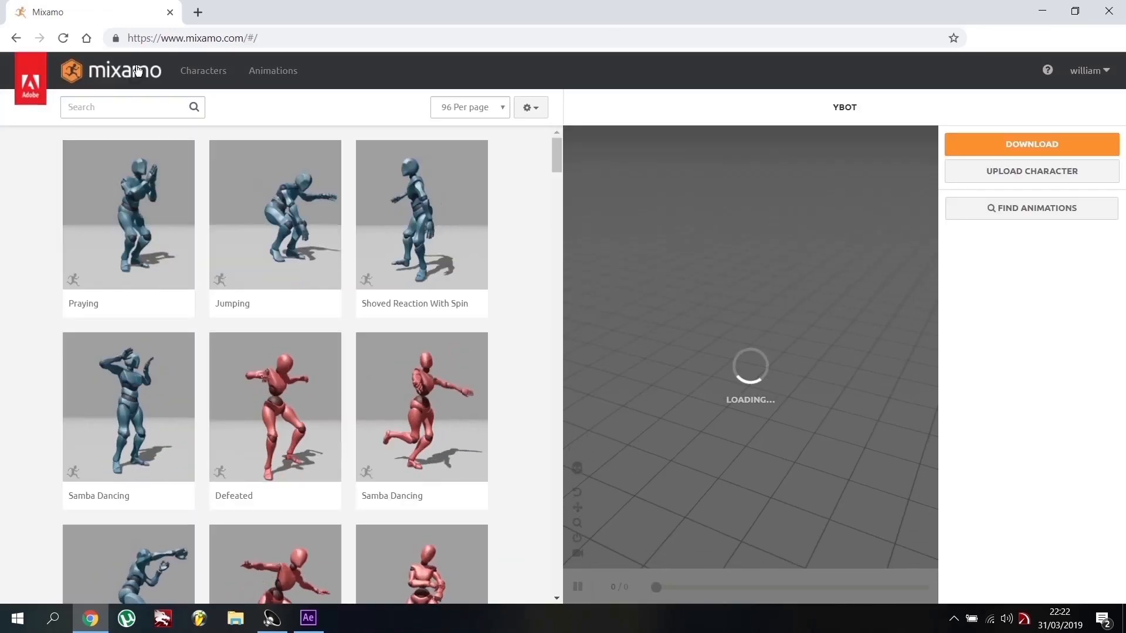
click(272, 70)
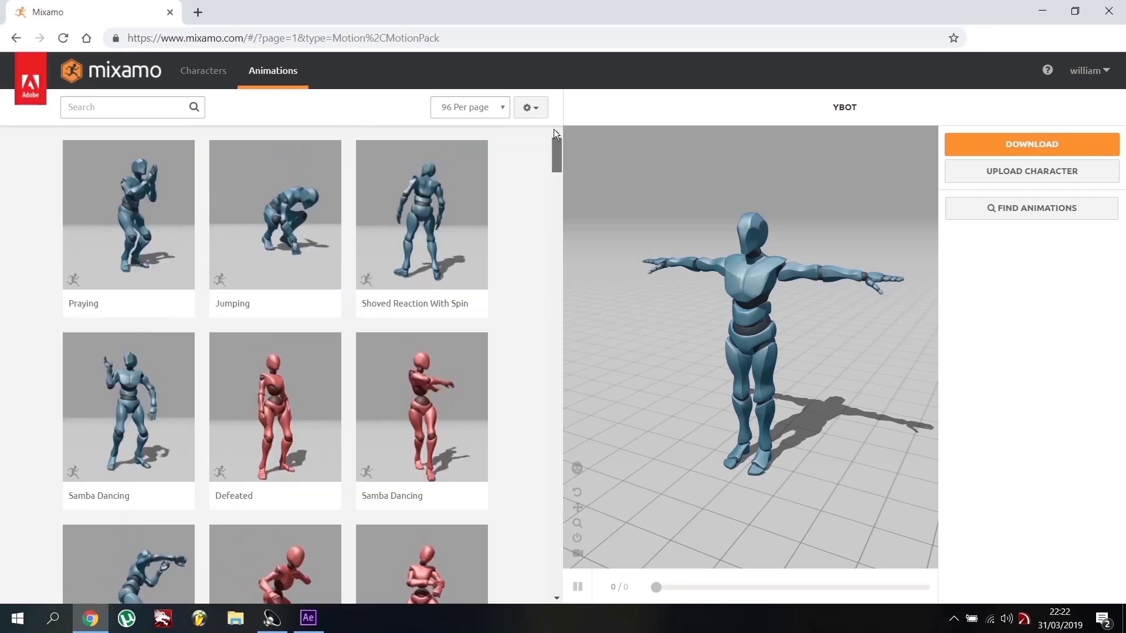
click(133, 106)
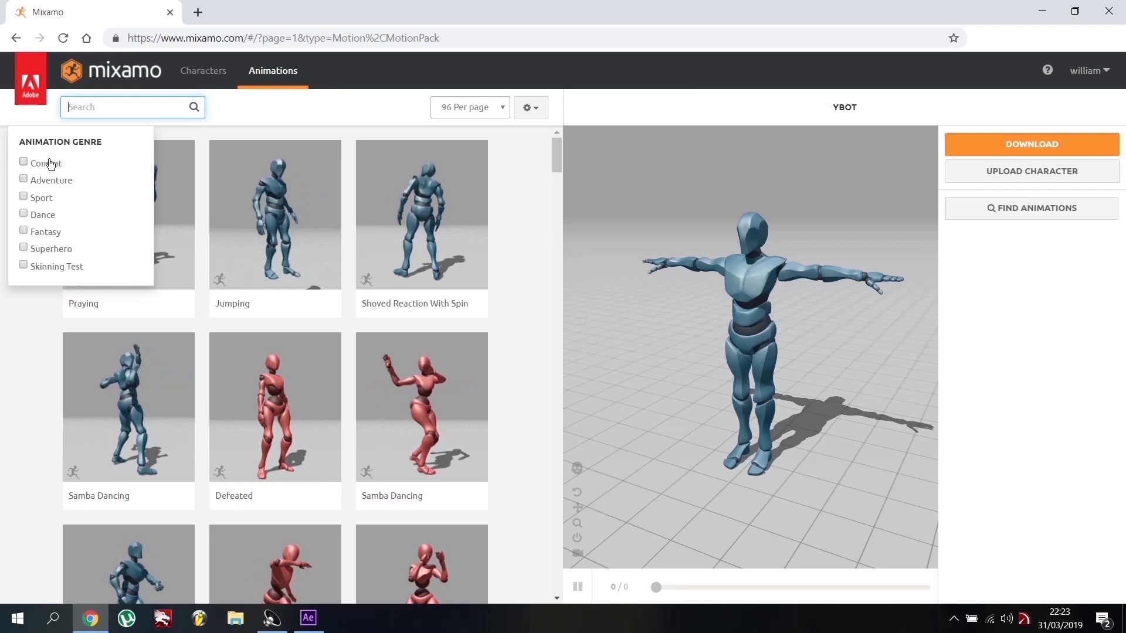
Search 'back', apply Back Flip To Uppercut to Y Bot and bring up Download Settings
click(204, 71)
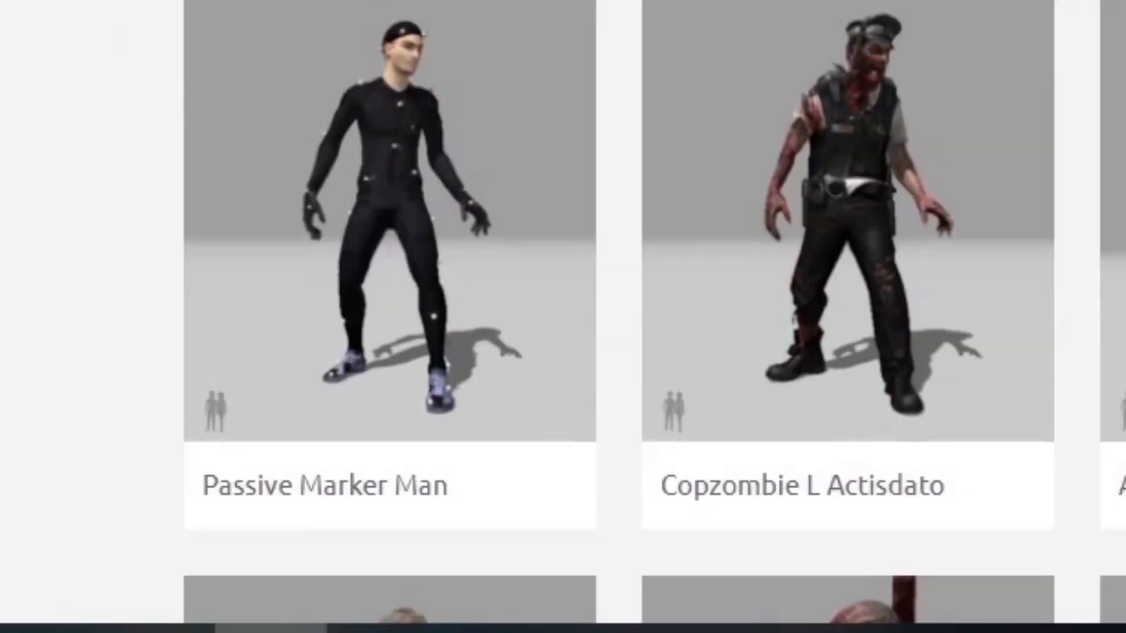
click(272, 71)
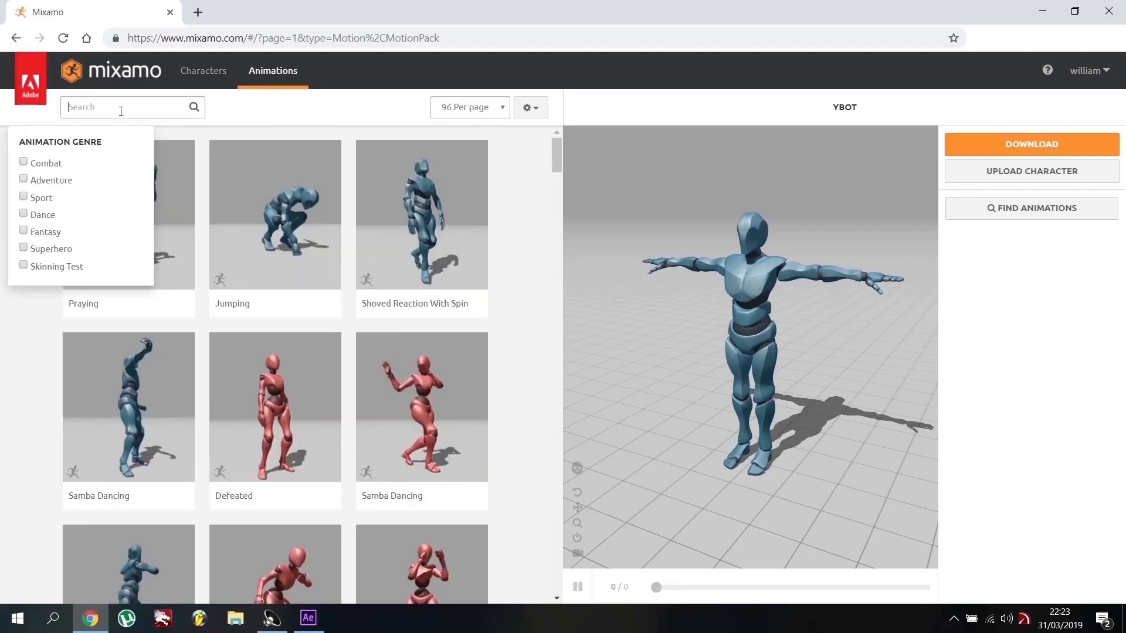
text(back flip)
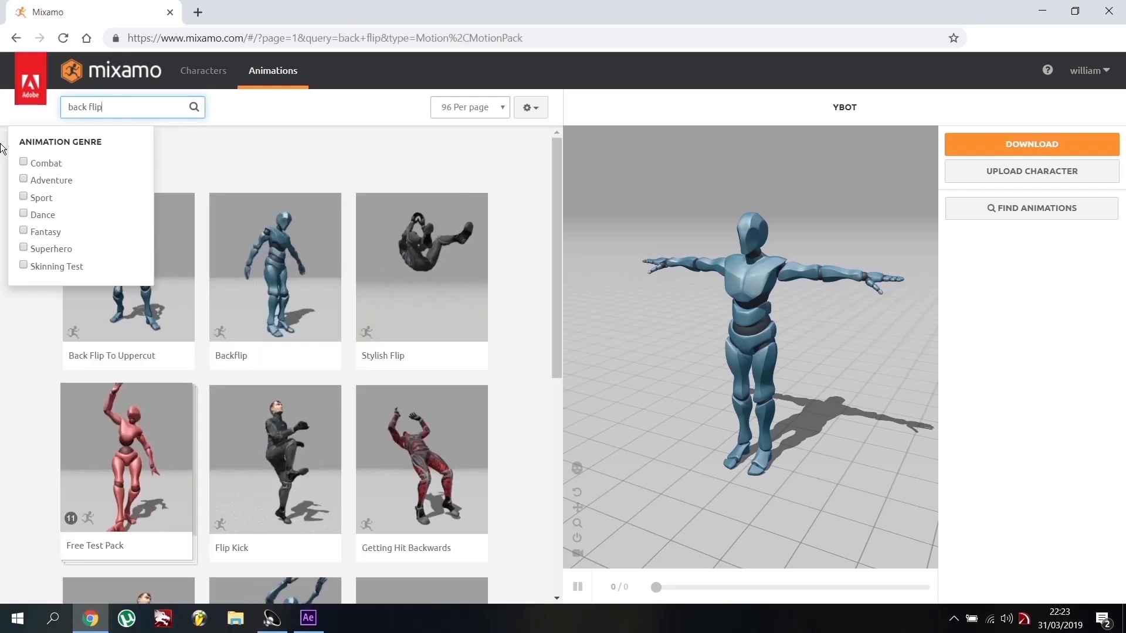
click(128, 266)
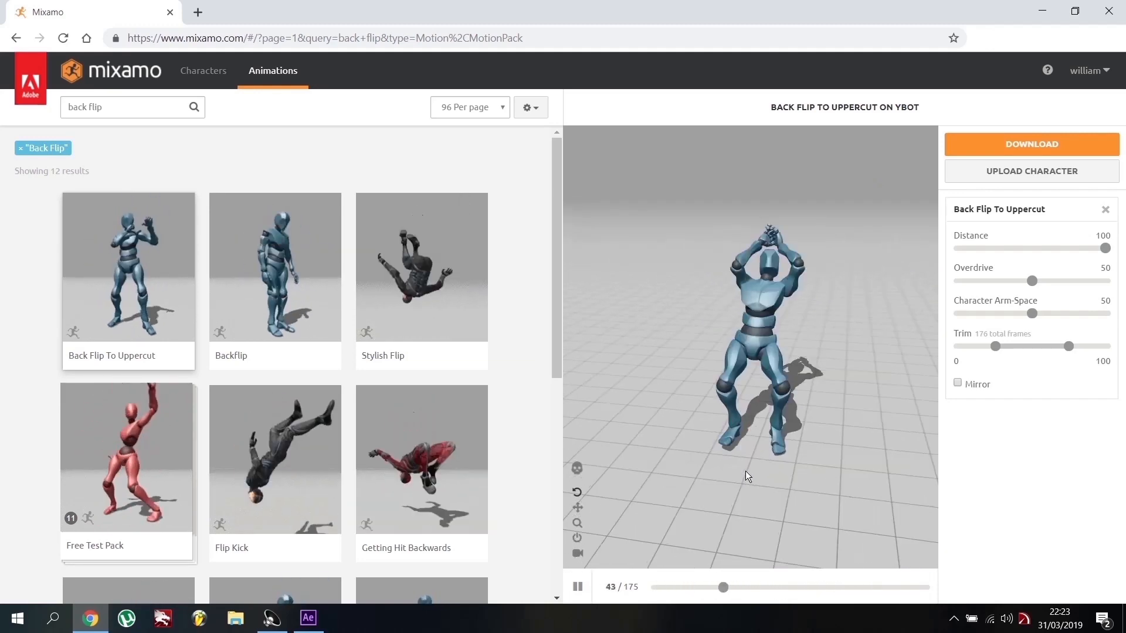
click(204, 70)
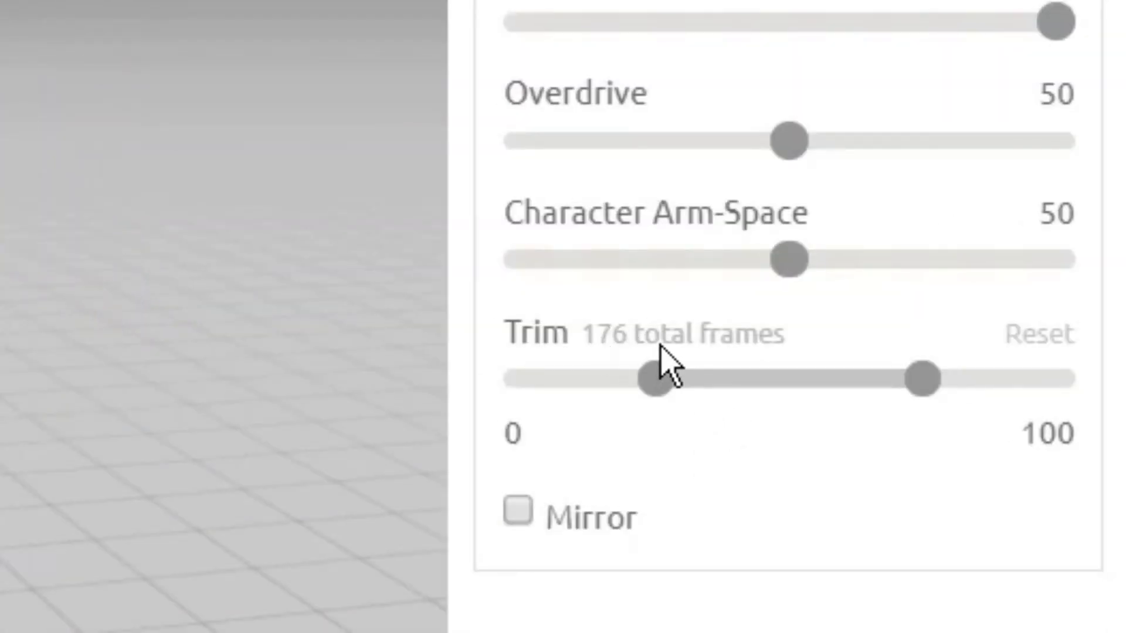
mouse_move(758, 388)
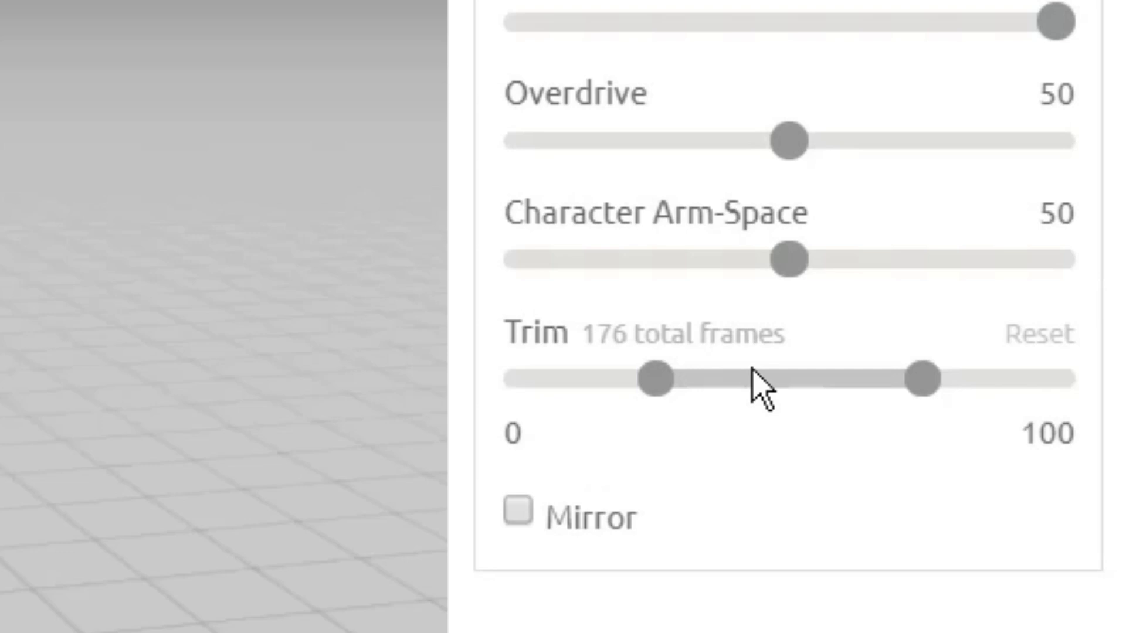
click(1031, 144)
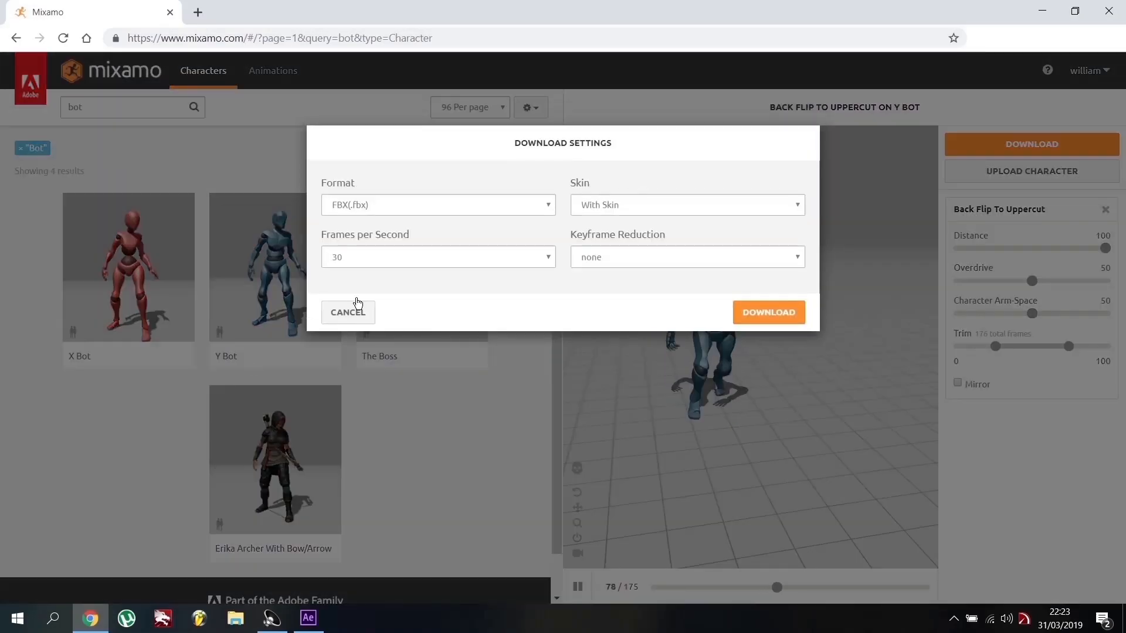
Download Back Flip To Uppercut as FBX with skin at 30 fps, then open a blank tab
click(437, 204)
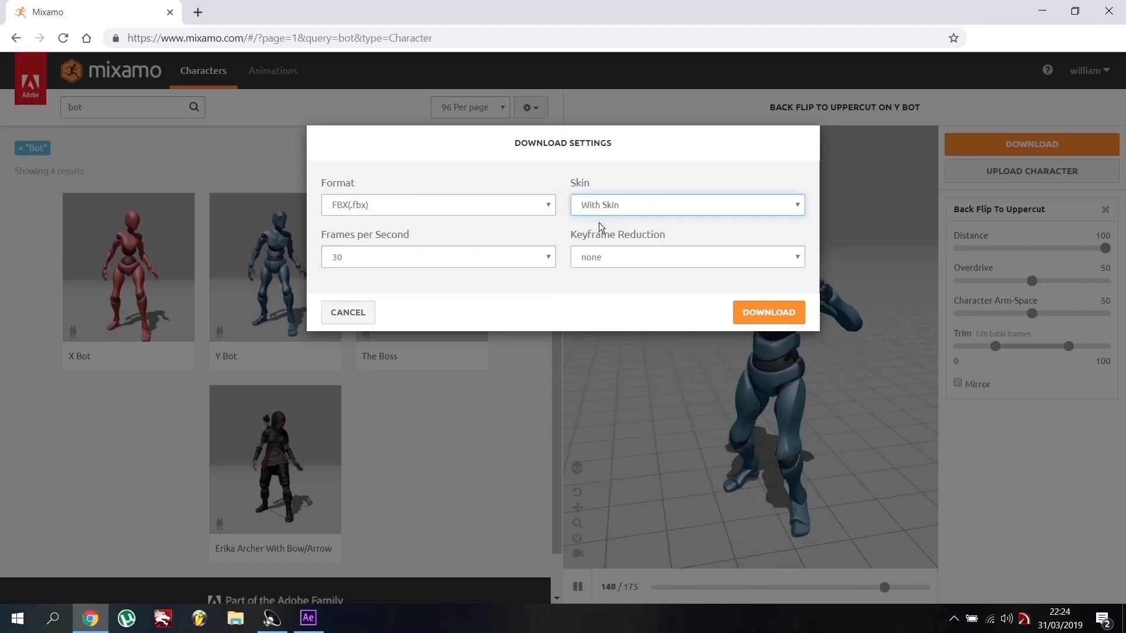
click(768, 311)
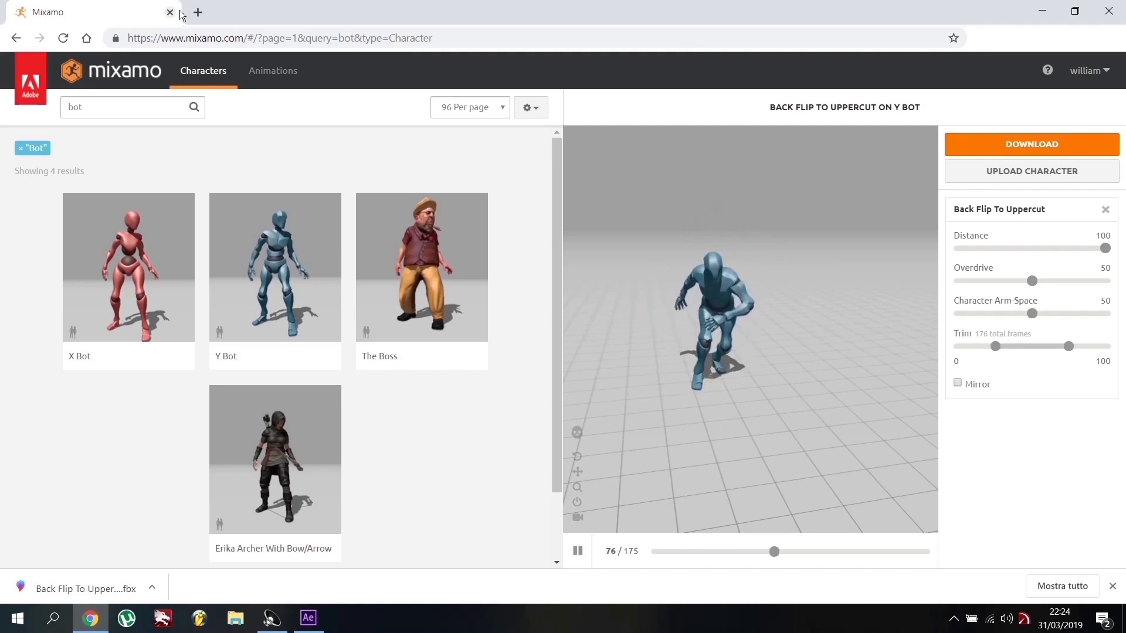
click(198, 13)
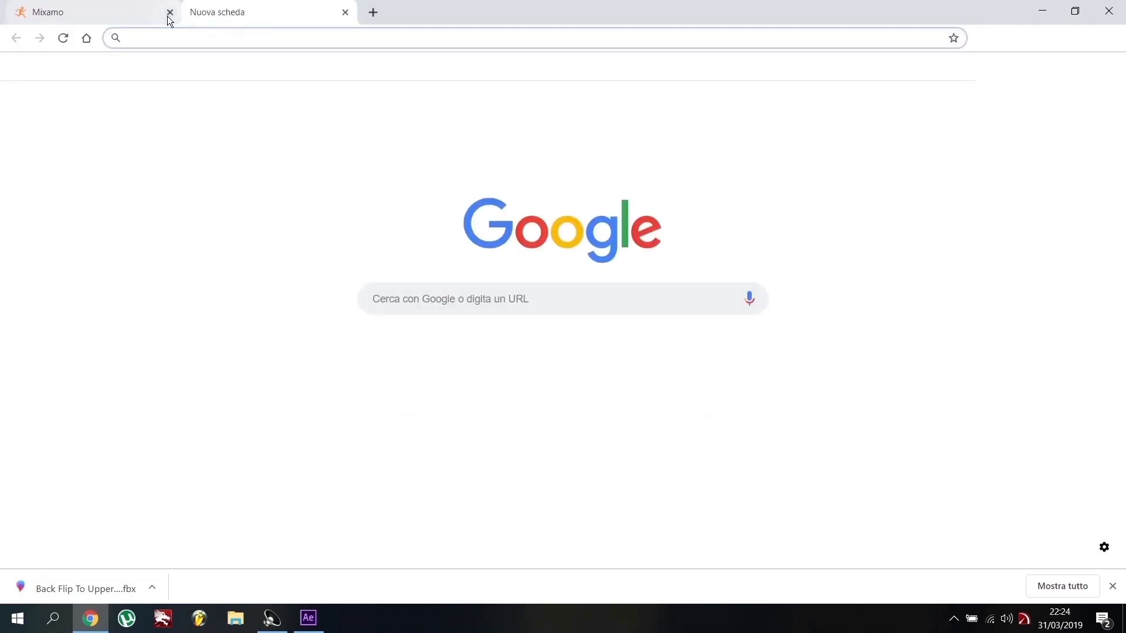
Close the Mixamo tab, start then cancel the Blender download from blender.org, and close Chrome
click(169, 13)
text(https://www.blender.org)
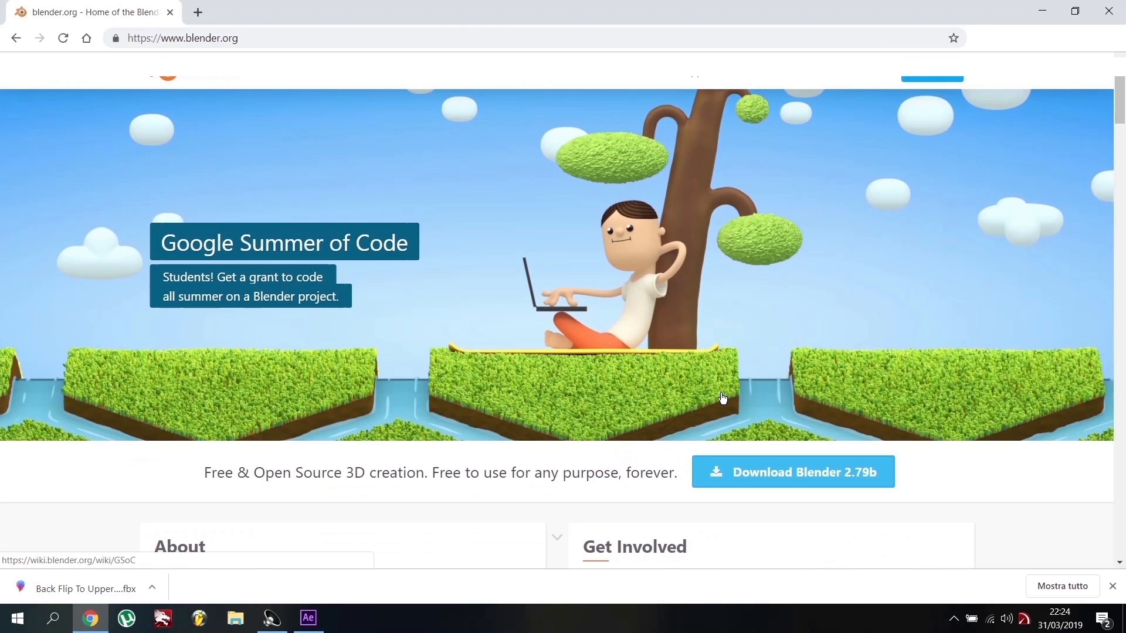
click(791, 471)
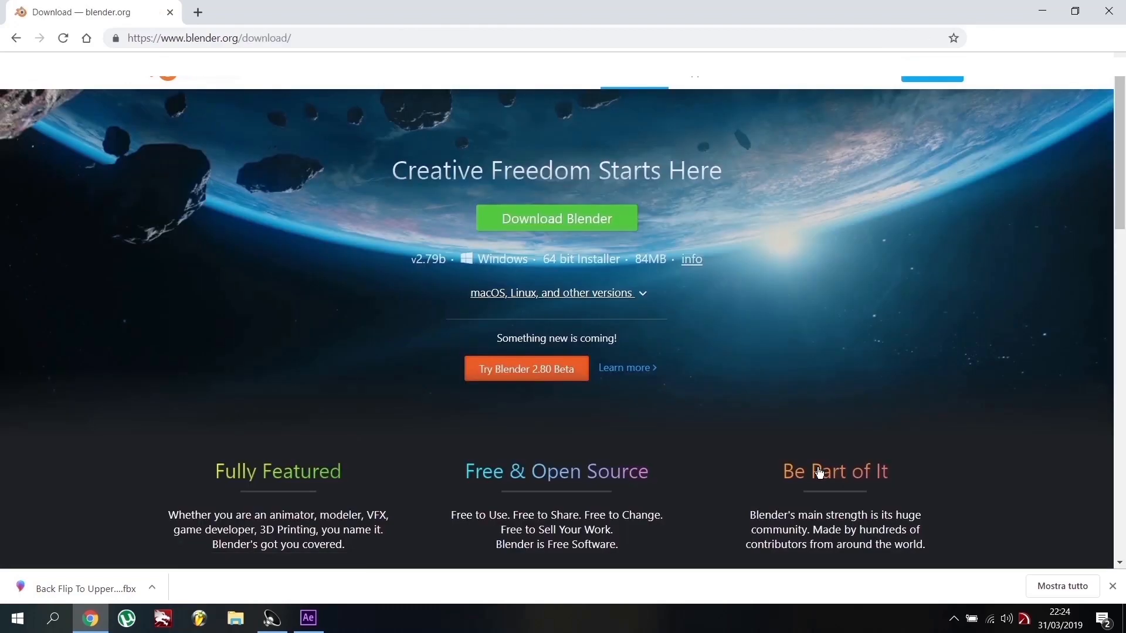
mouse_move(556, 218)
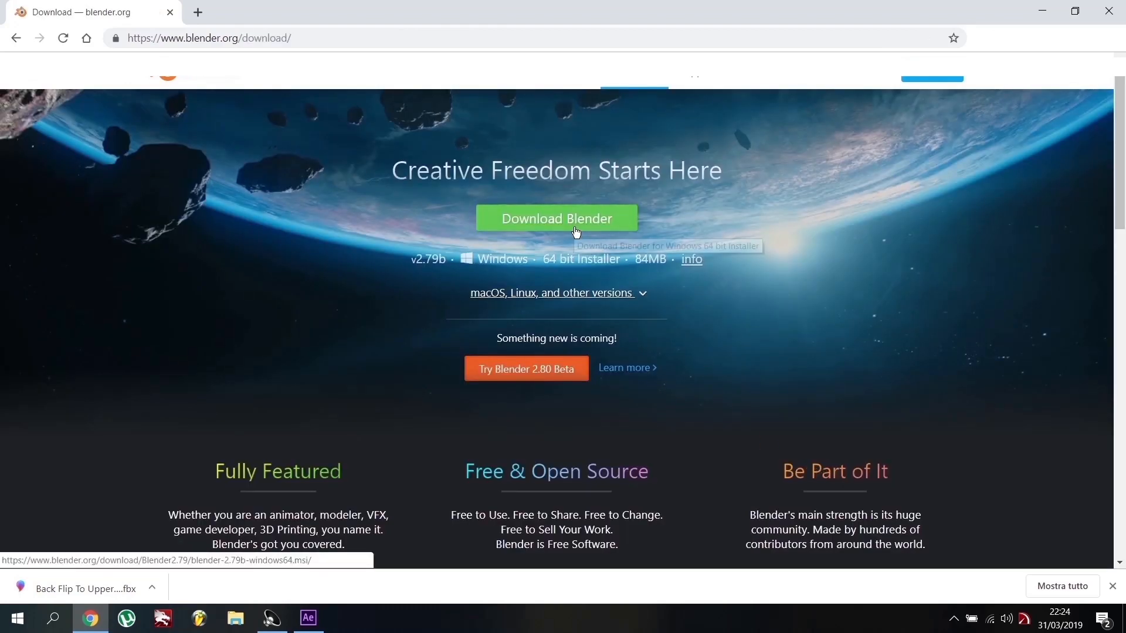
click(555, 218)
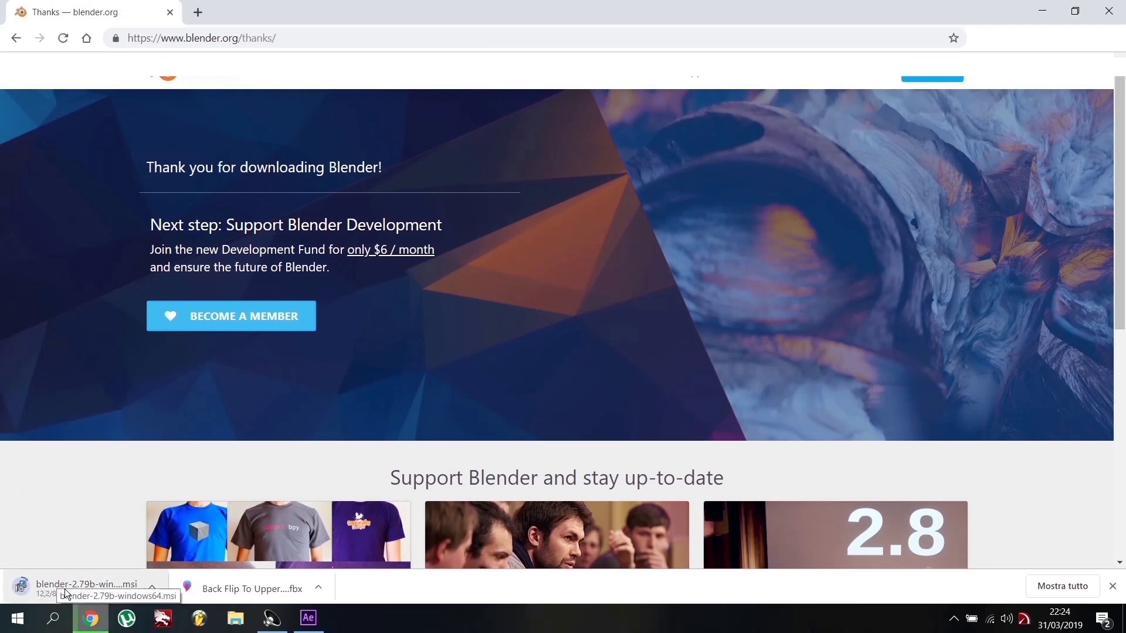
click(151, 588)
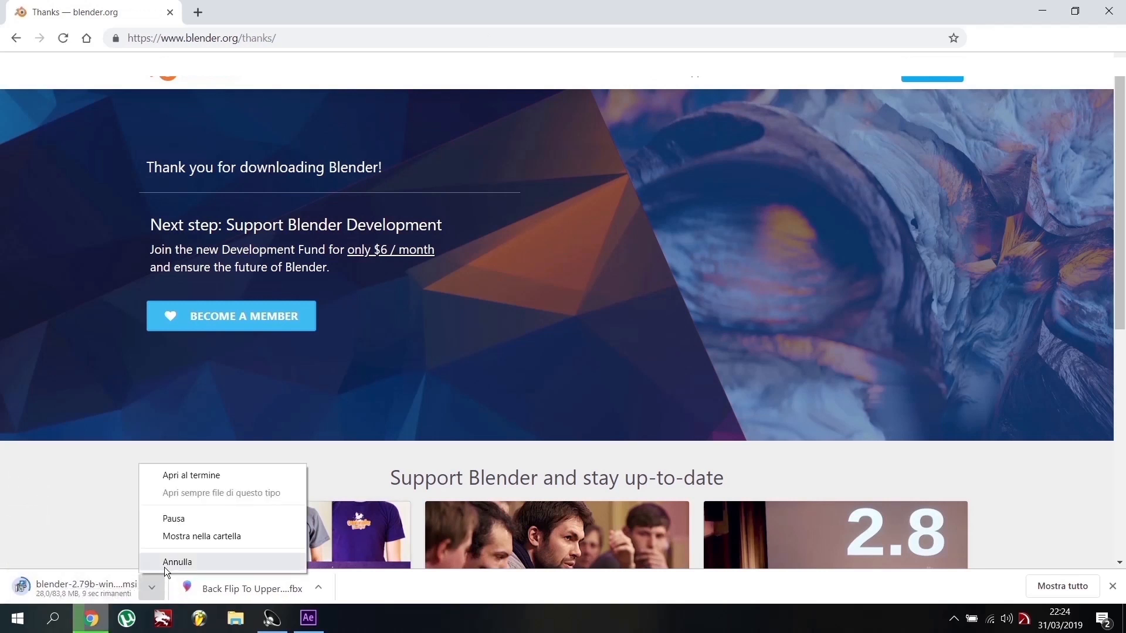
click(178, 562)
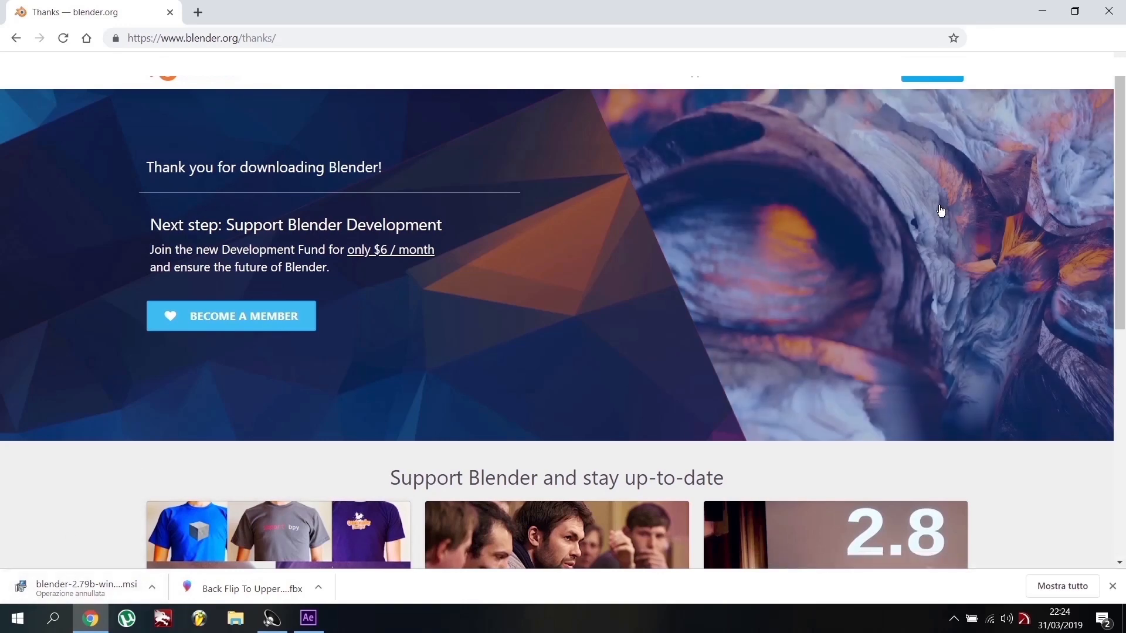
mouse_move(1109, 11)
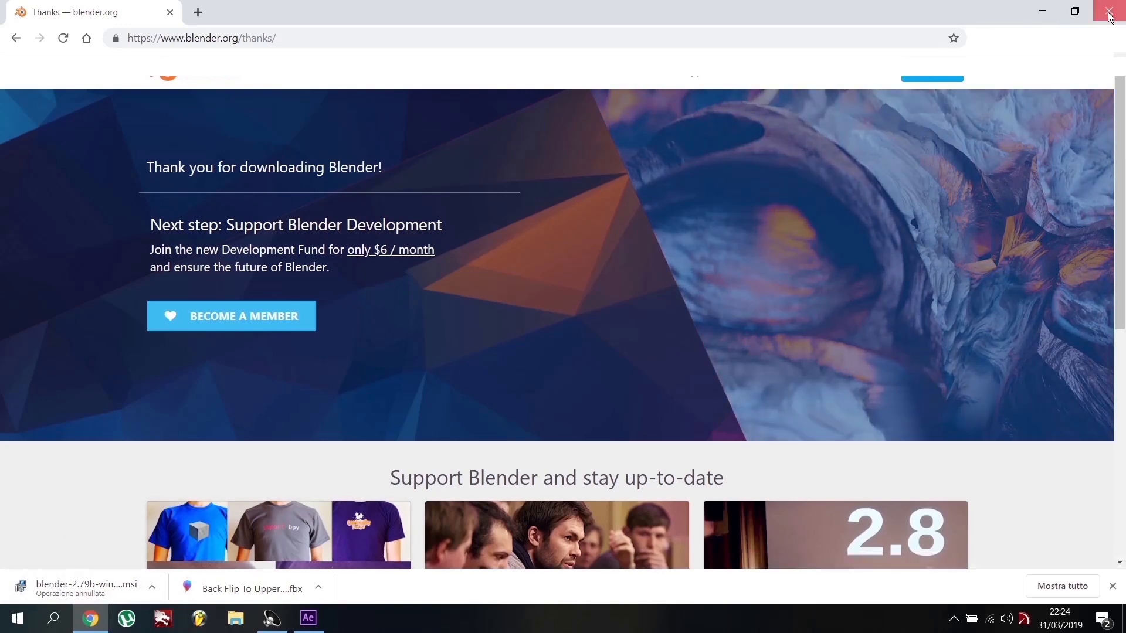
click(1111, 12)
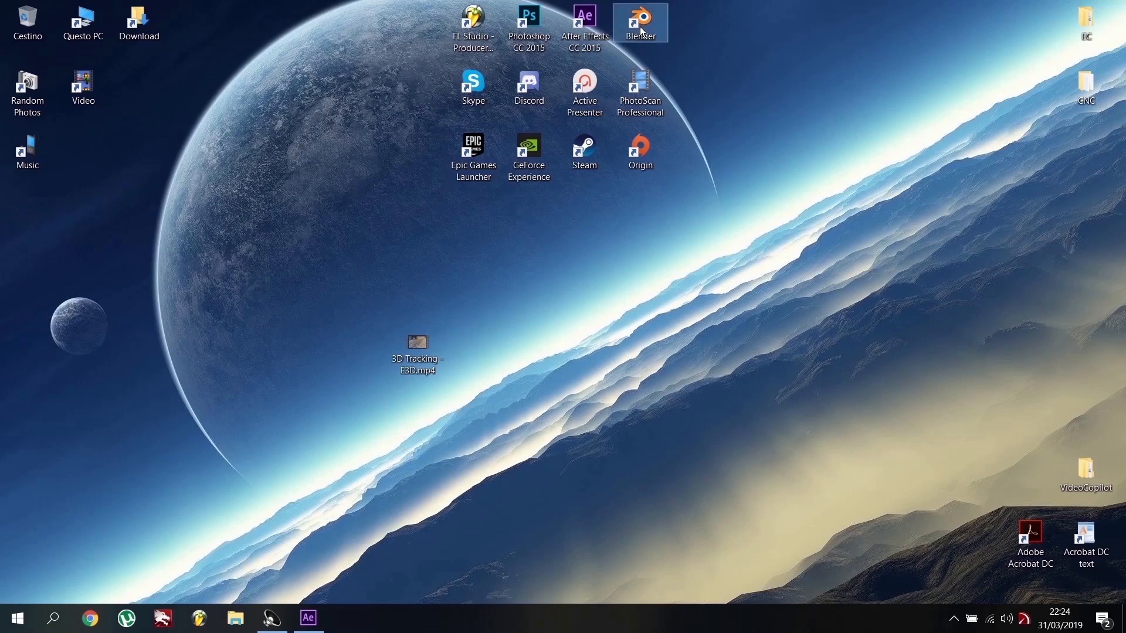
mouse_move(640, 21)
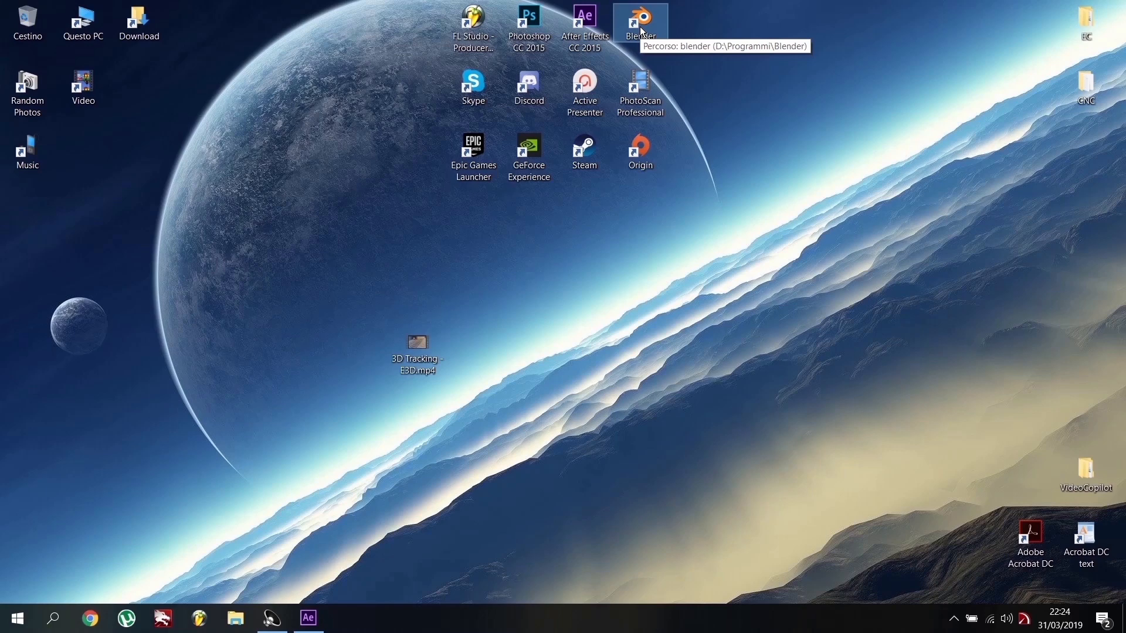
Start Blender from its desktop shortcut
double_click(639, 18)
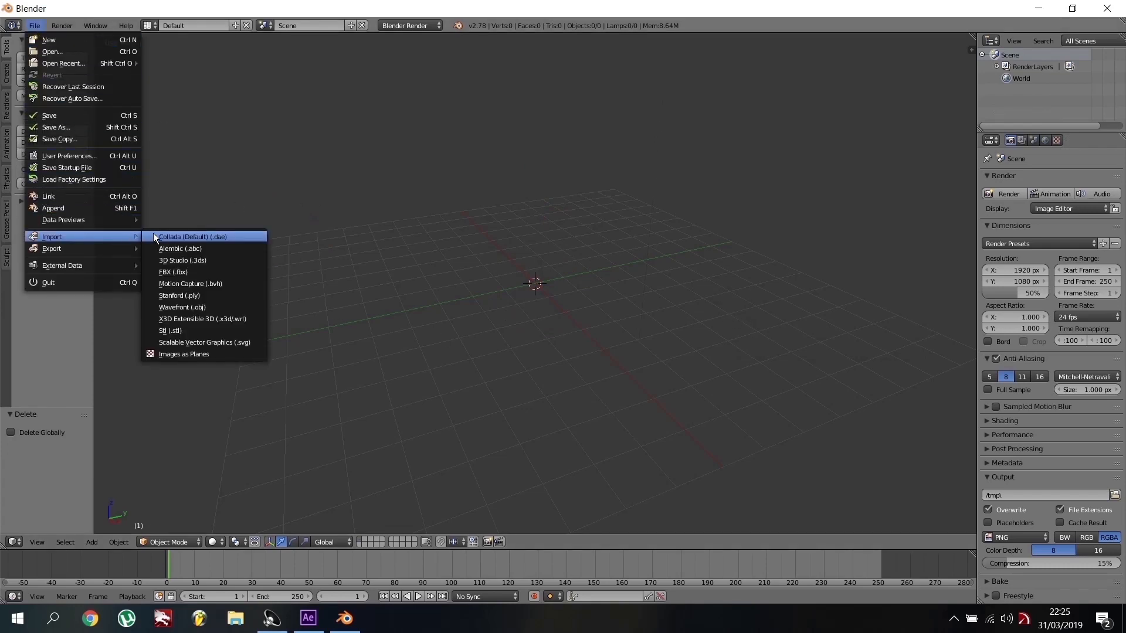
Import Back Flip To Uppercut.fbx from the Downloads folder as an FBX
click(172, 271)
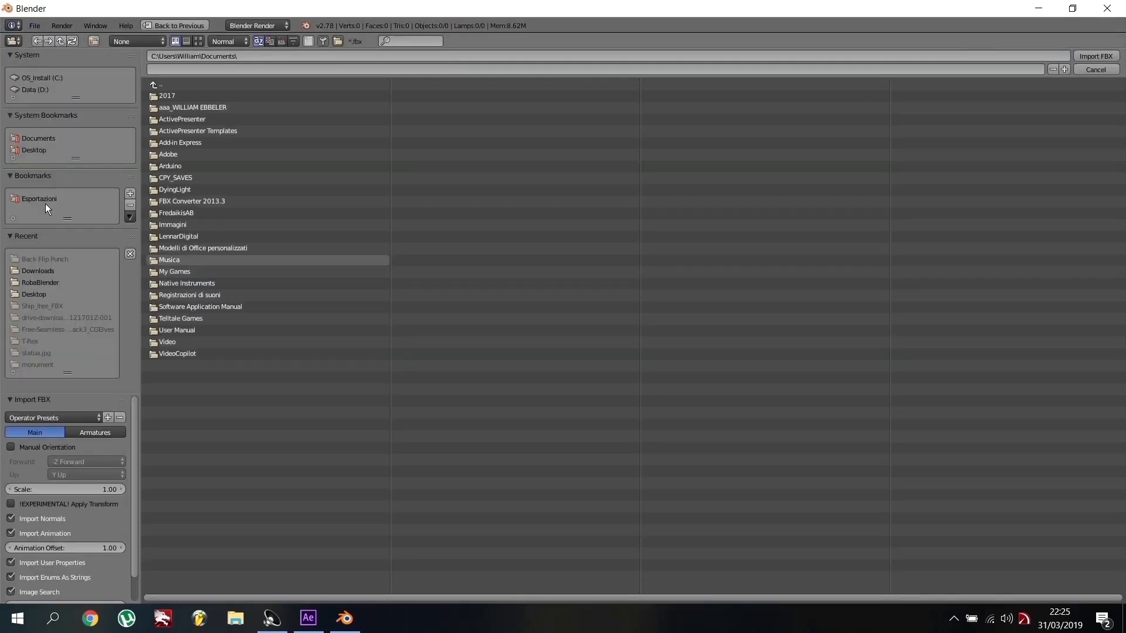
click(38, 271)
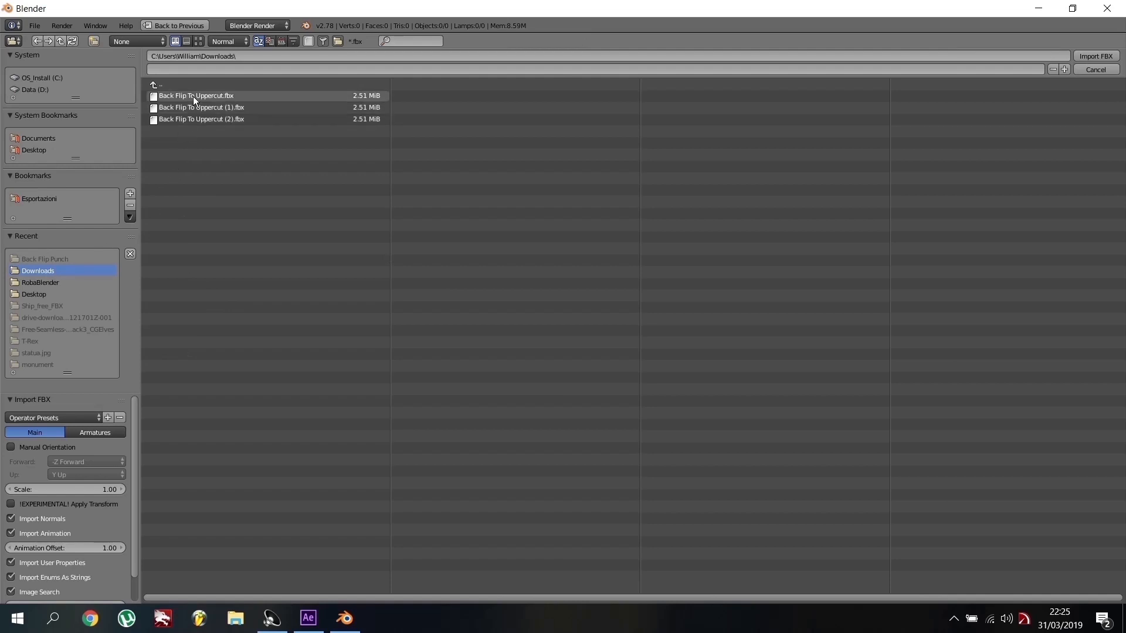
click(196, 96)
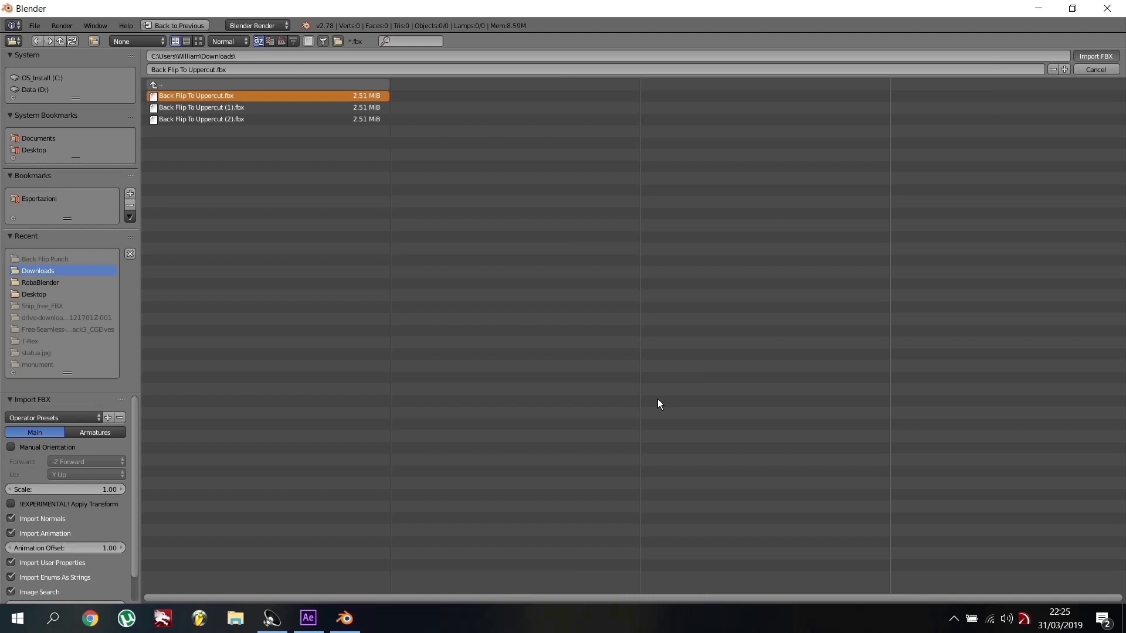
click(1095, 56)
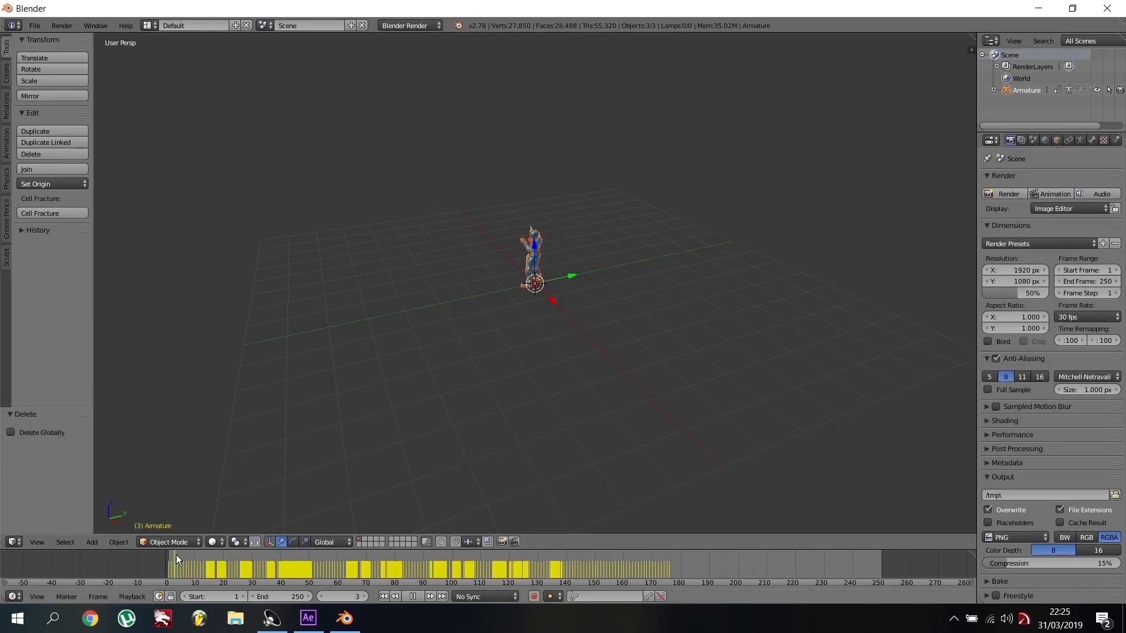
Preview the back flip around frames 44 and 155, then set the end frame to 176
click(280, 563)
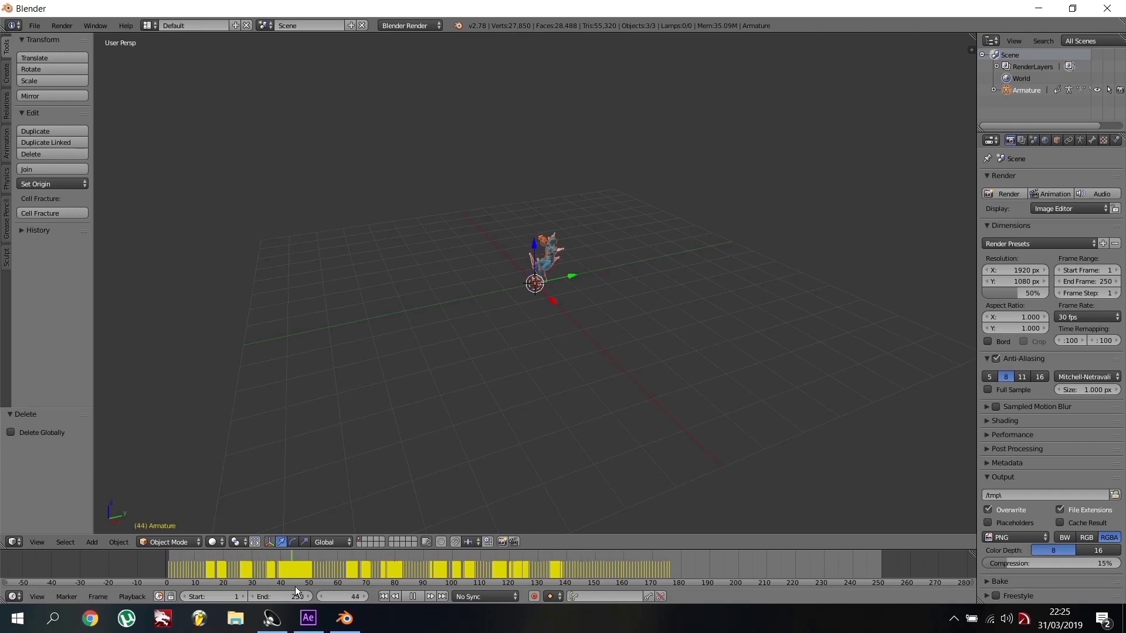
click(613, 564)
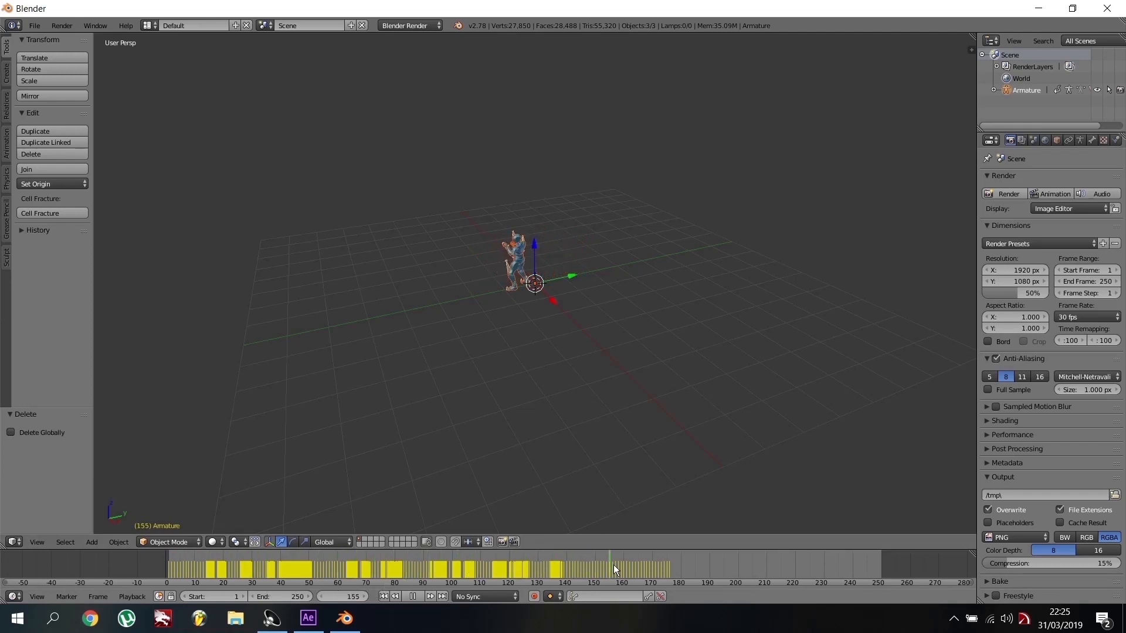
click(167, 567)
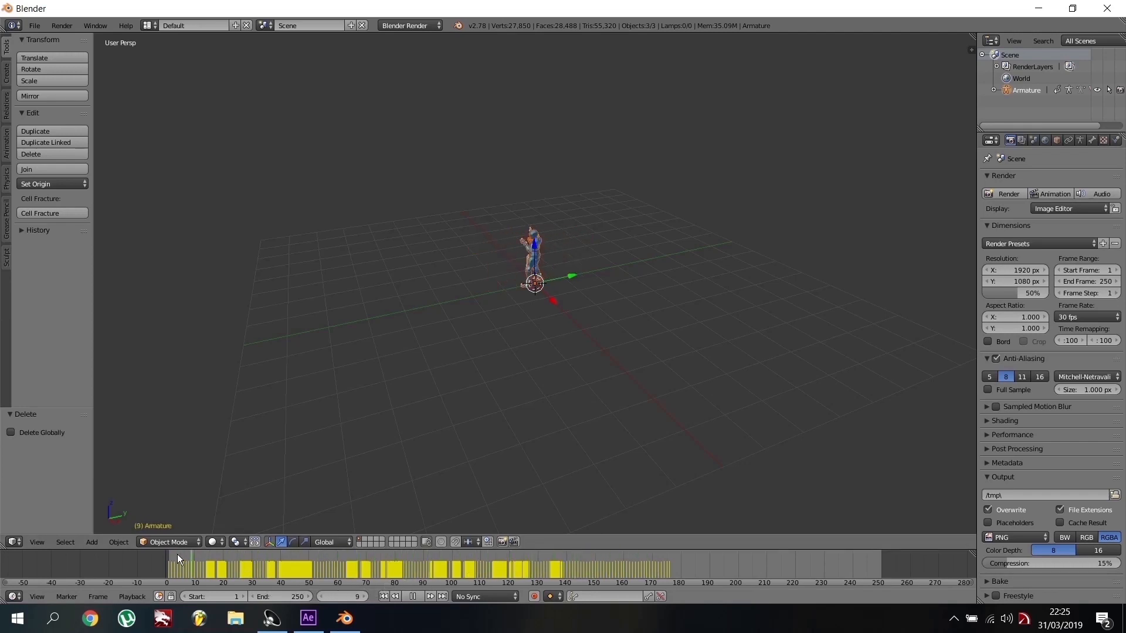
click(667, 560)
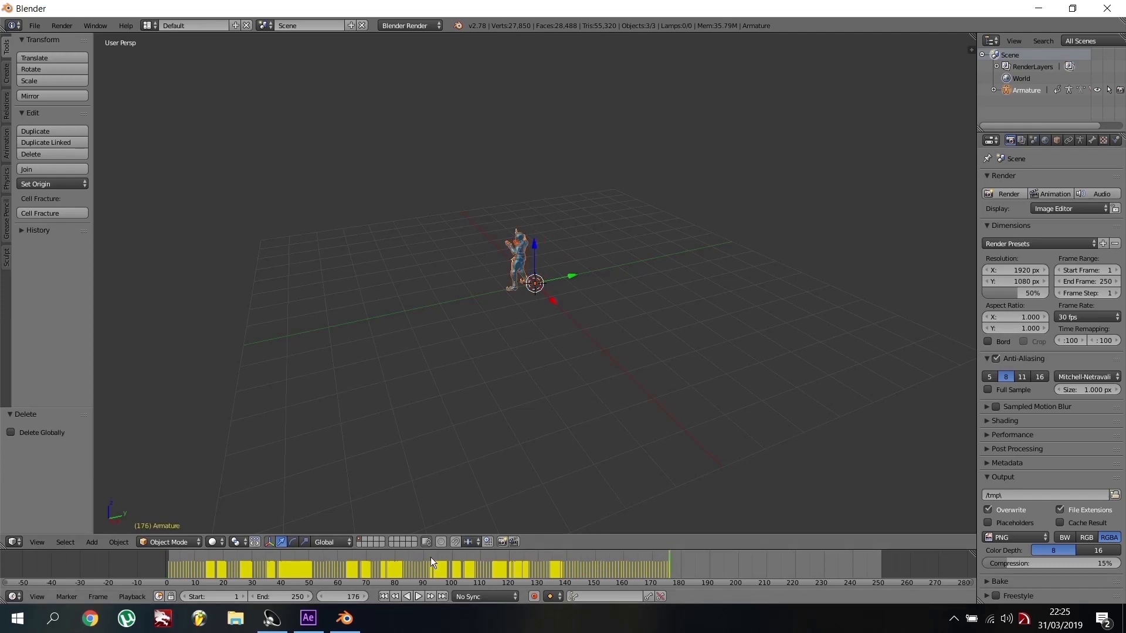
click(97, 597)
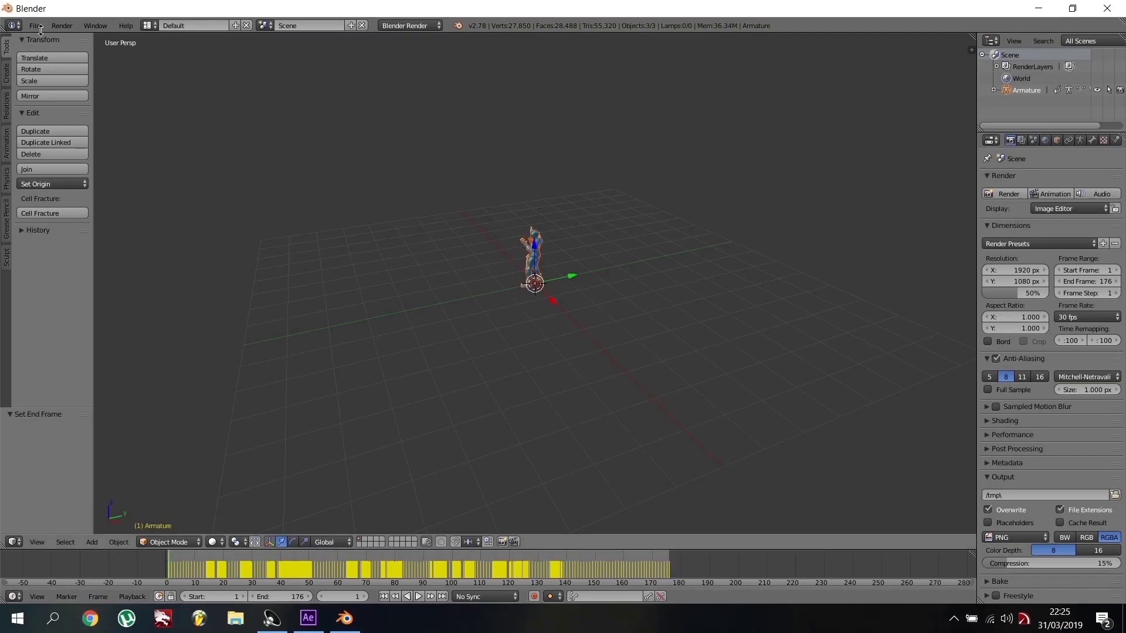
Export as Wavefront OBJ with the Animation option enabled to write every frame
click(34, 26)
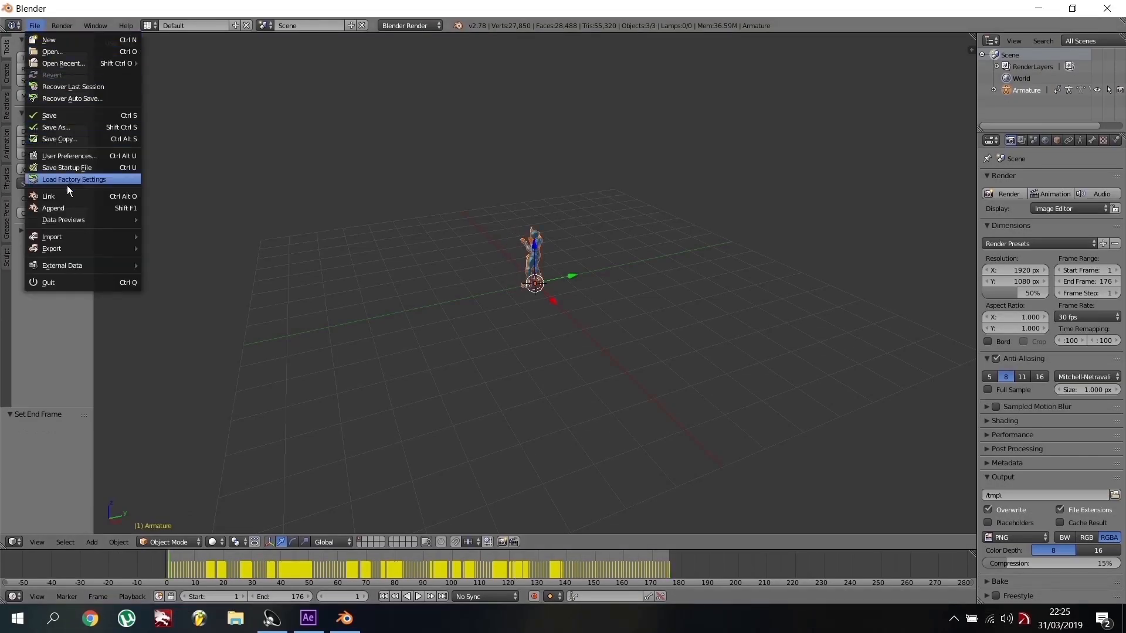
click(51, 249)
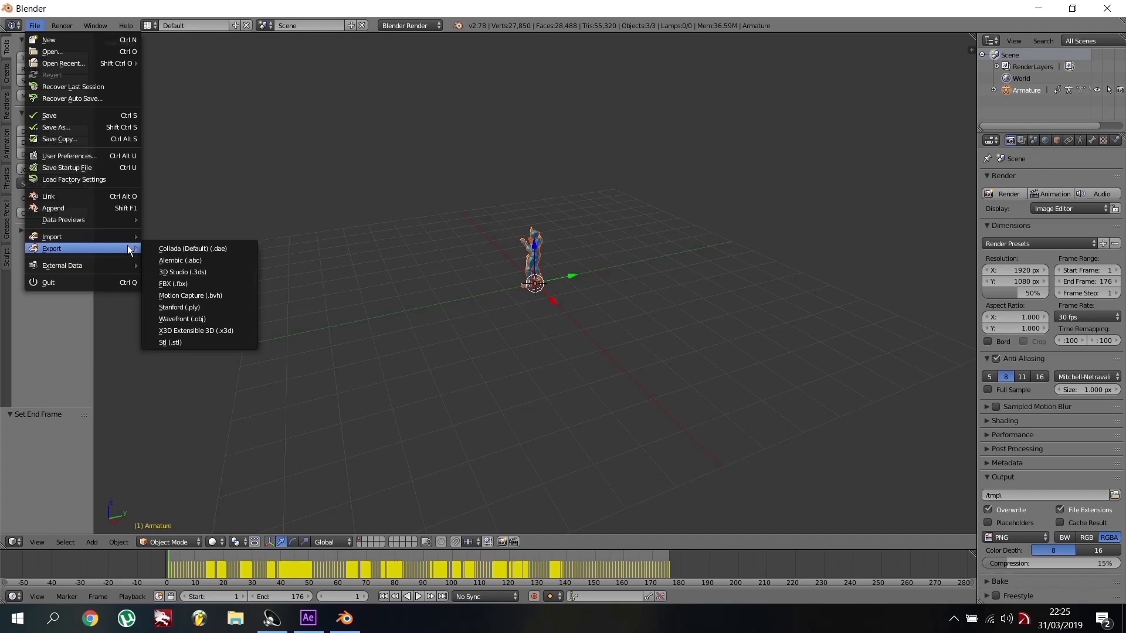
mouse_move(201, 319)
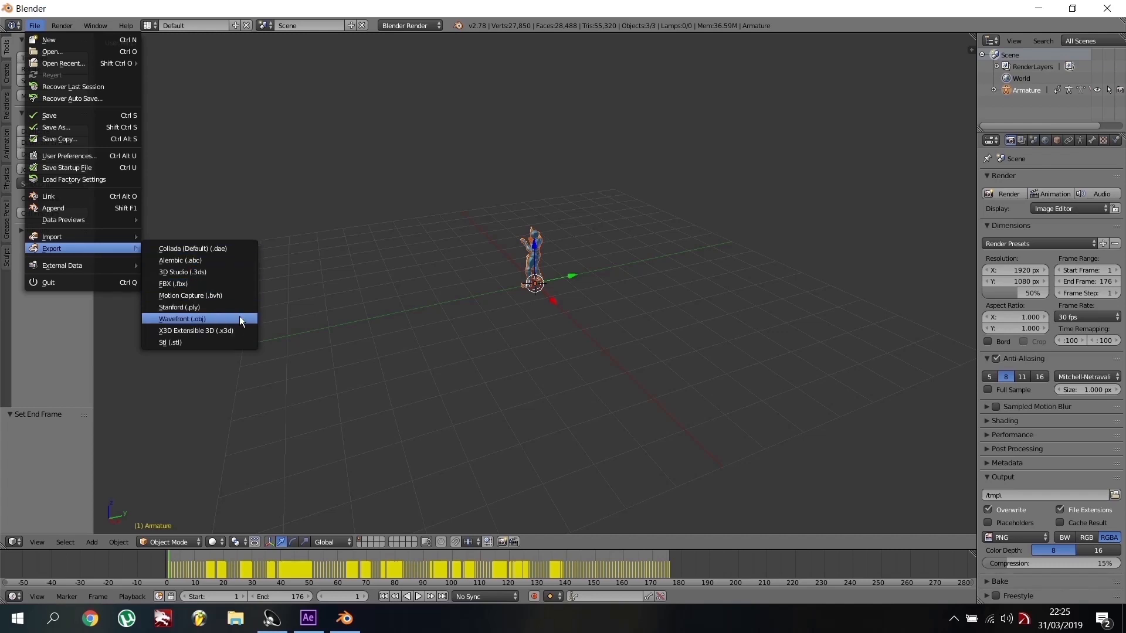
mouse_move(215, 319)
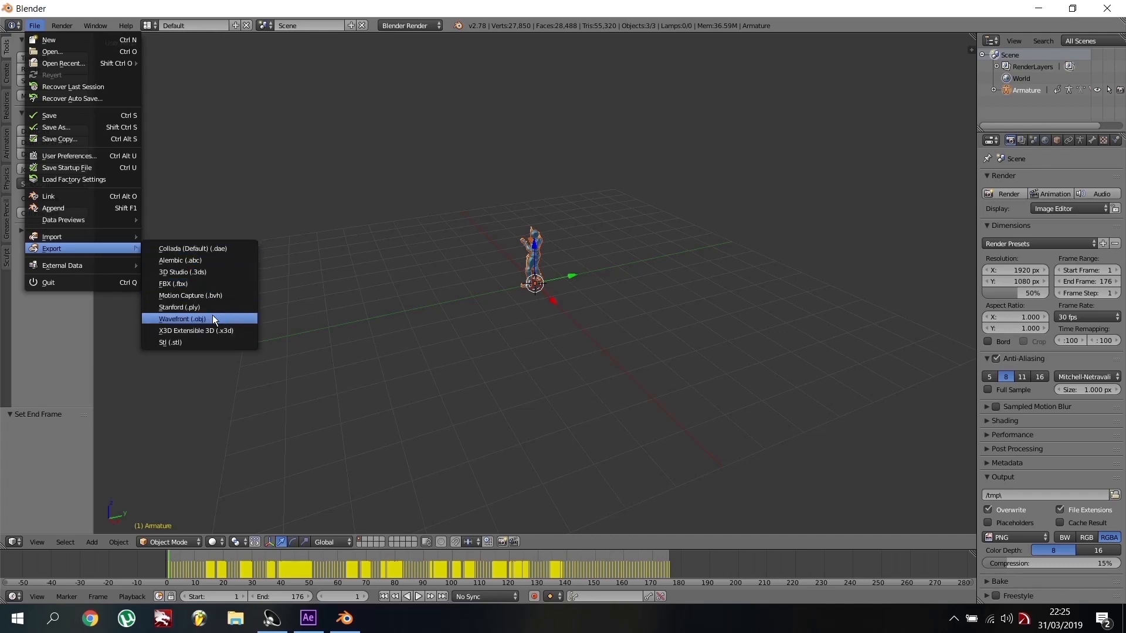
click(183, 319)
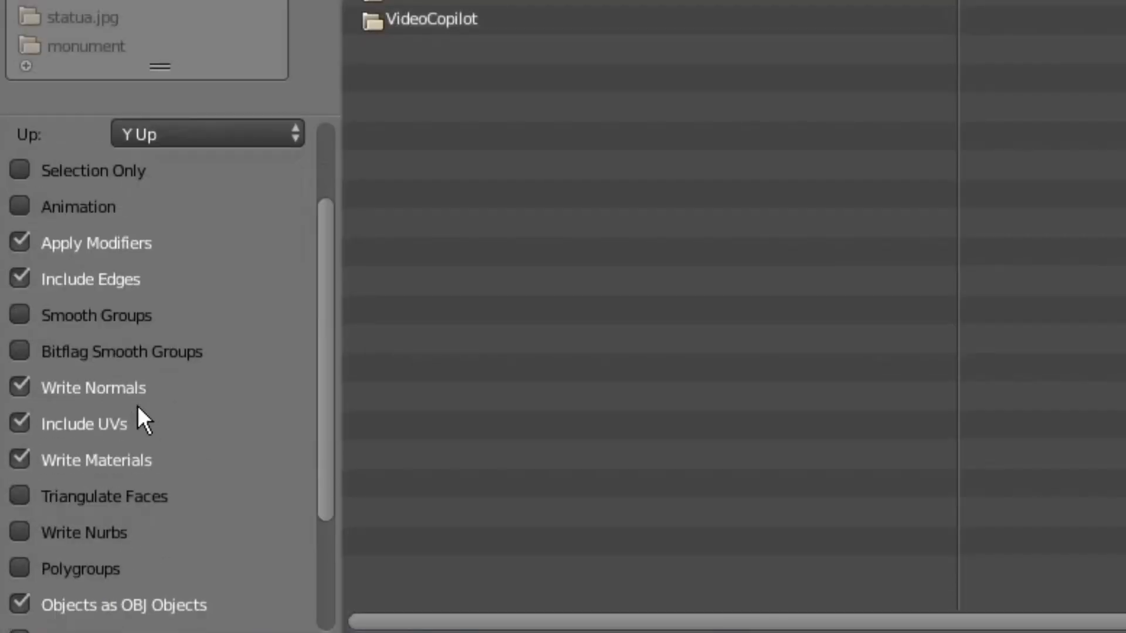
mouse_move(22, 207)
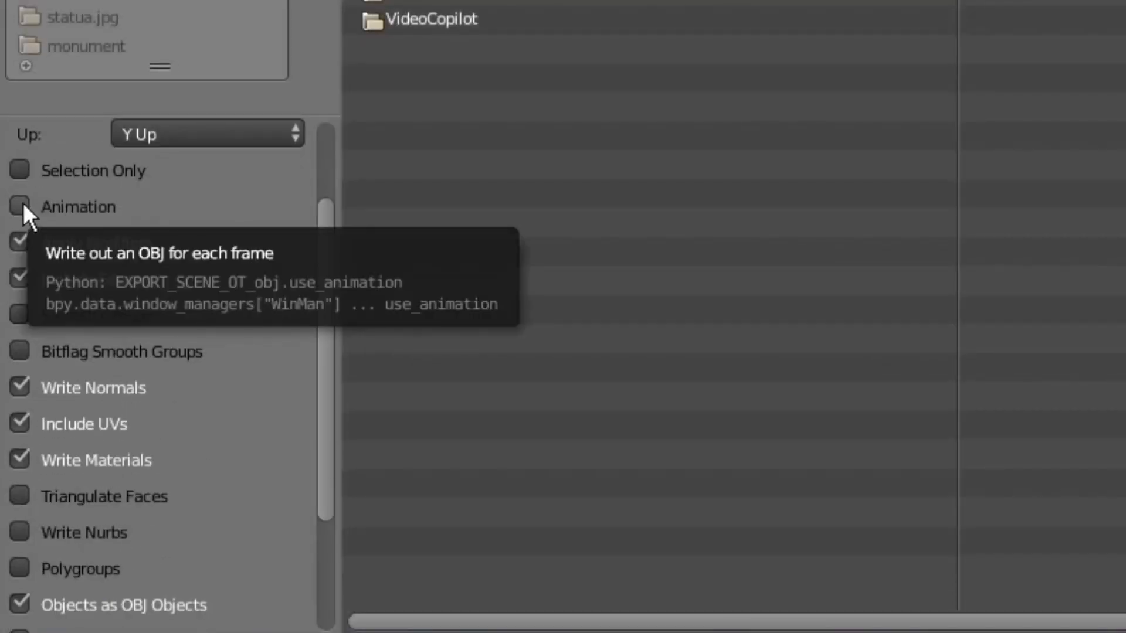
click(19, 207)
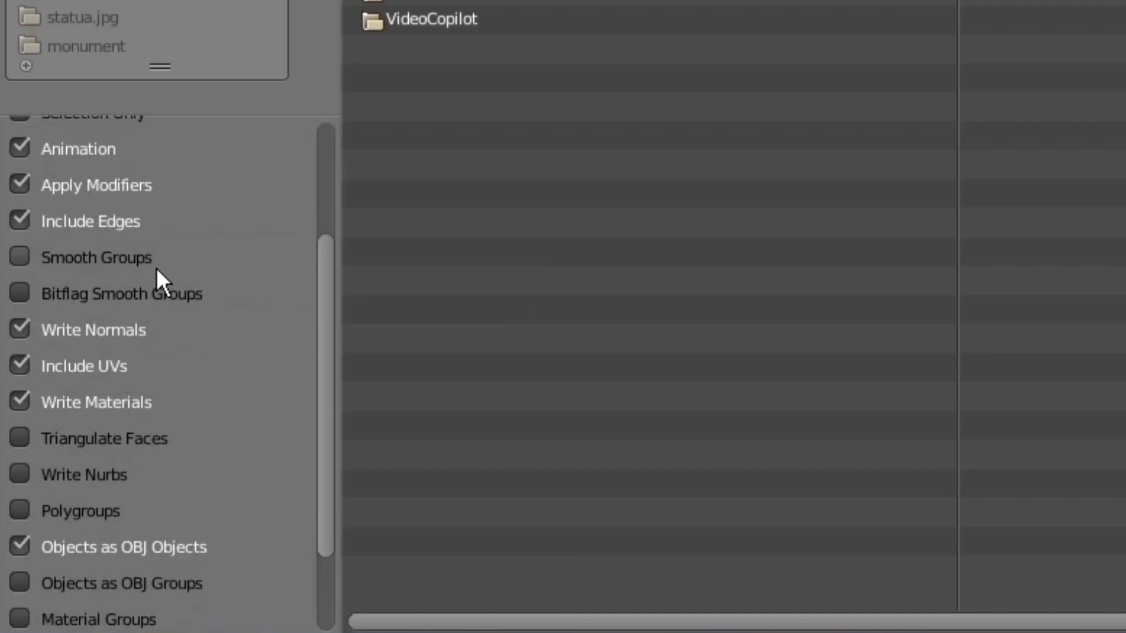
scroll(down, 3)
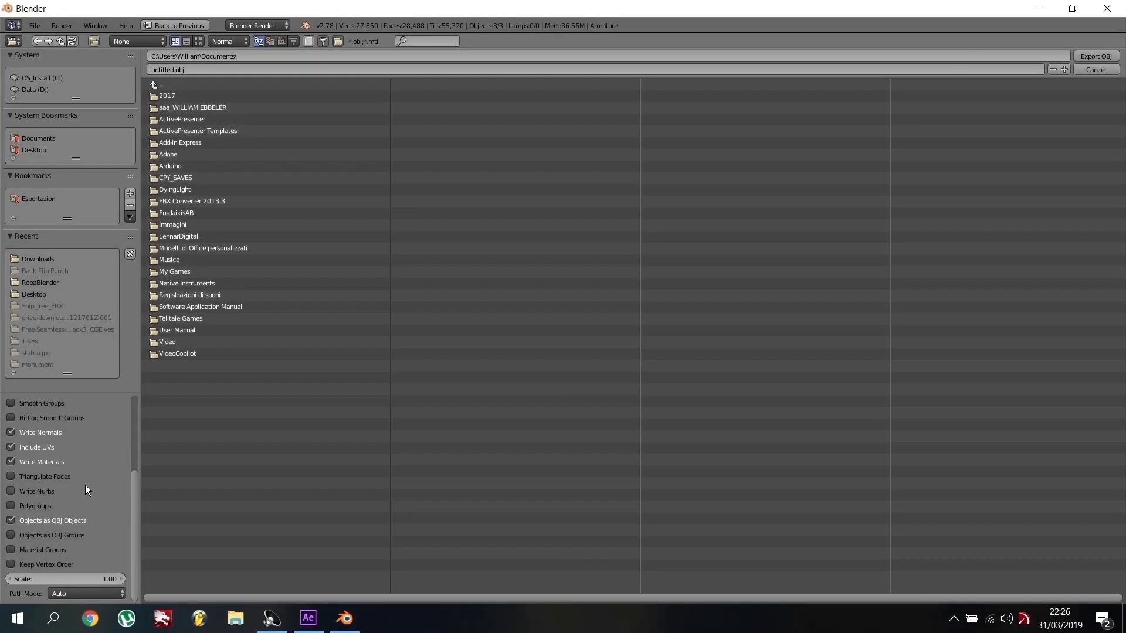
Make a new 'back flip' folder on the Desktop and open it for OBJ export
click(34, 294)
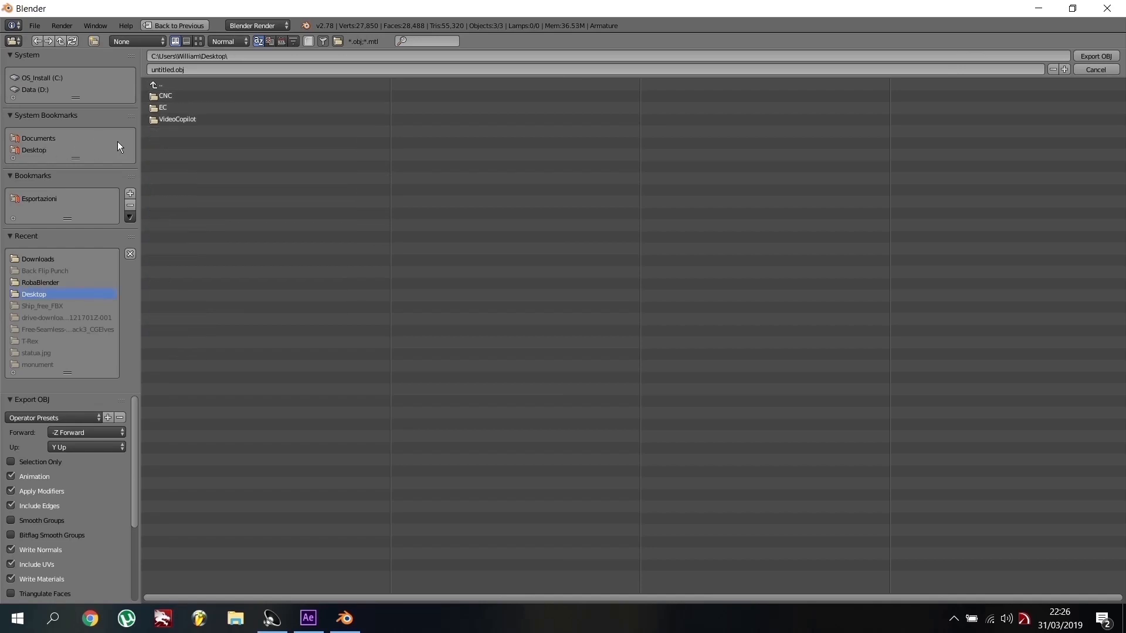
mouse_move(92, 41)
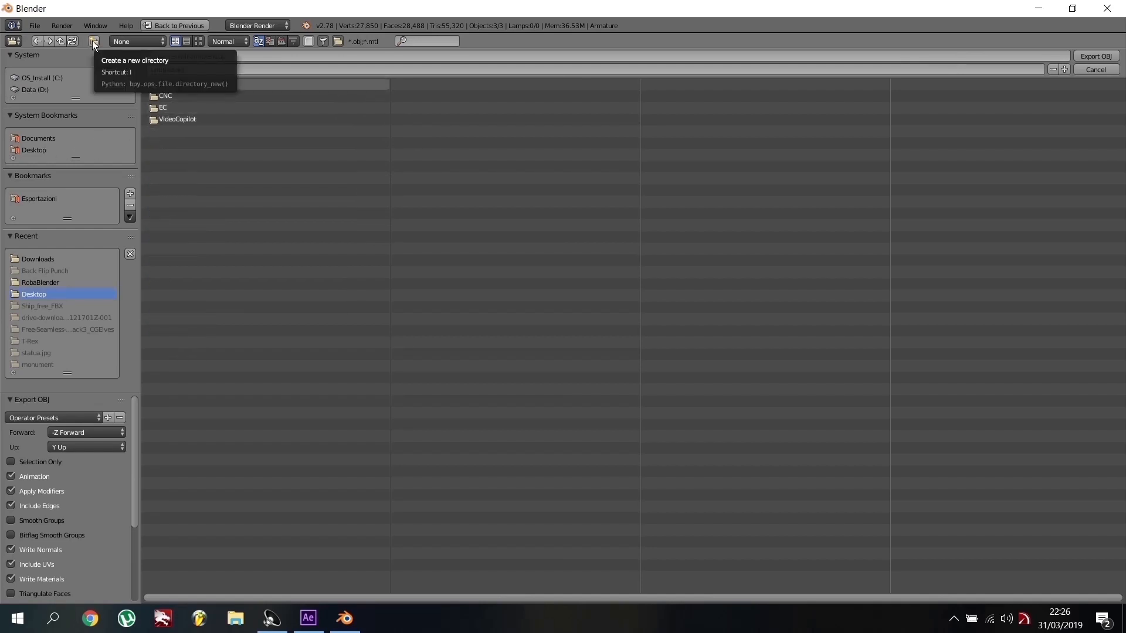
click(93, 41)
text(back flip)
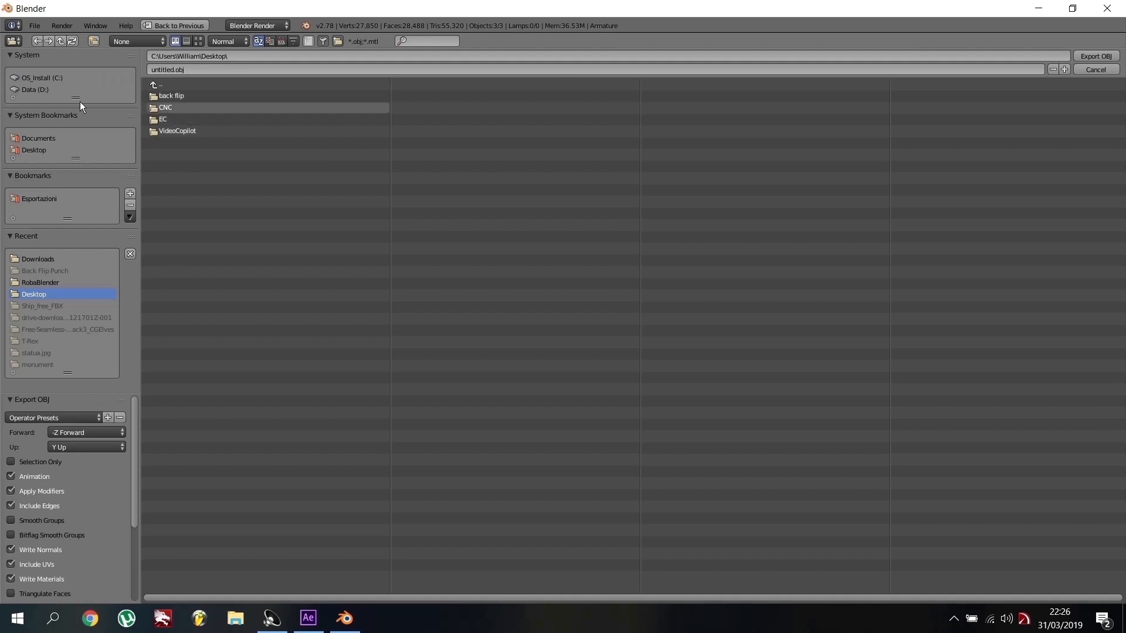
double_click(171, 96)
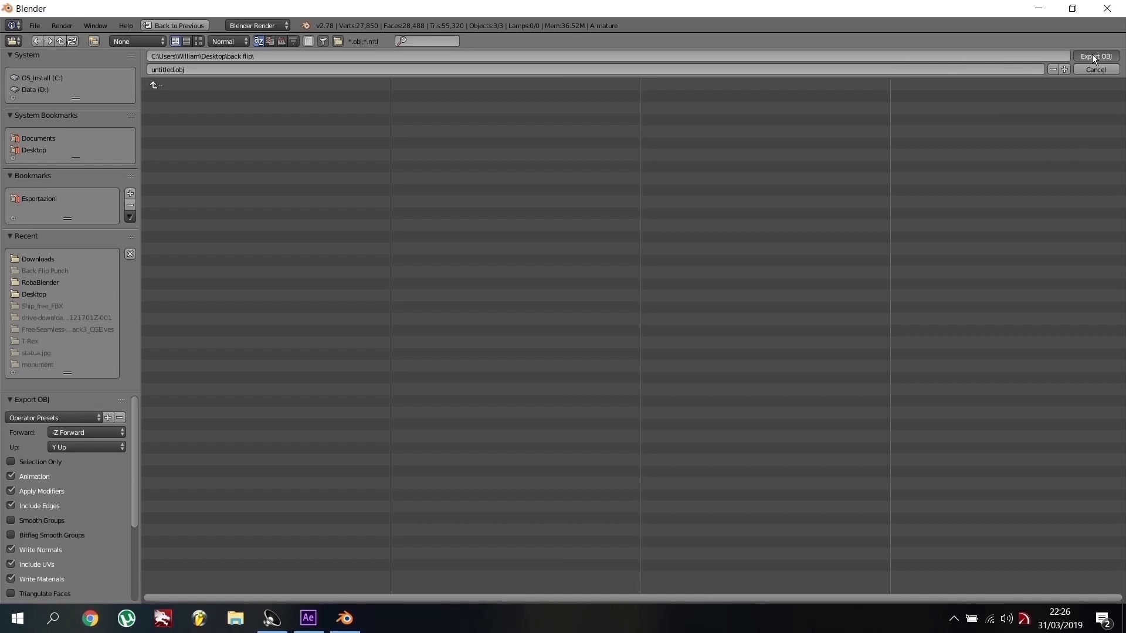
mouse_move(452, 217)
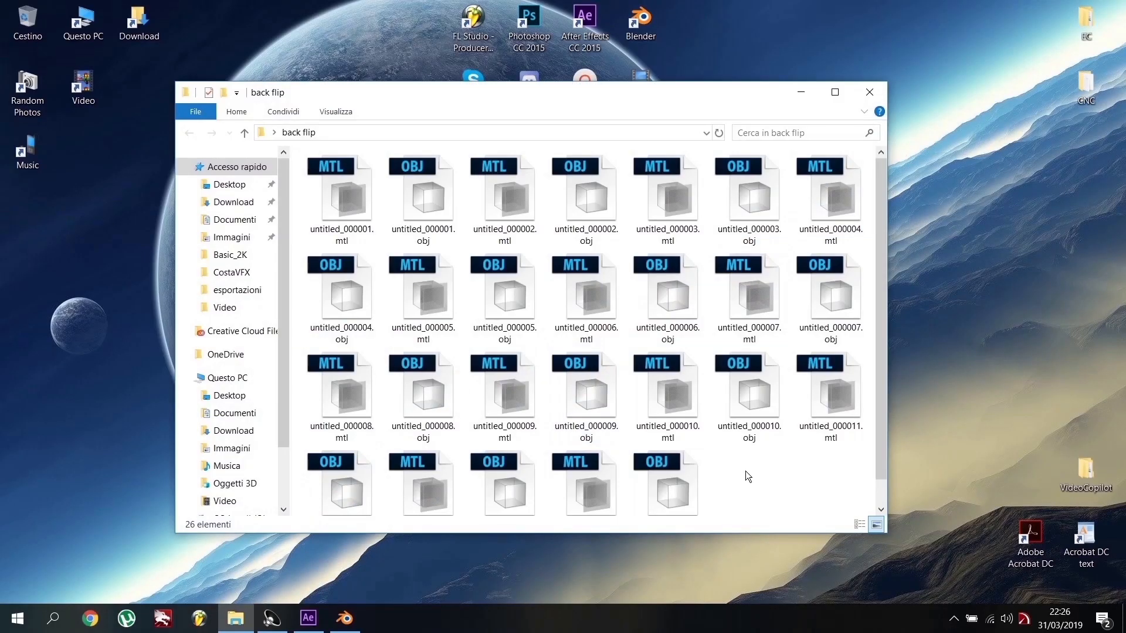
Check the 352 OBJ and MTL files in back flip, then return to After Effects
scroll(down, 3)
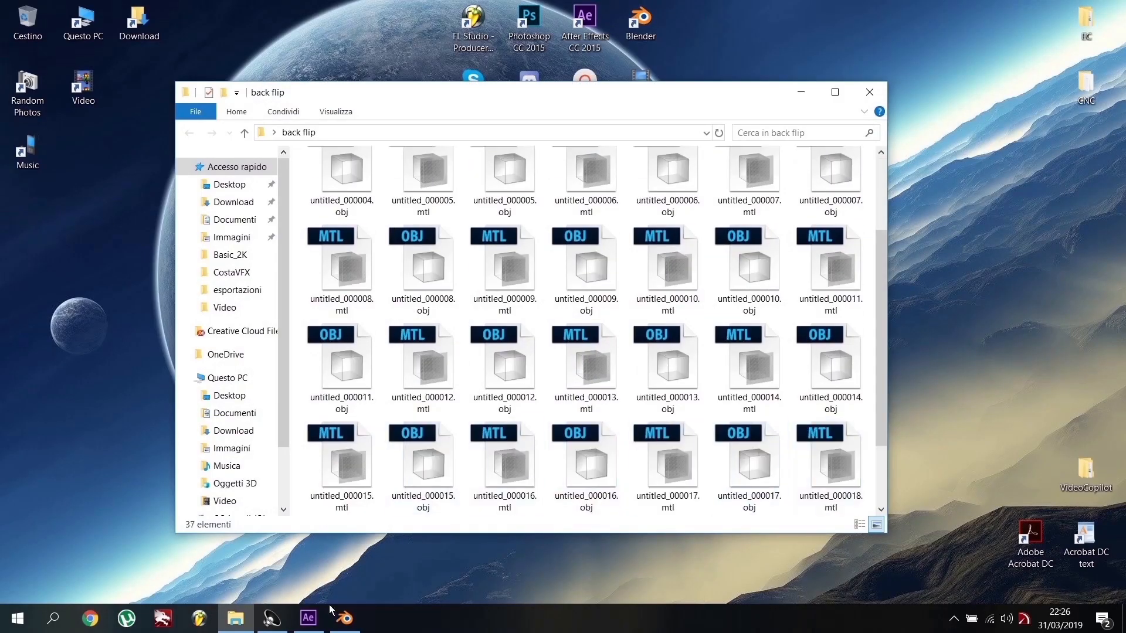
click(343, 618)
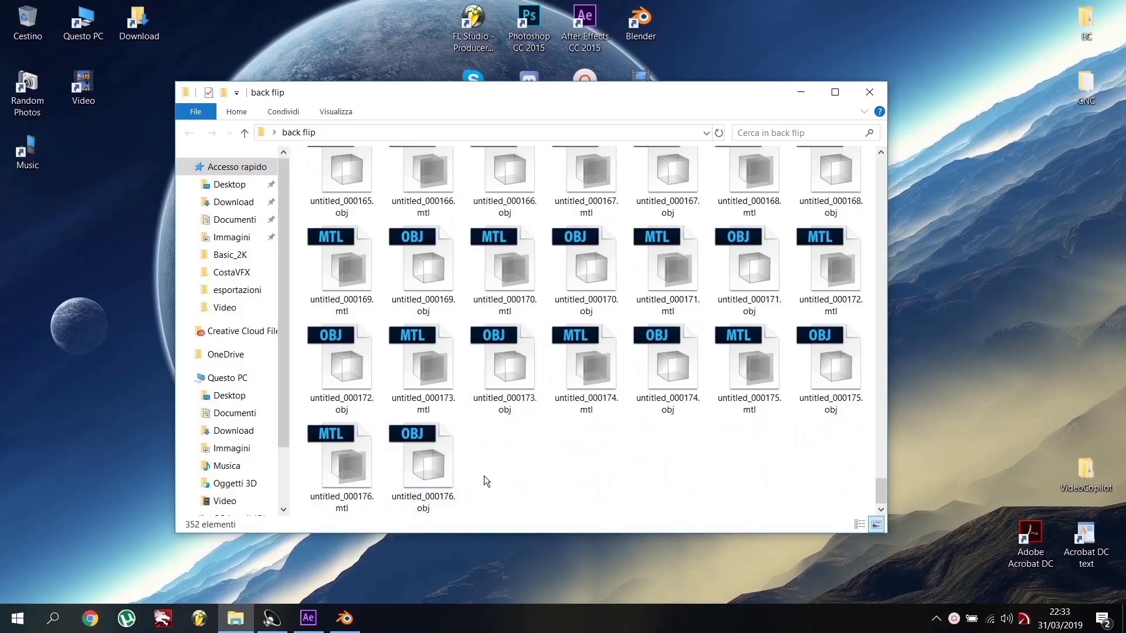
click(586, 369)
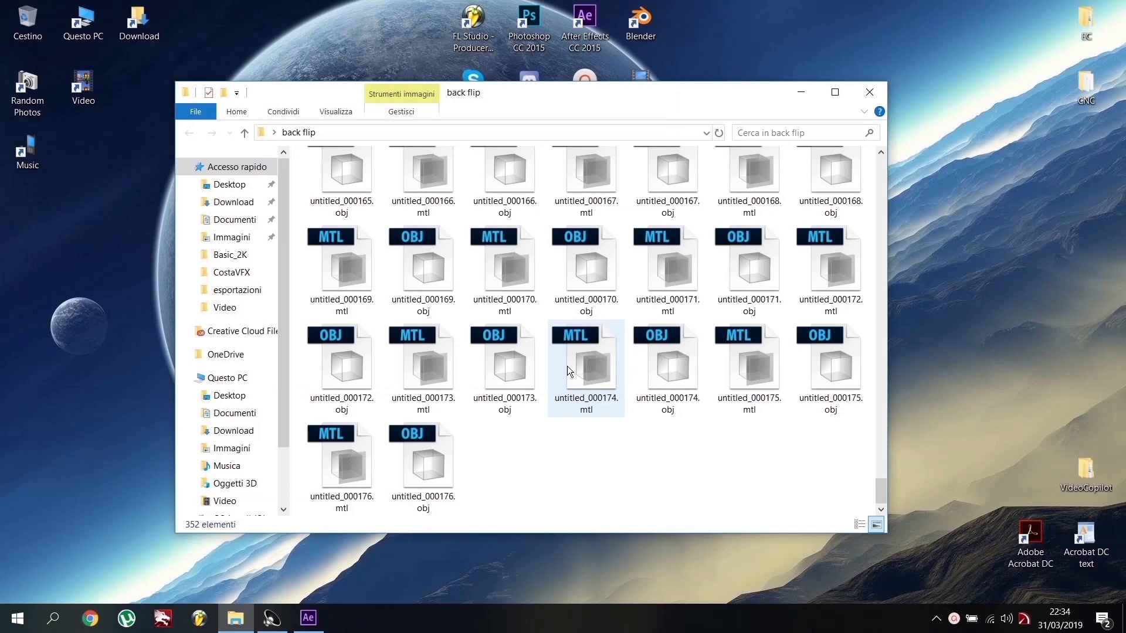
click(869, 92)
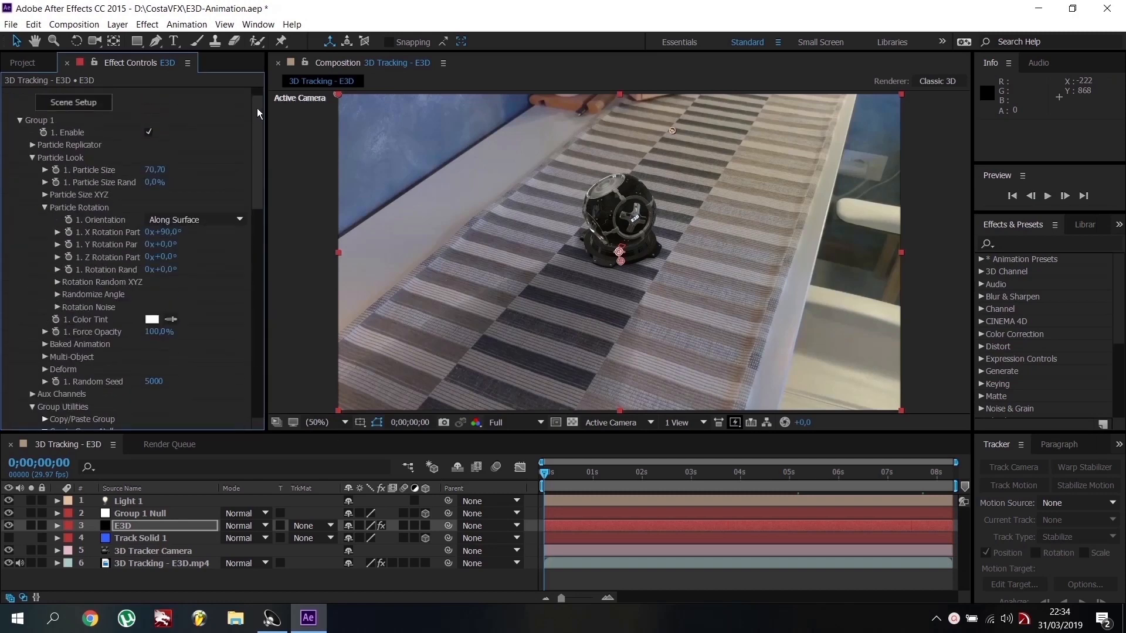
Reopen Element 3D Scene Setup and choose File > Import > 3D Sequence
click(73, 102)
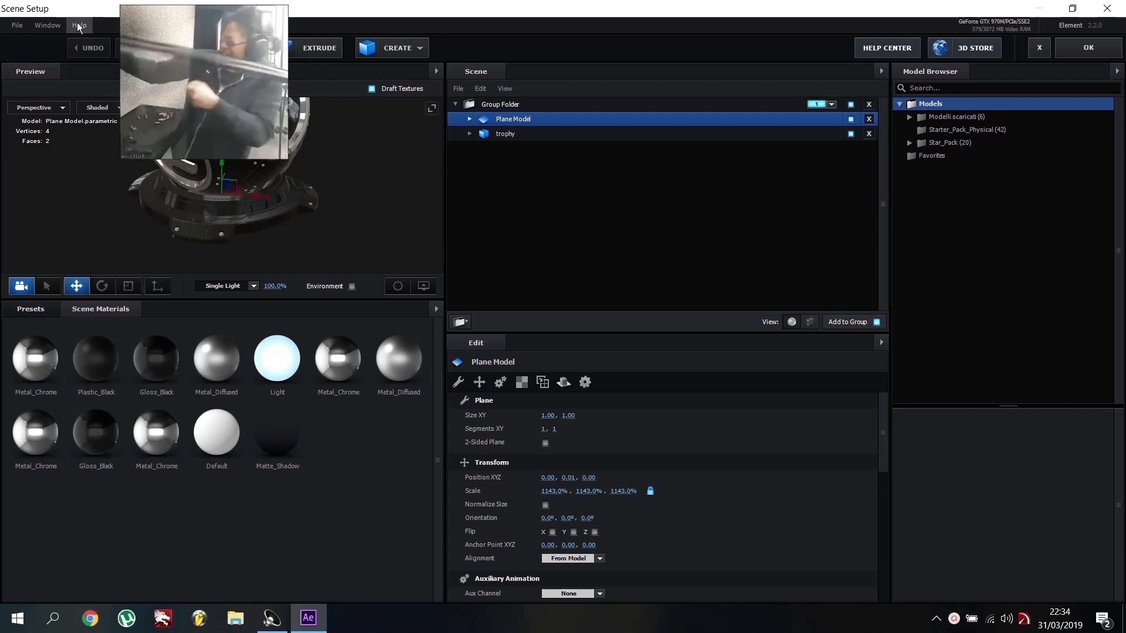
click(16, 25)
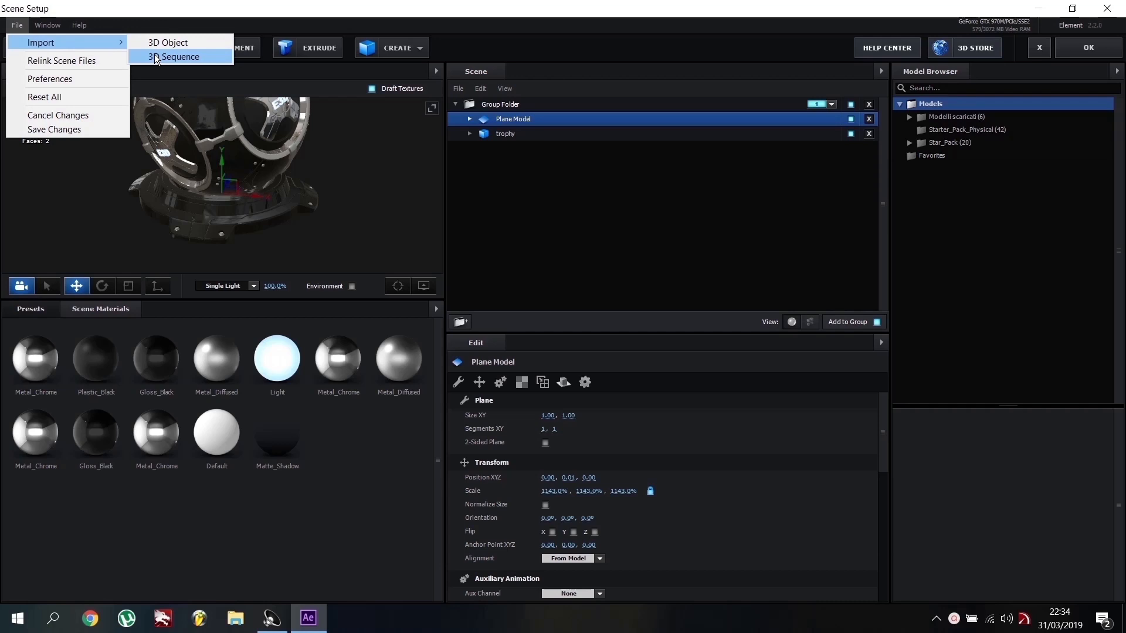
click(175, 57)
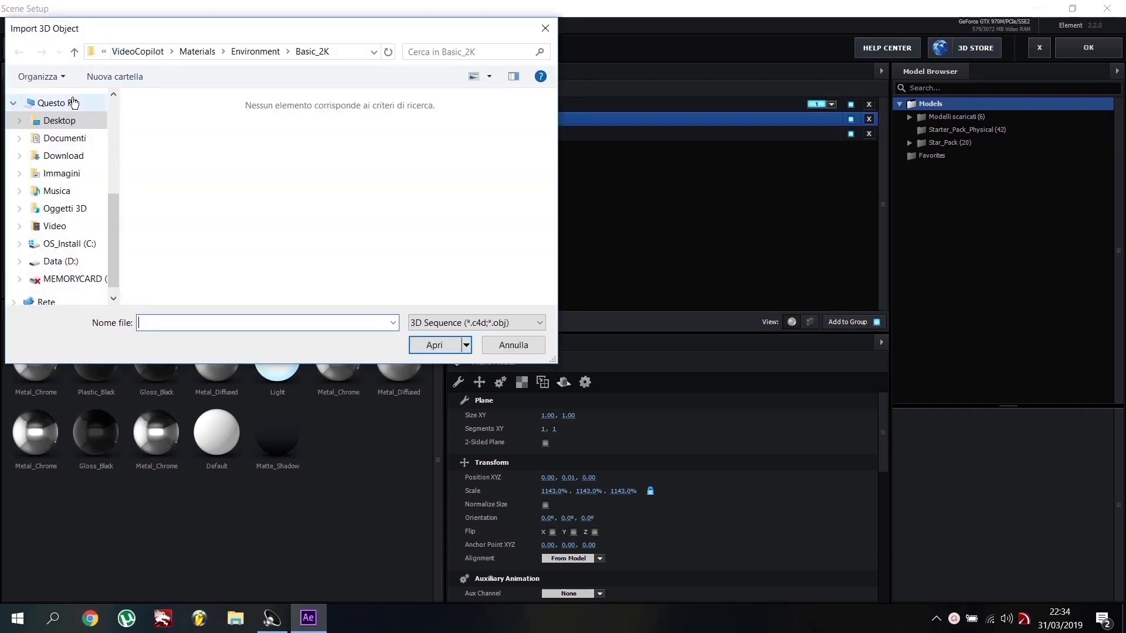
Pick untitled_000001.obj from the Desktop's back flip folder as the sequence start
click(59, 120)
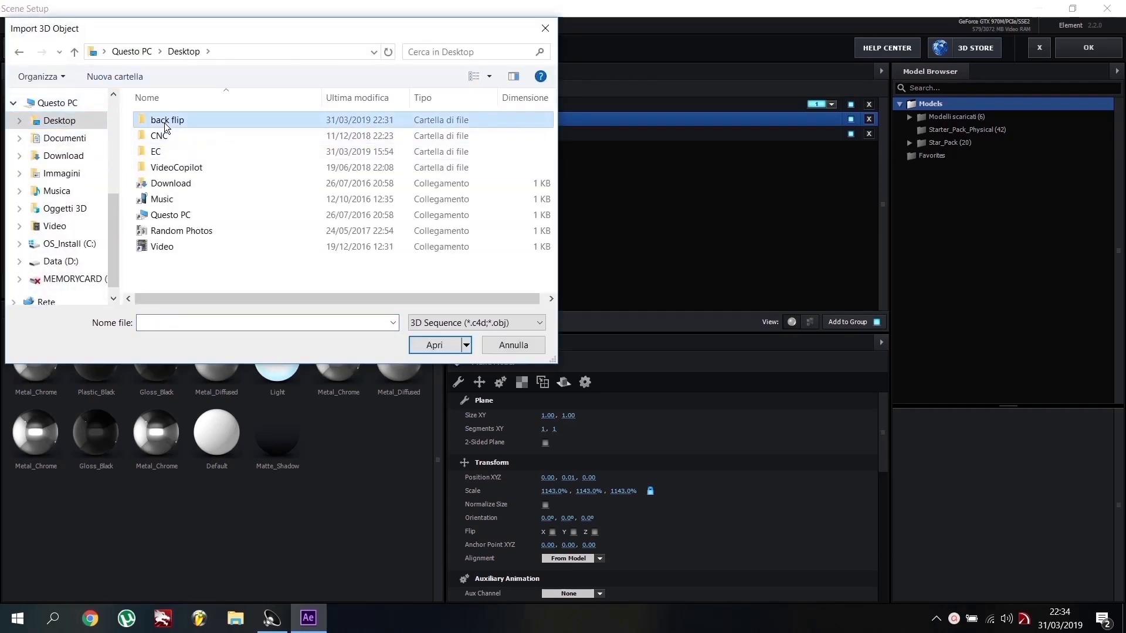
double_click(167, 120)
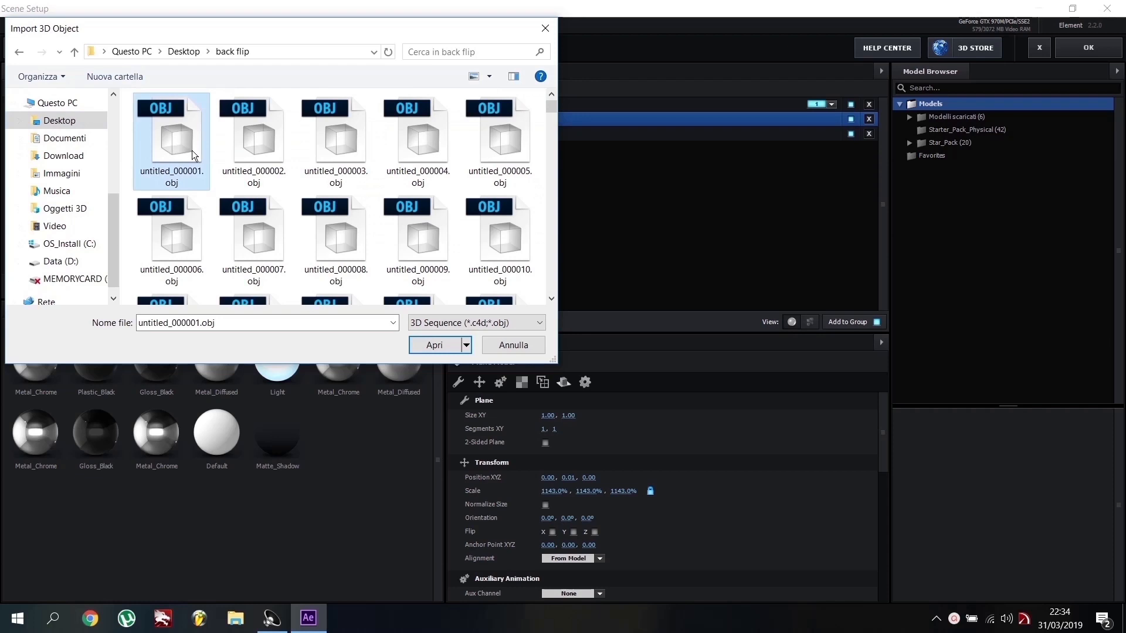
click(435, 346)
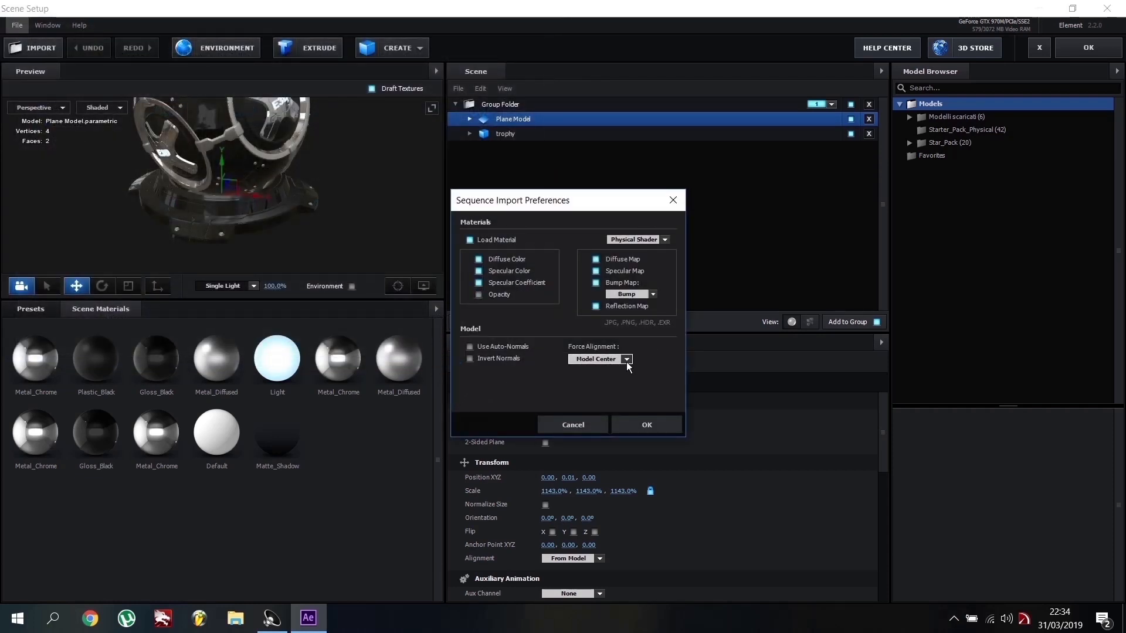
Import the 176-frame sequence bottom-aligned with Normalize Size on, then leave Scene Setup
click(600, 359)
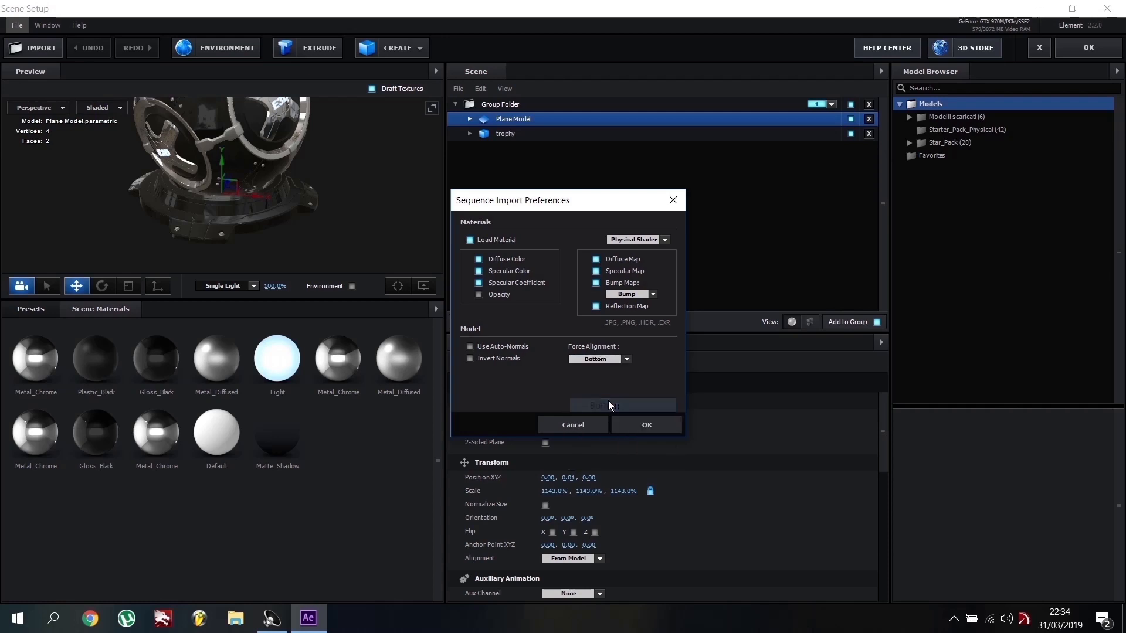
click(645, 424)
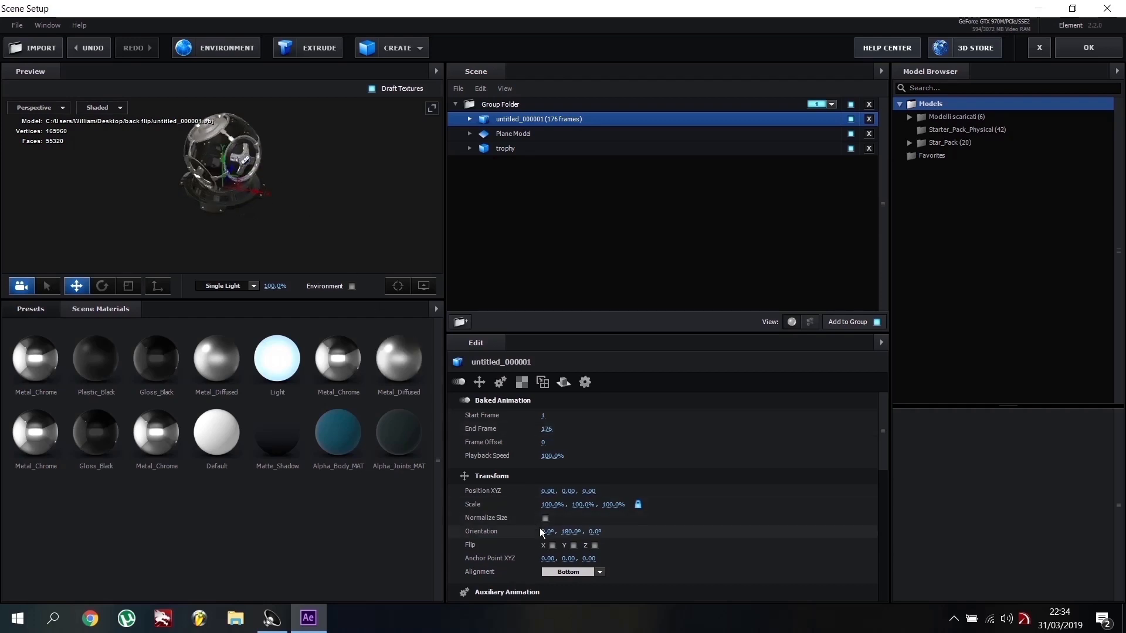
click(545, 518)
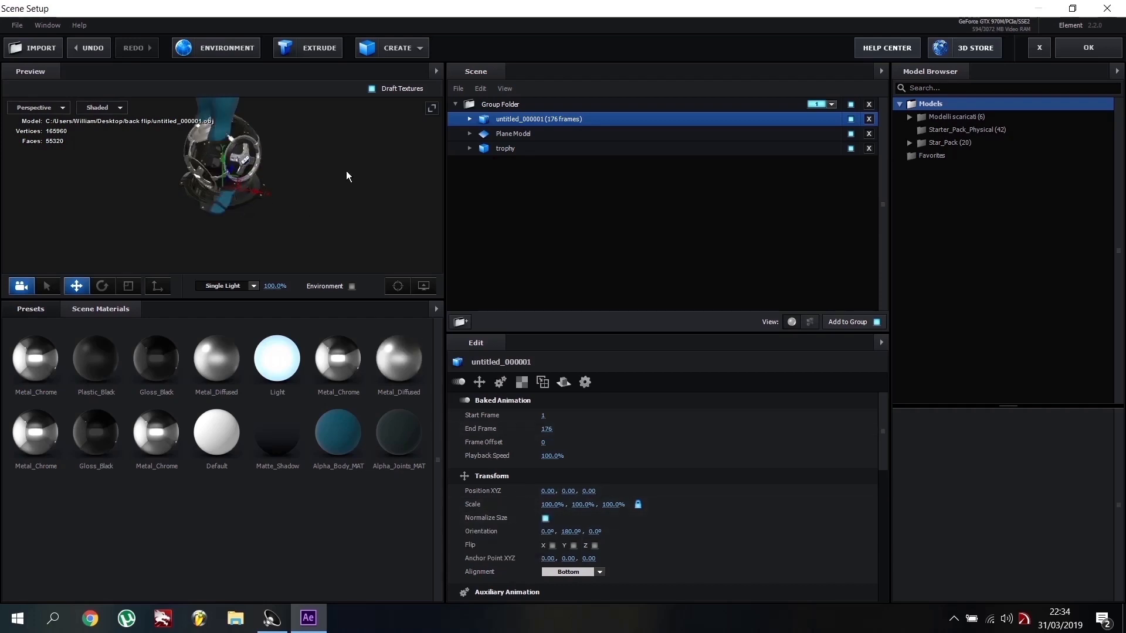
drag(346, 176, 259, 166)
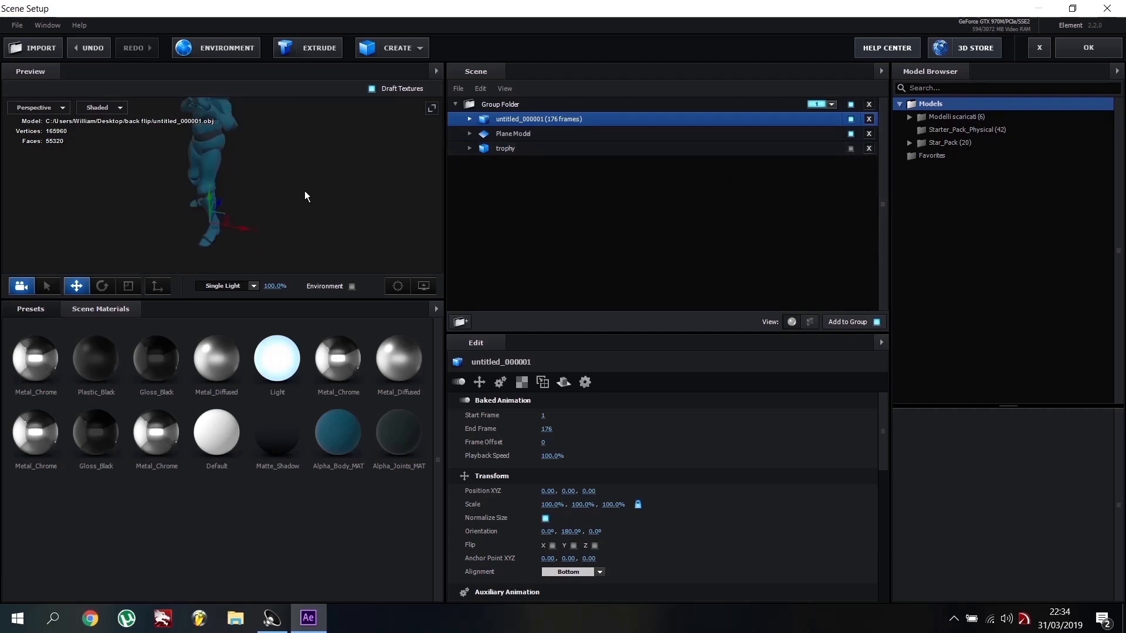
click(398, 285)
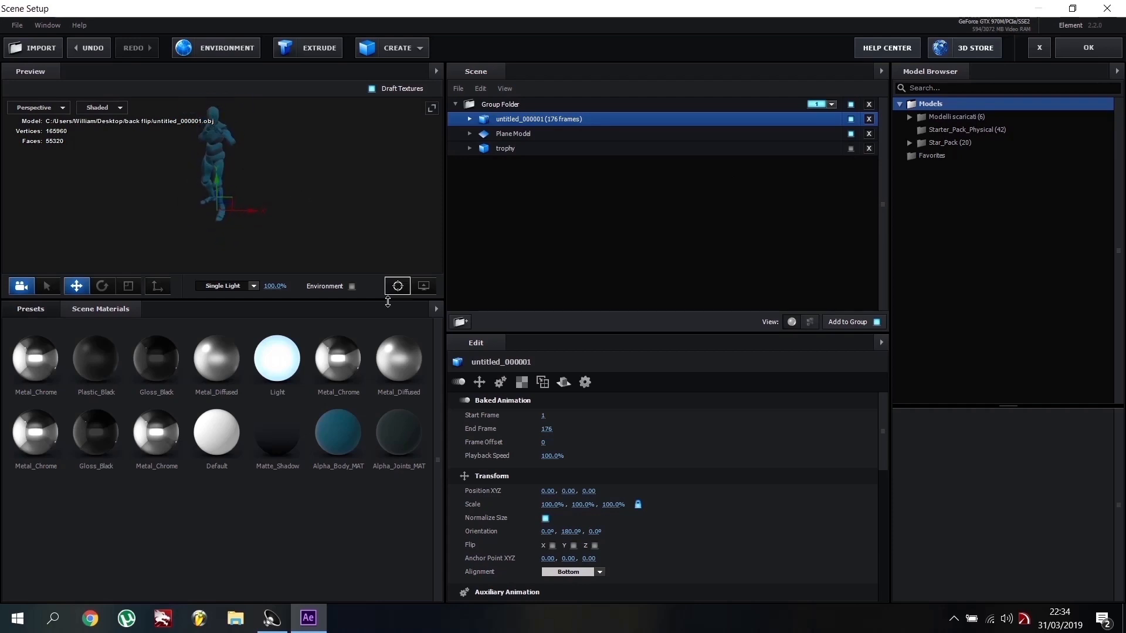
click(544, 441)
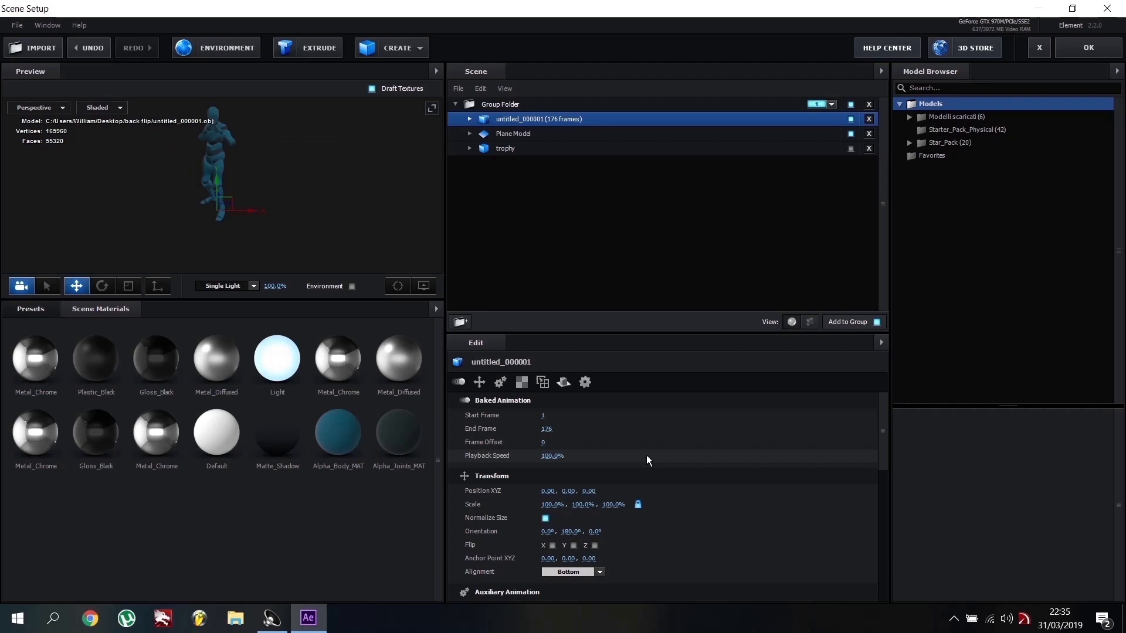
mouse_move(1040, 69)
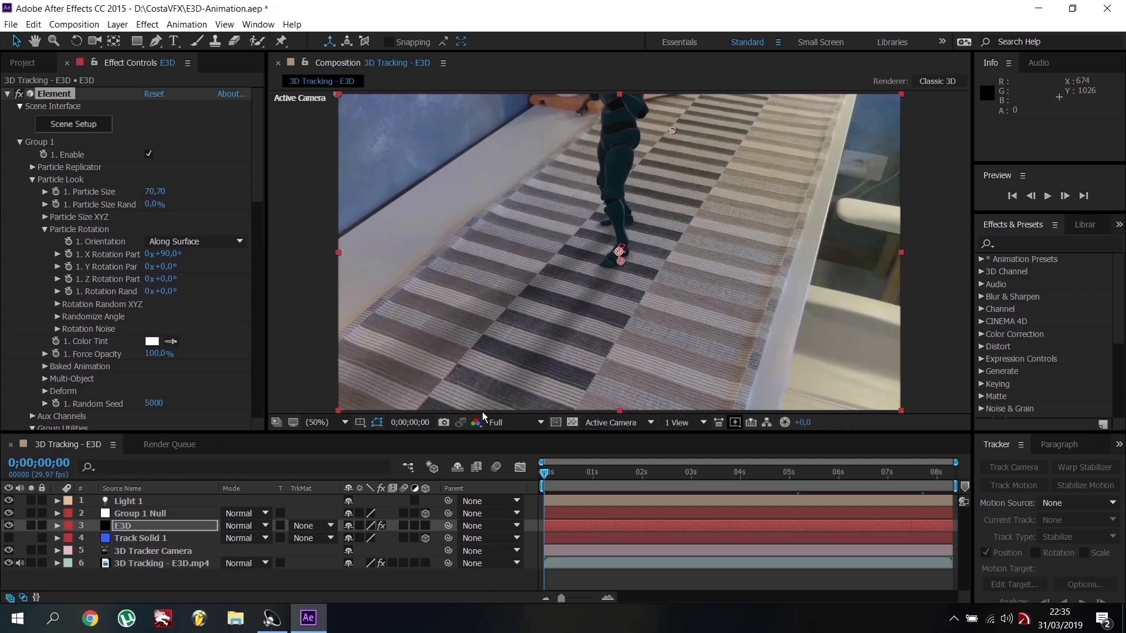
mouse_move(137, 195)
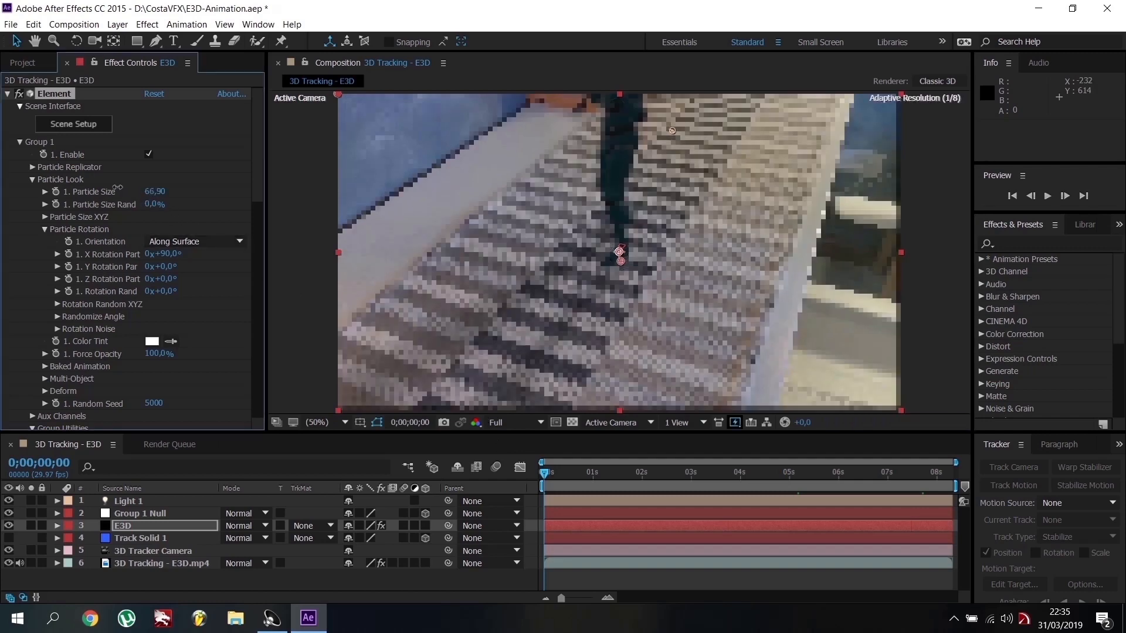
Scrub Group 1 Particle Size down from 70.70 to 48.6
drag(154, 191, 154, 191)
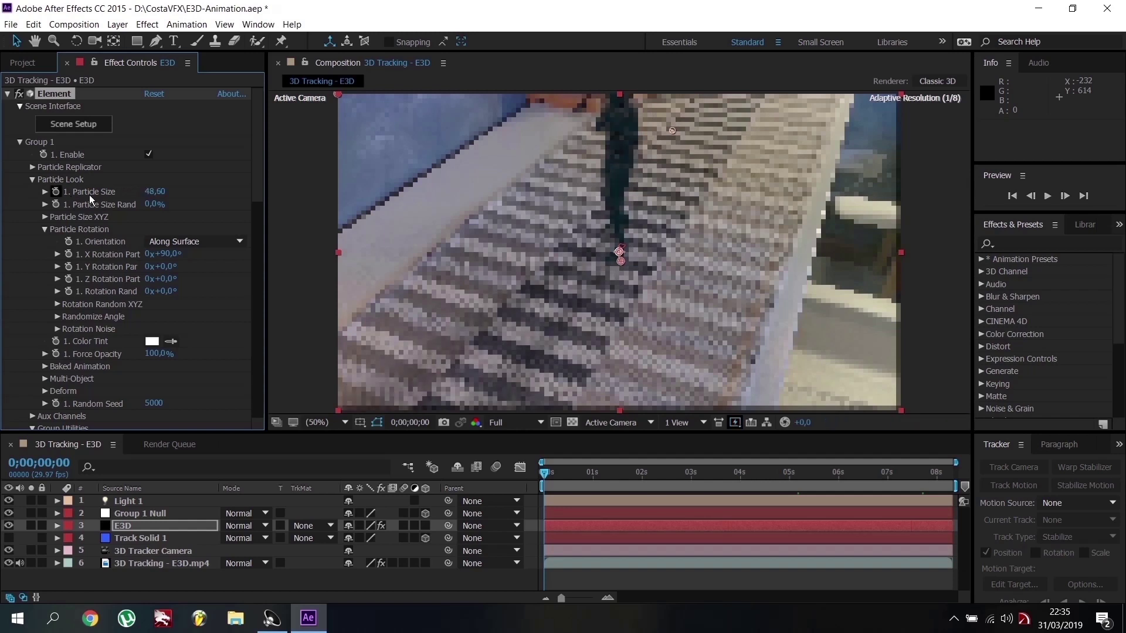
drag(158, 191, 143, 191)
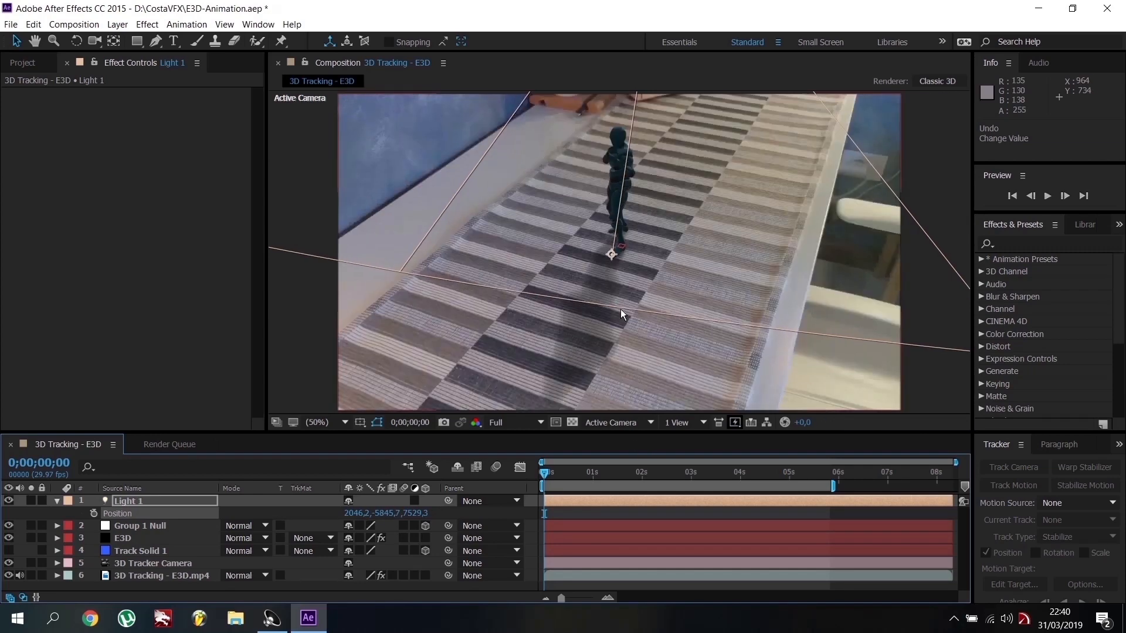
Set Light 1's Shadow Darkness to 22% and Shadow Diffusion to 740 pixels
click(57, 500)
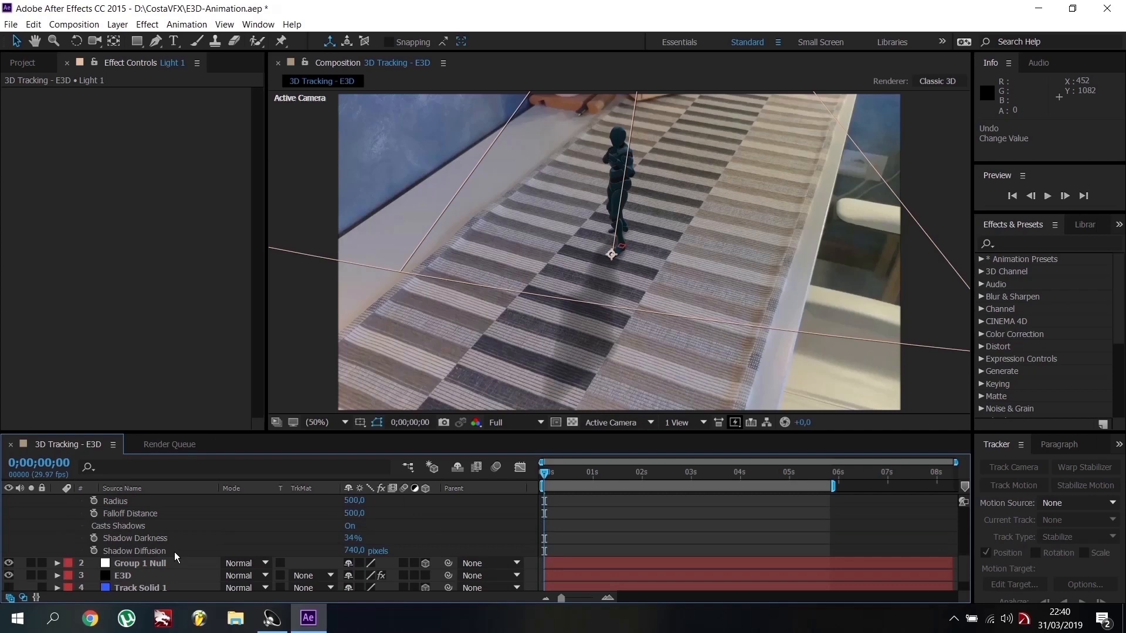
click(135, 538)
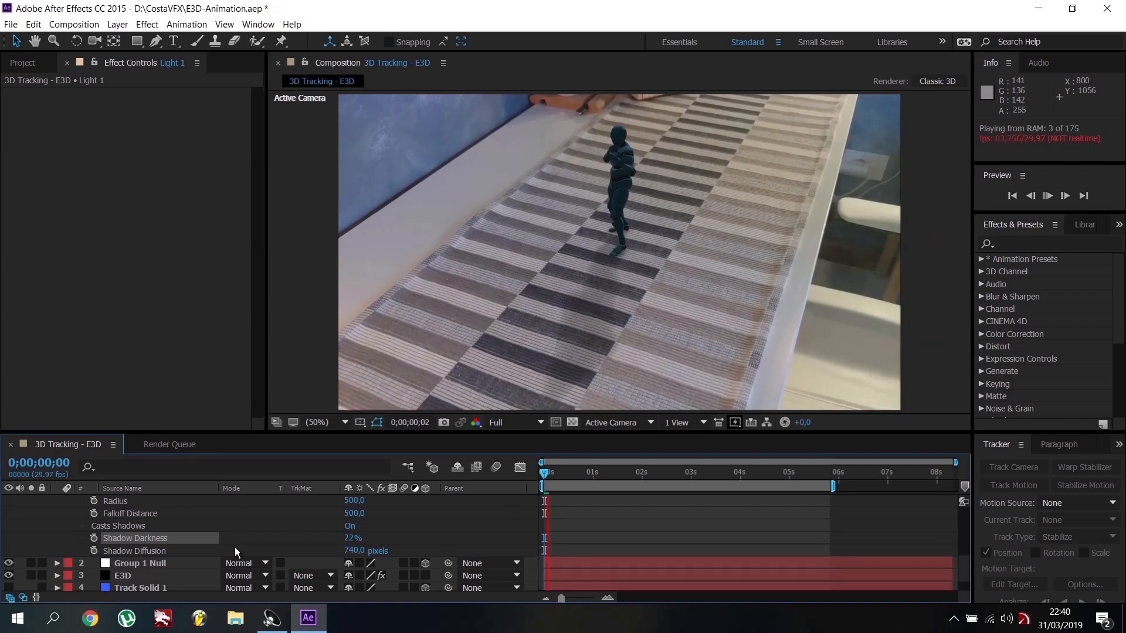
click(1065, 196)
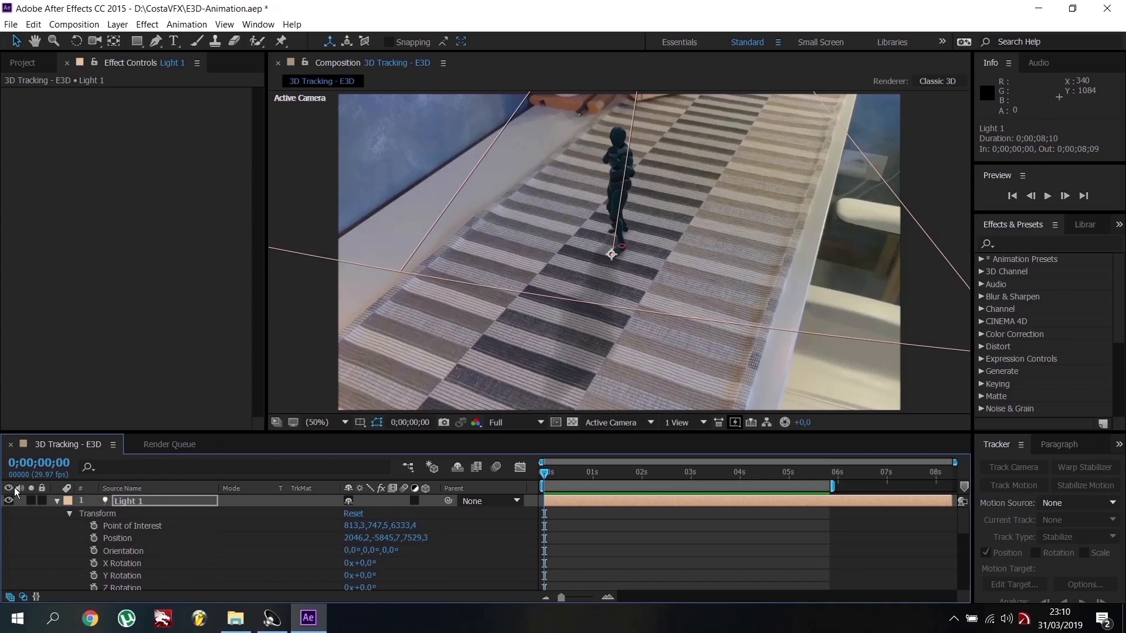
Add Light 2 as an Ambient light at 25% intensity
click(57, 500)
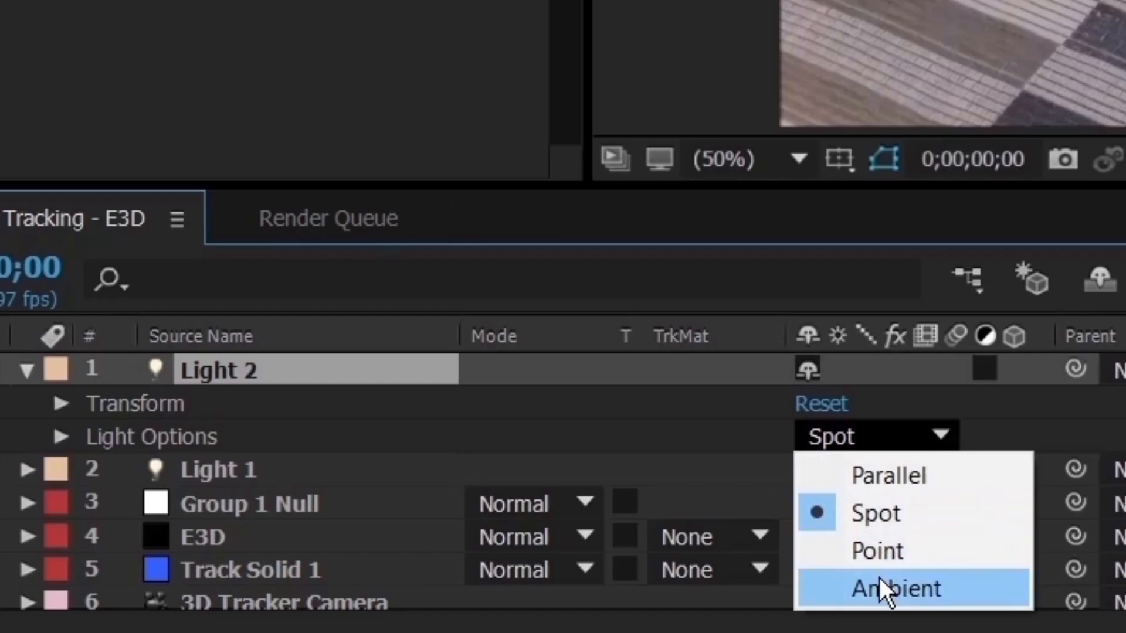
click(895, 588)
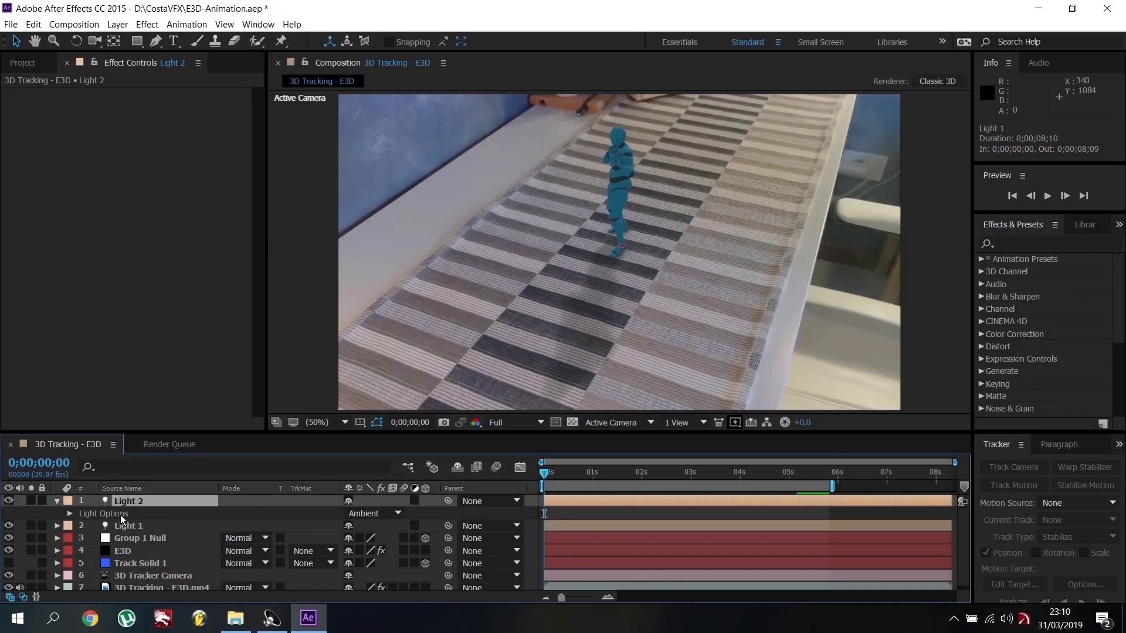
click(70, 513)
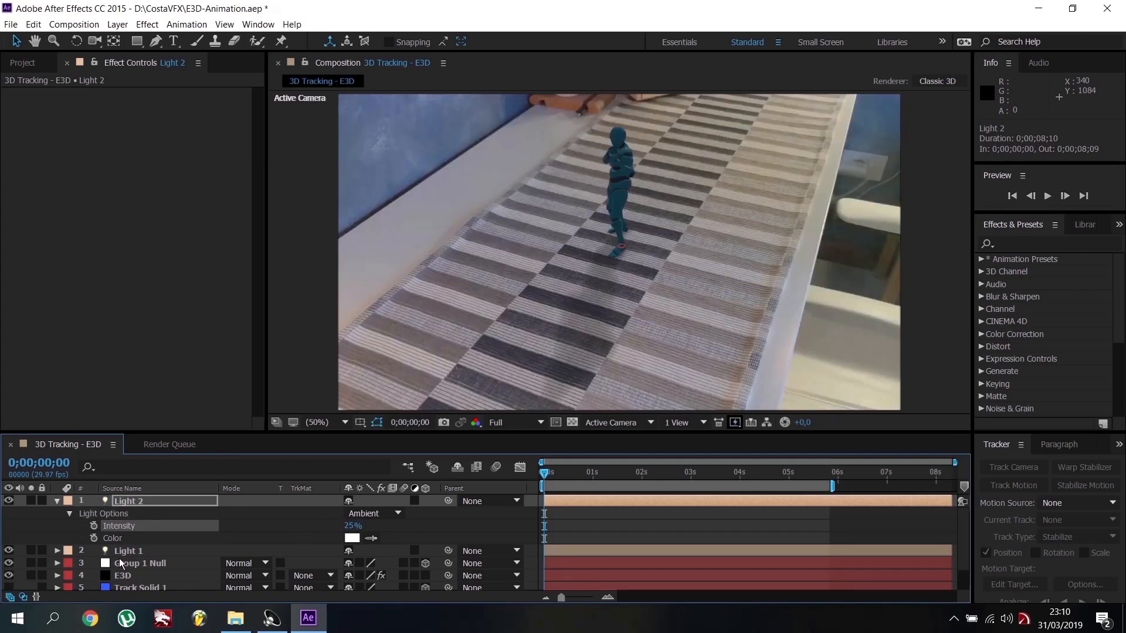
click(122, 576)
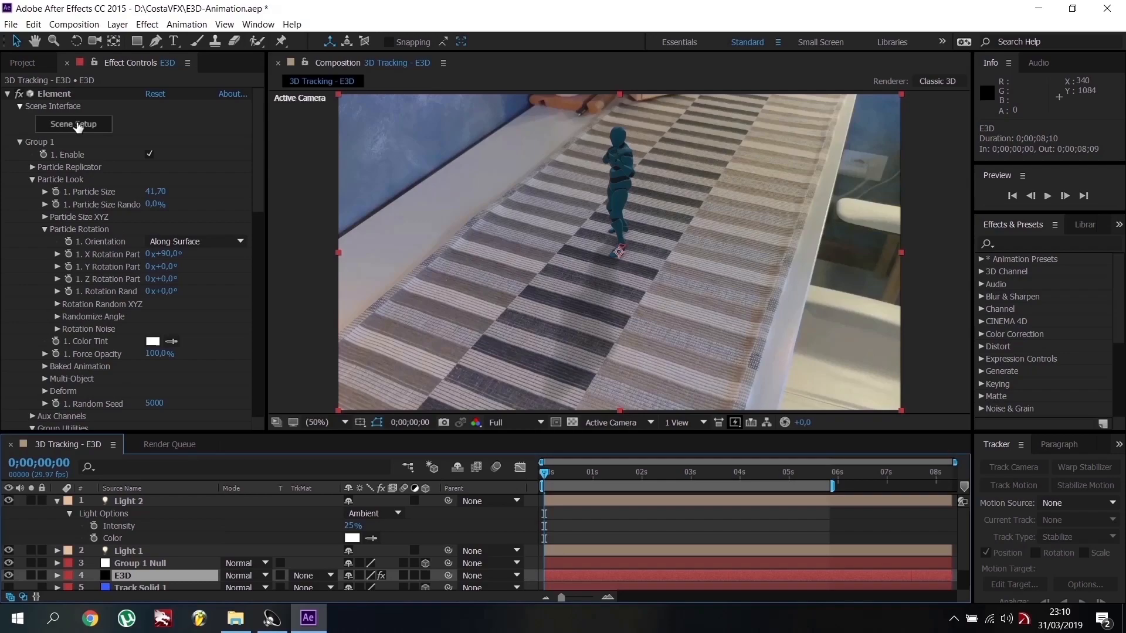
Change the Paint_Red material's diffuse colour to green in Element 3D
click(73, 124)
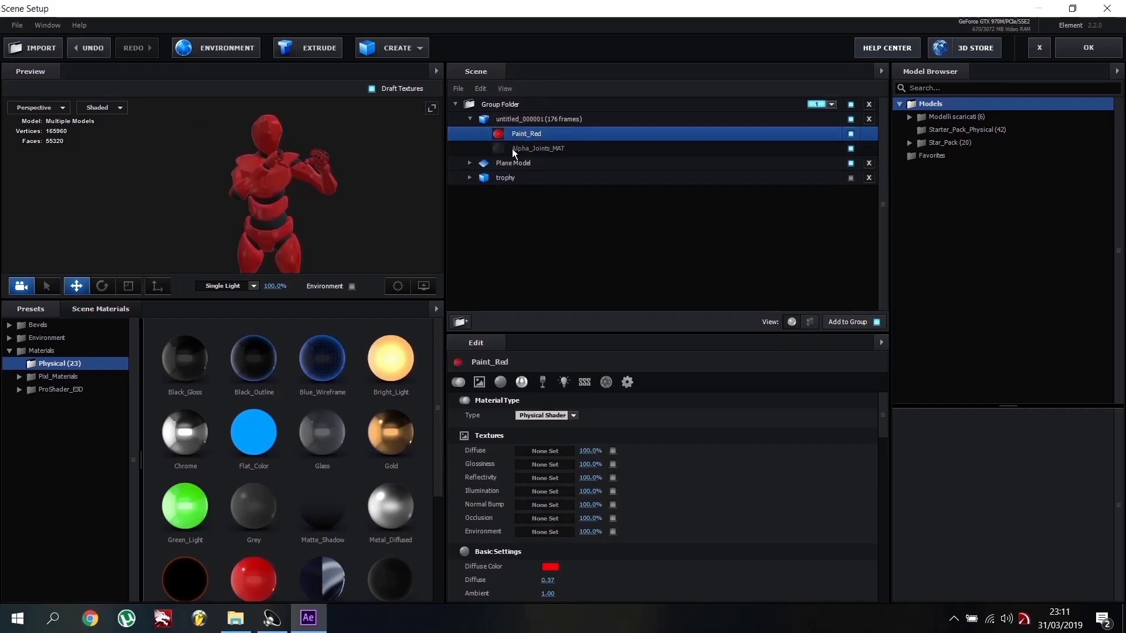
click(550, 567)
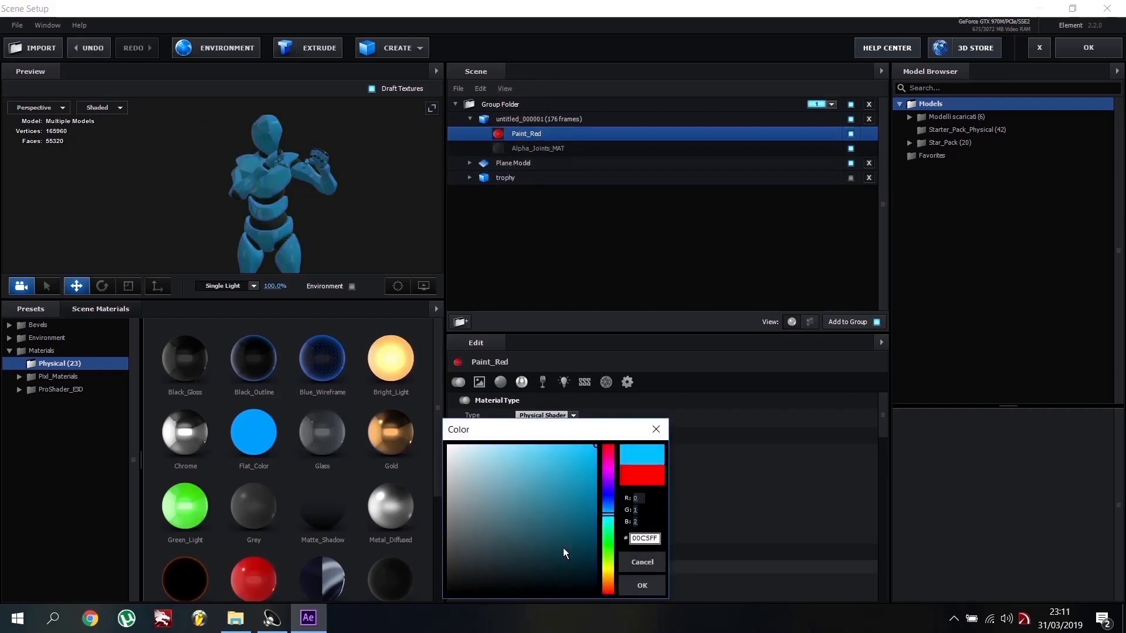
click(608, 532)
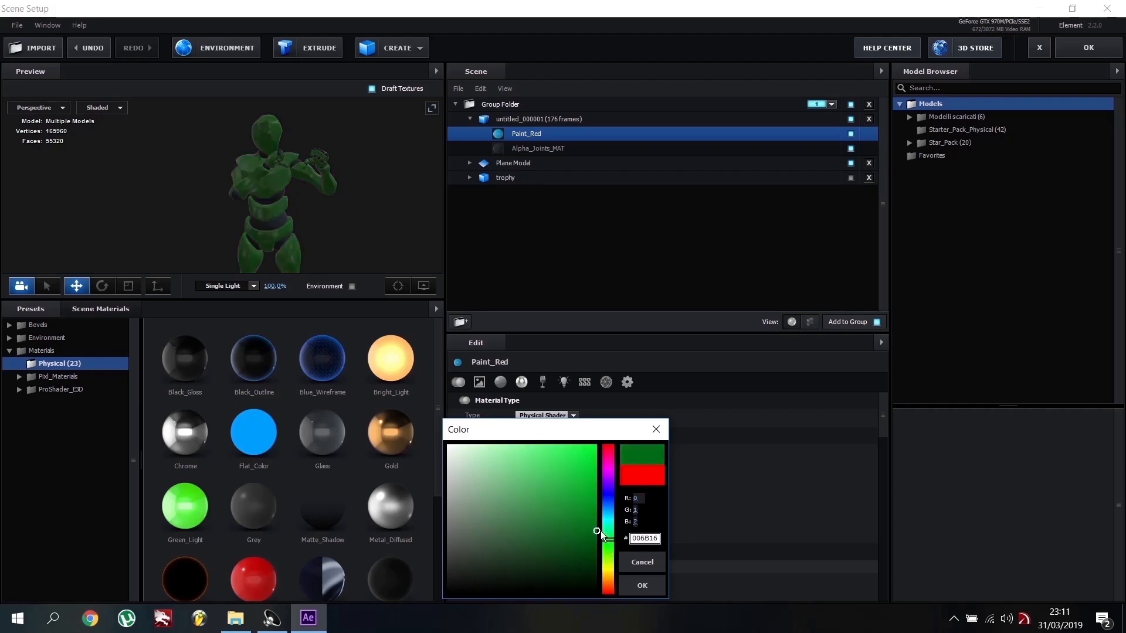
click(537, 148)
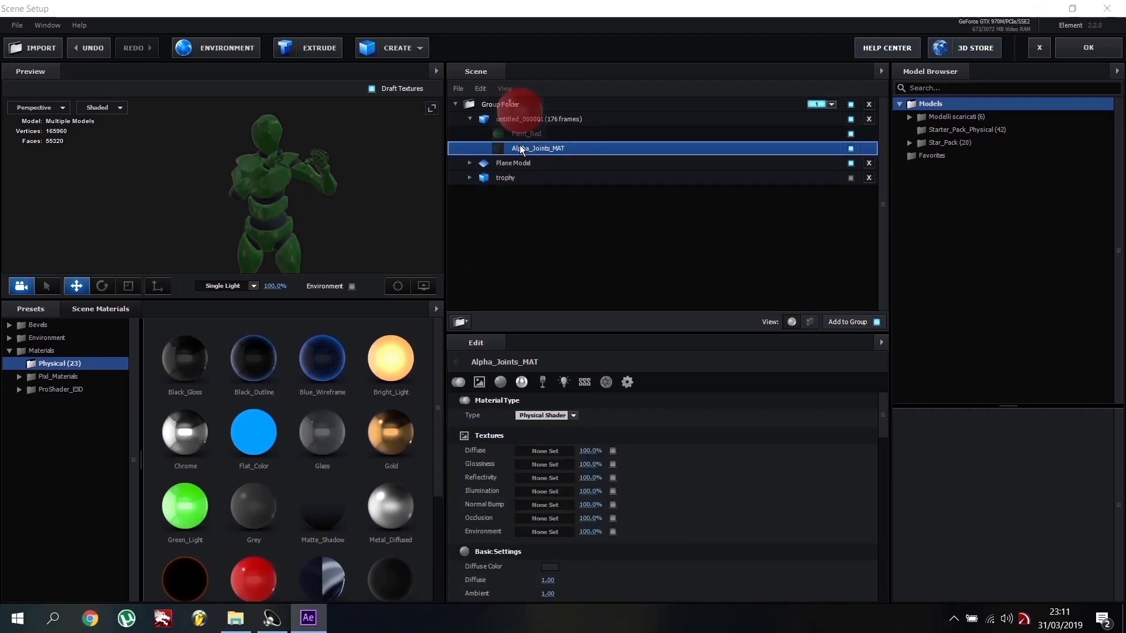
click(549, 566)
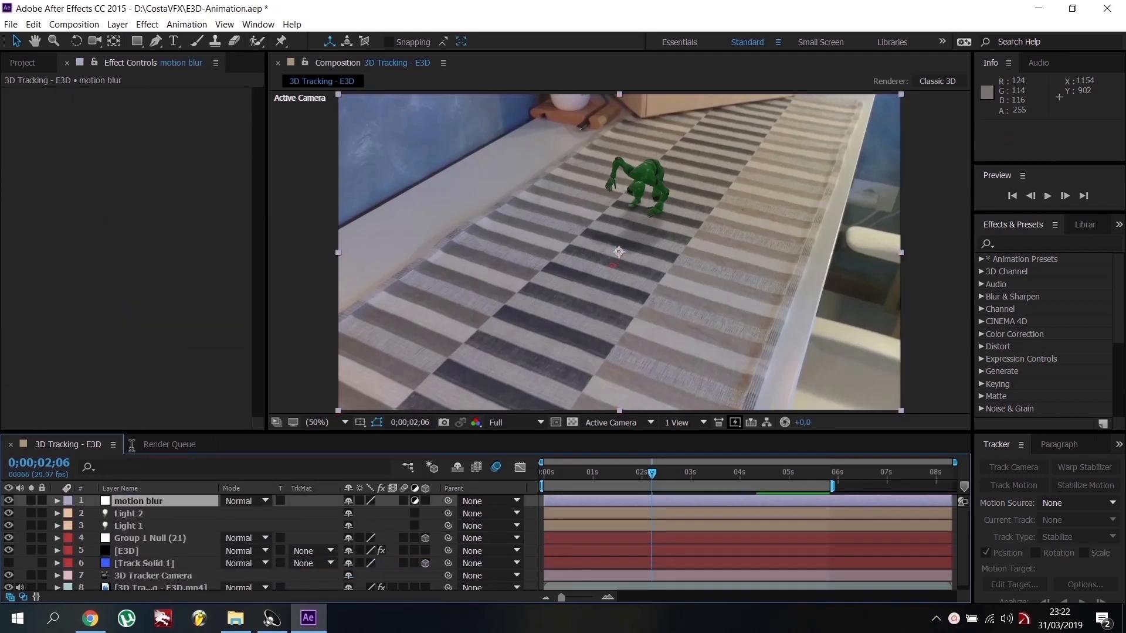
Apply Timewarp to the motion blur layer with motion blur enabled and manual shutter
click(146, 23)
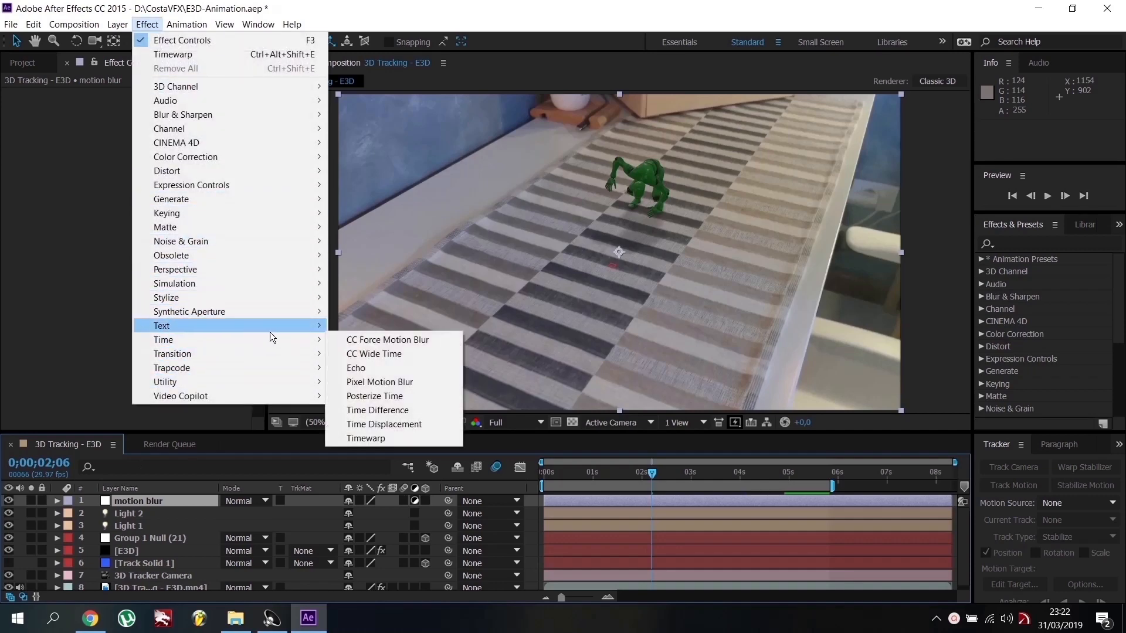
click(365, 438)
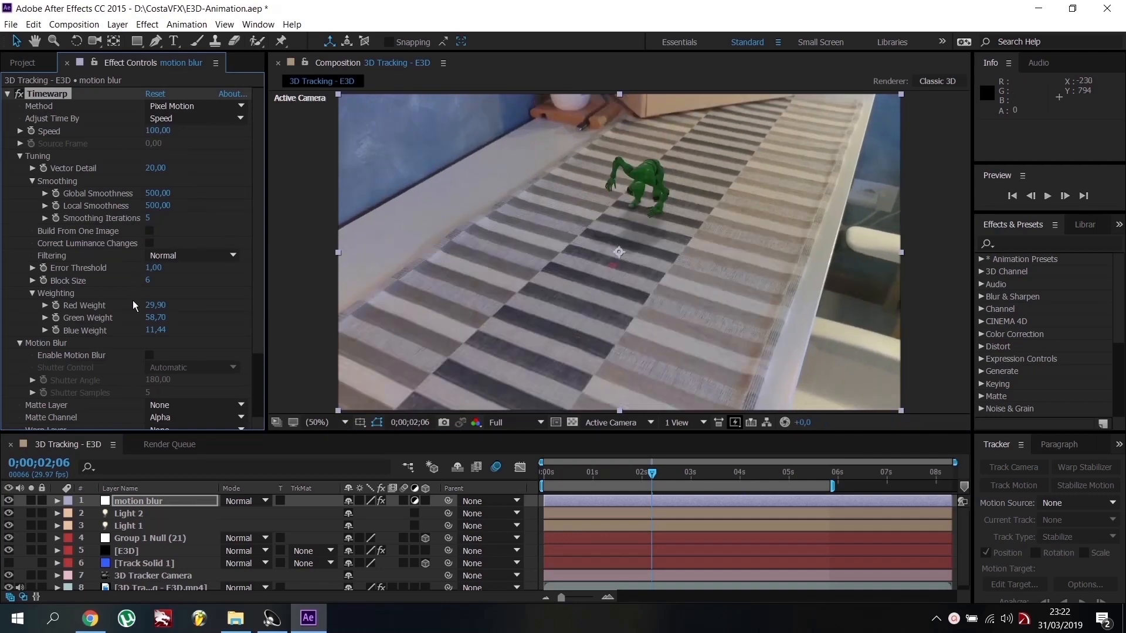
click(190, 367)
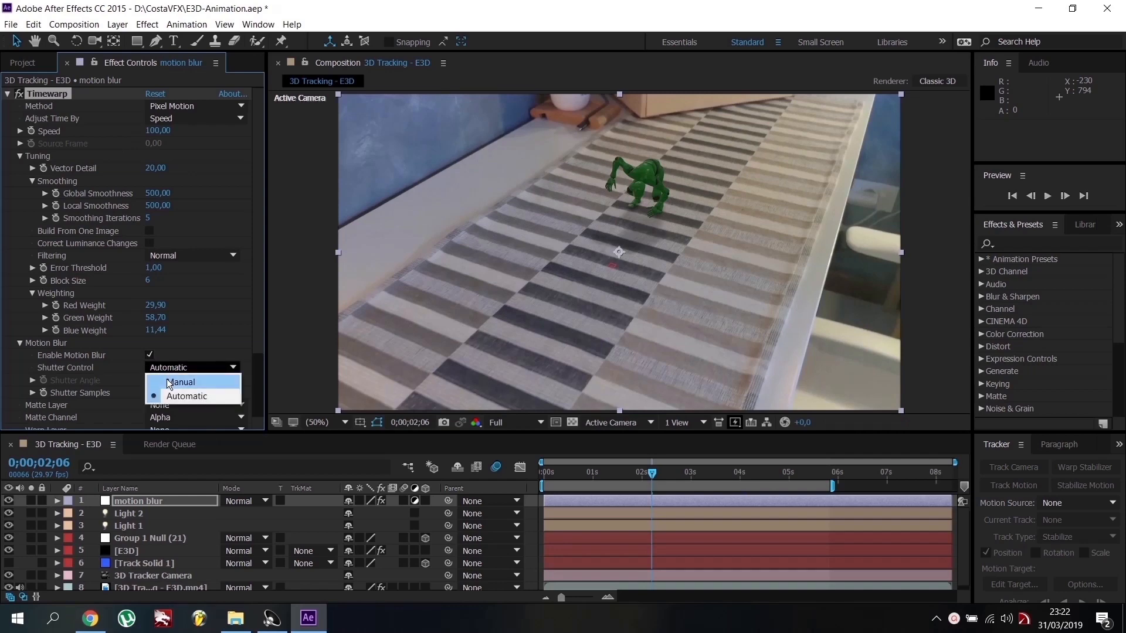
click(180, 382)
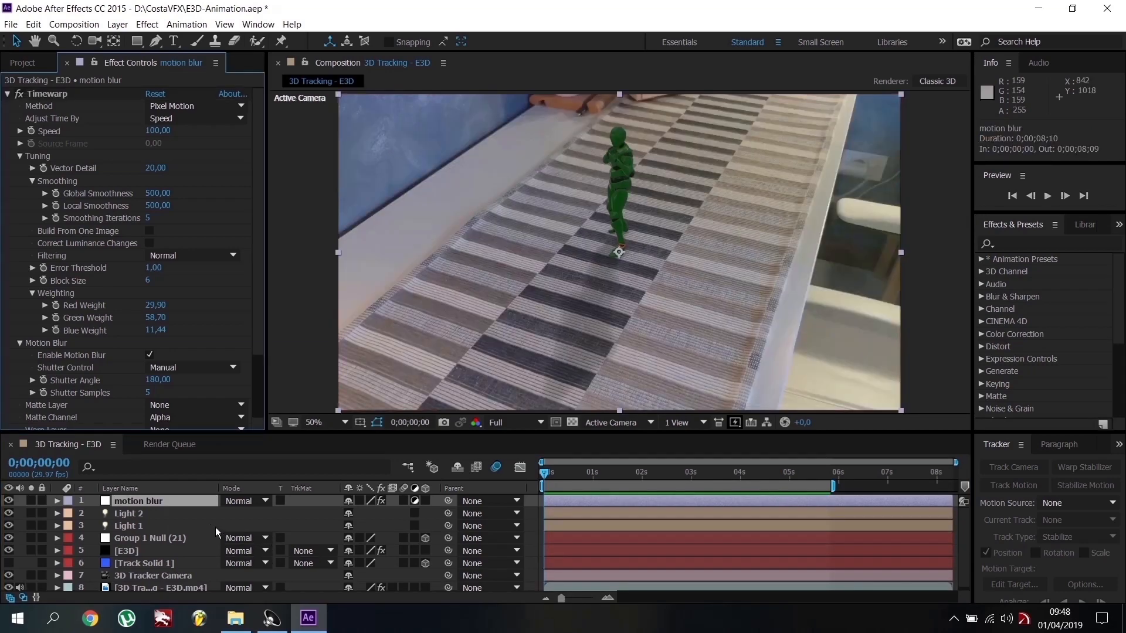
Add a Curves effect below Element on the E3D layer, set to the Blue channel
click(126, 551)
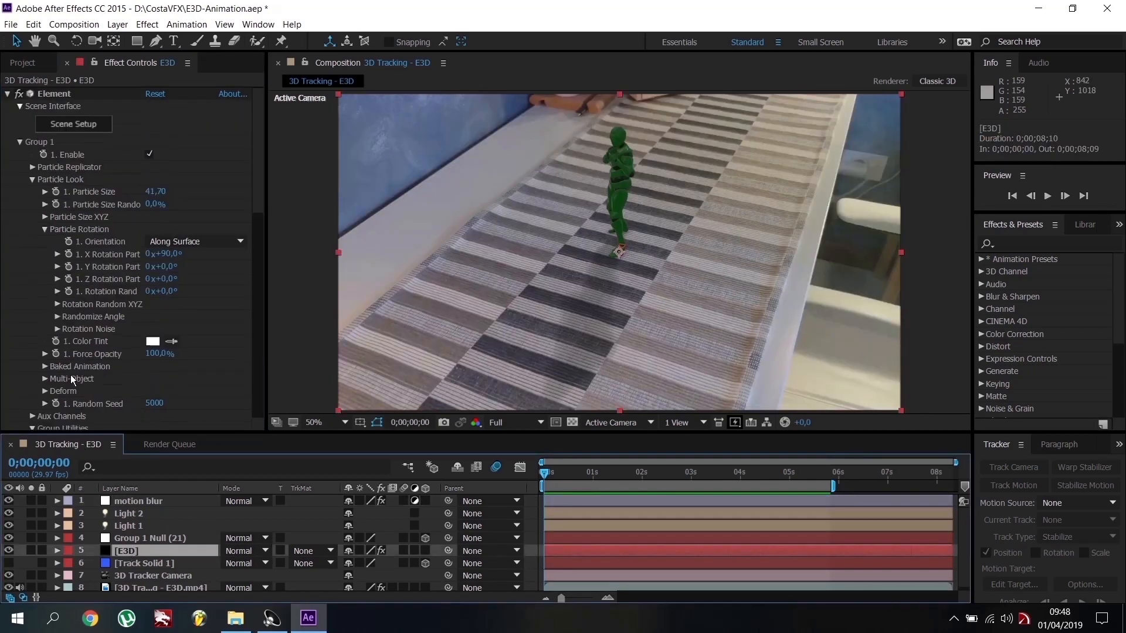
click(6, 93)
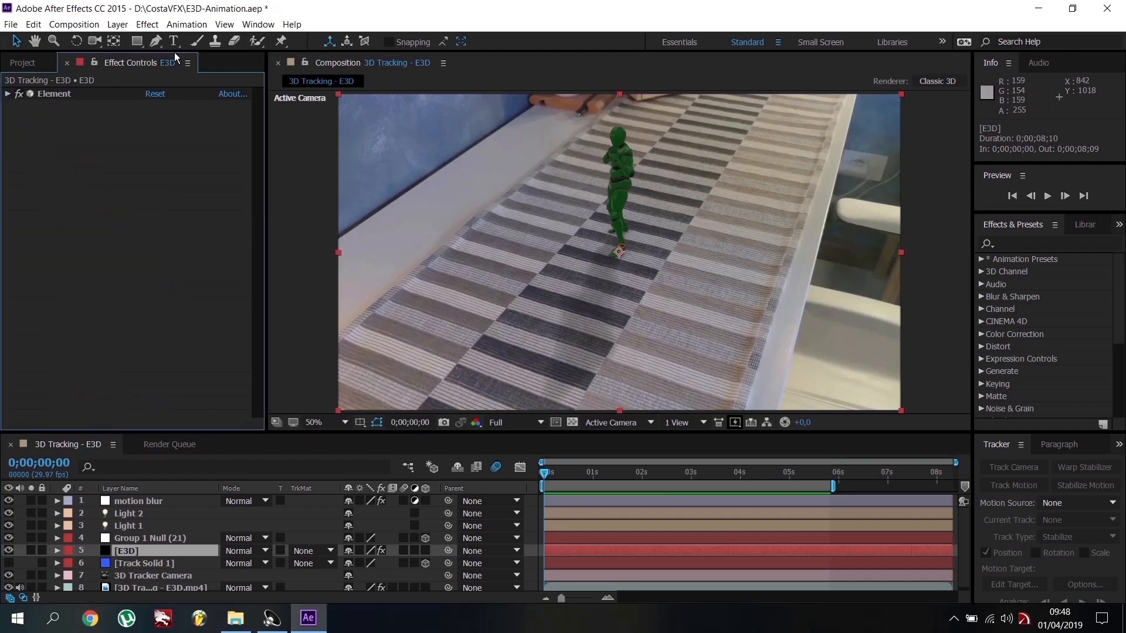
click(146, 23)
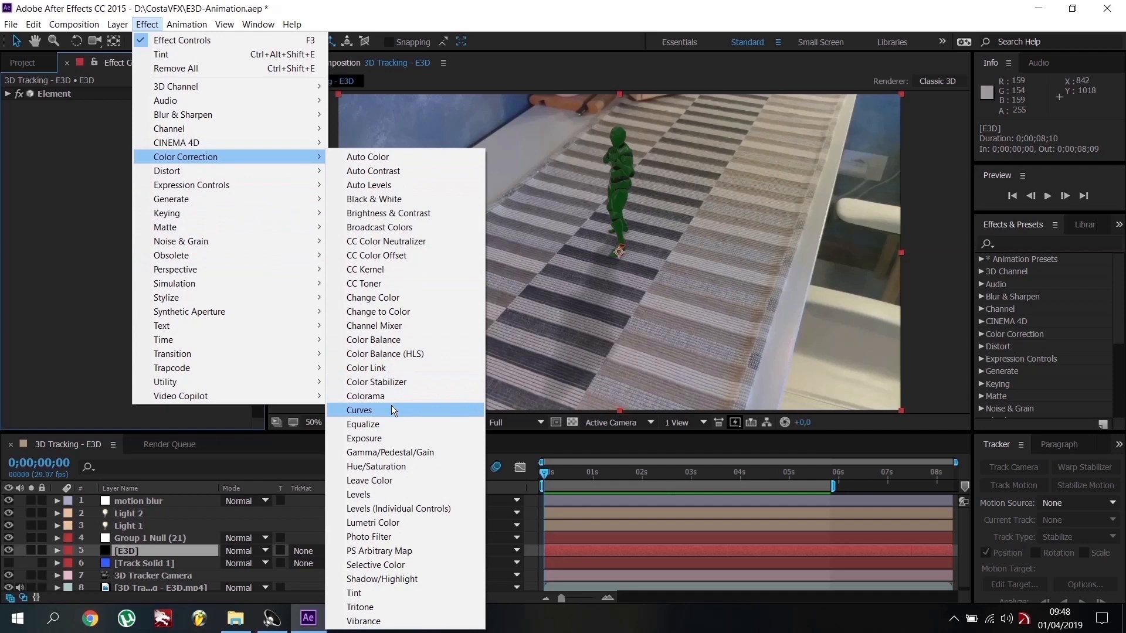
click(359, 410)
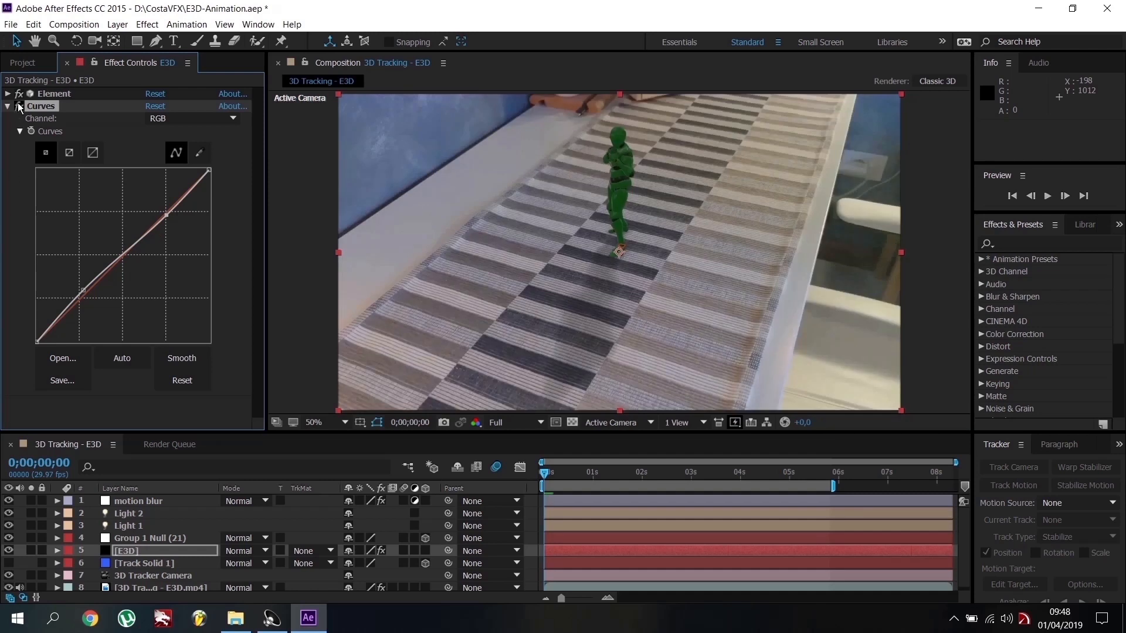
click(195, 118)
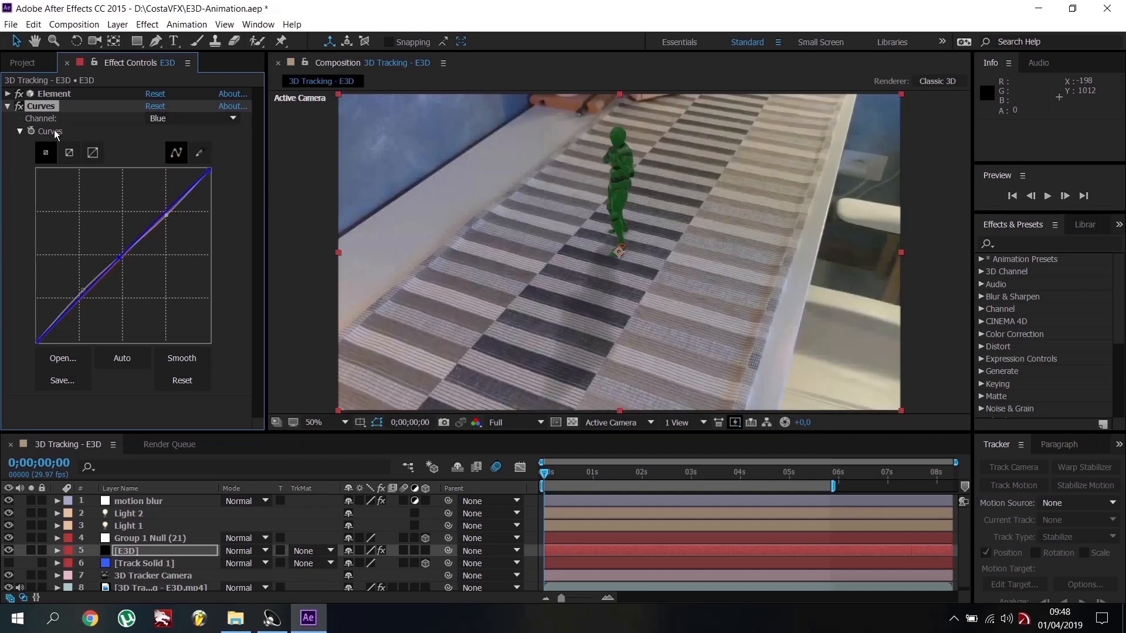
click(116, 23)
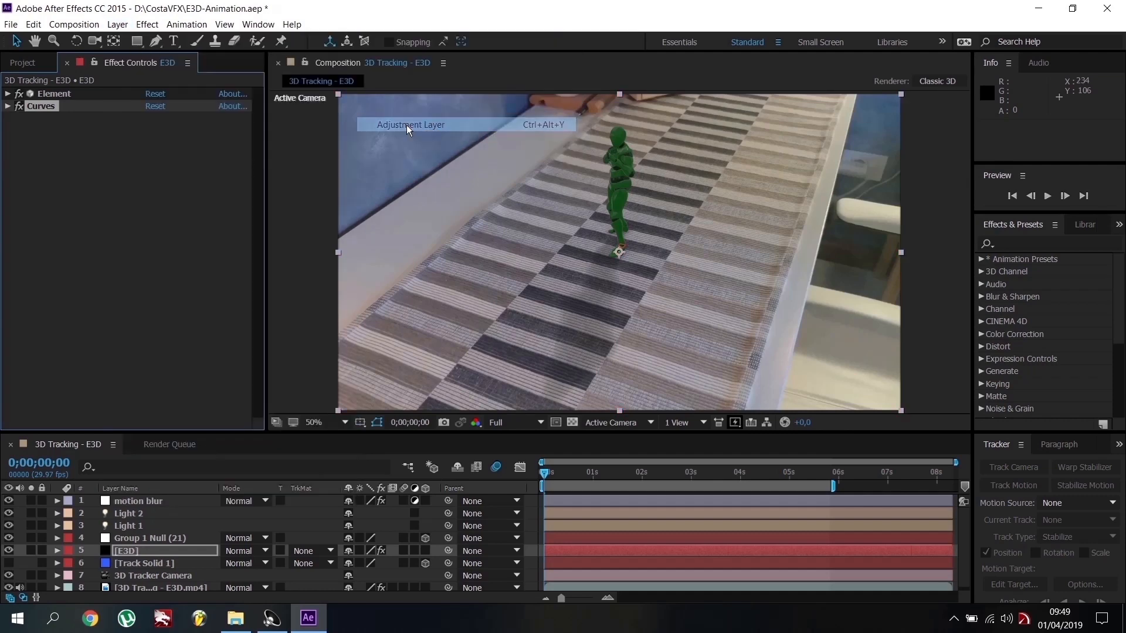
Create a top adjustment layer with a Curves effect showing the Blue channel
click(410, 125)
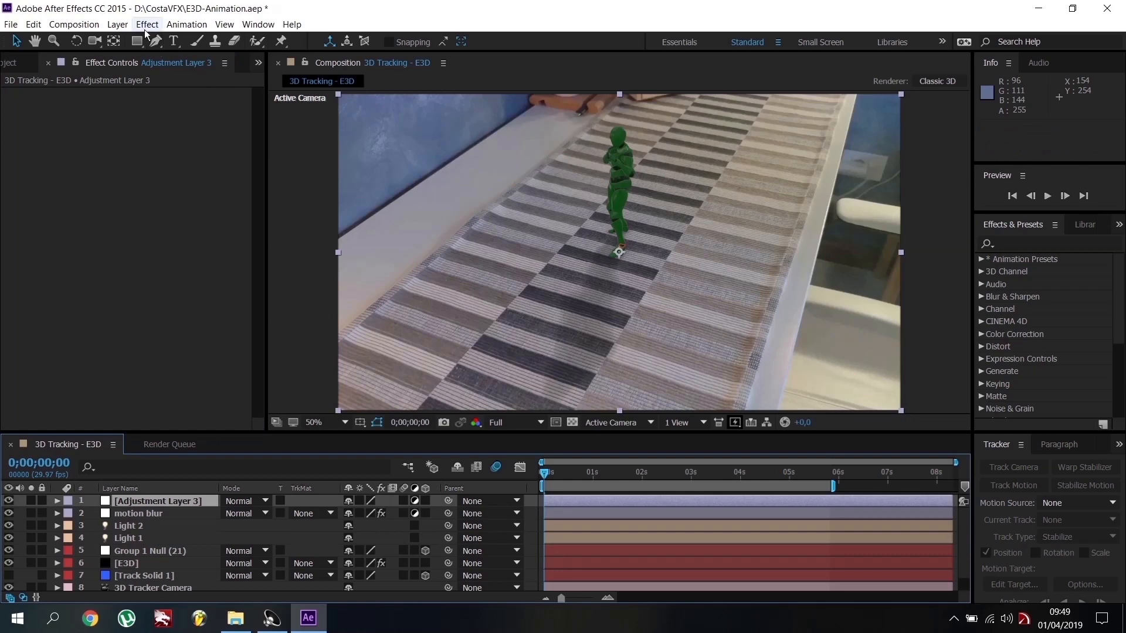
click(147, 23)
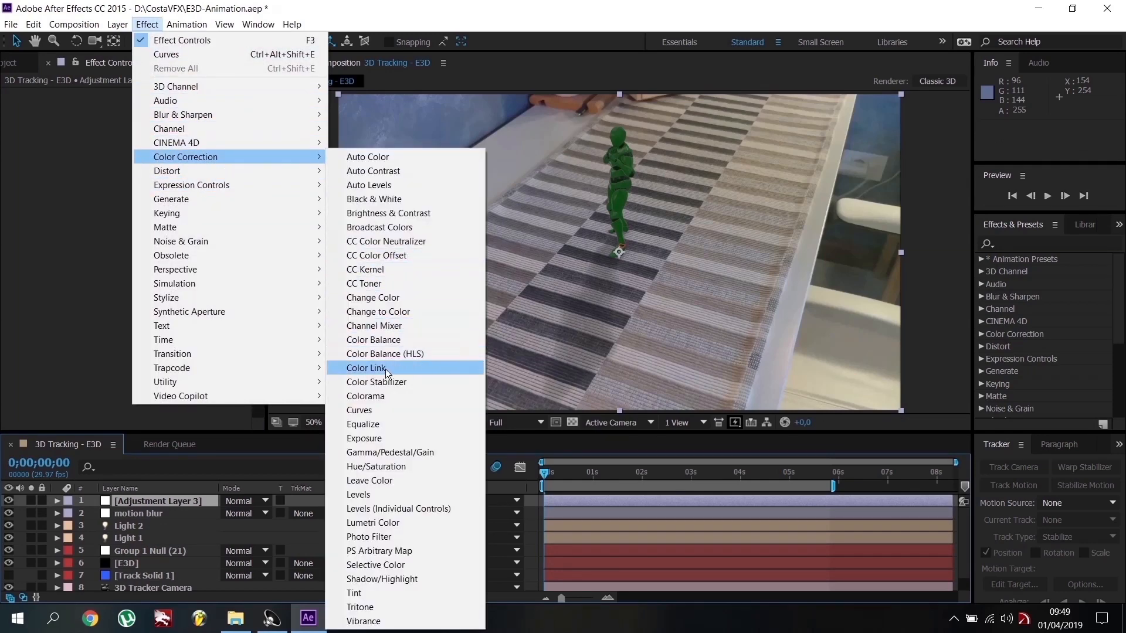
click(359, 410)
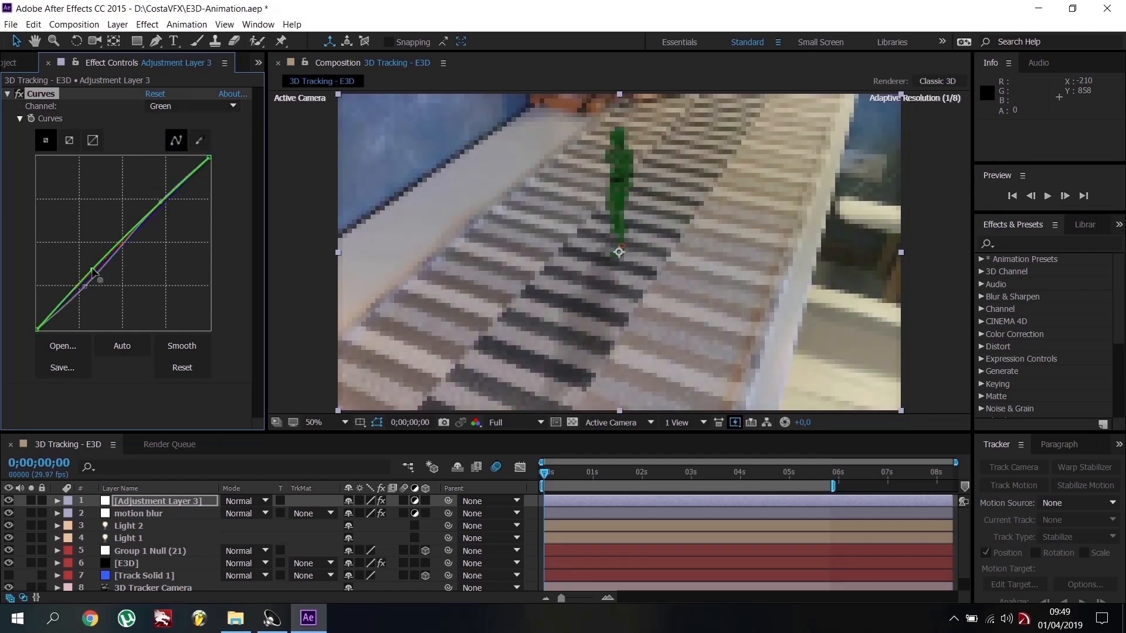
click(192, 105)
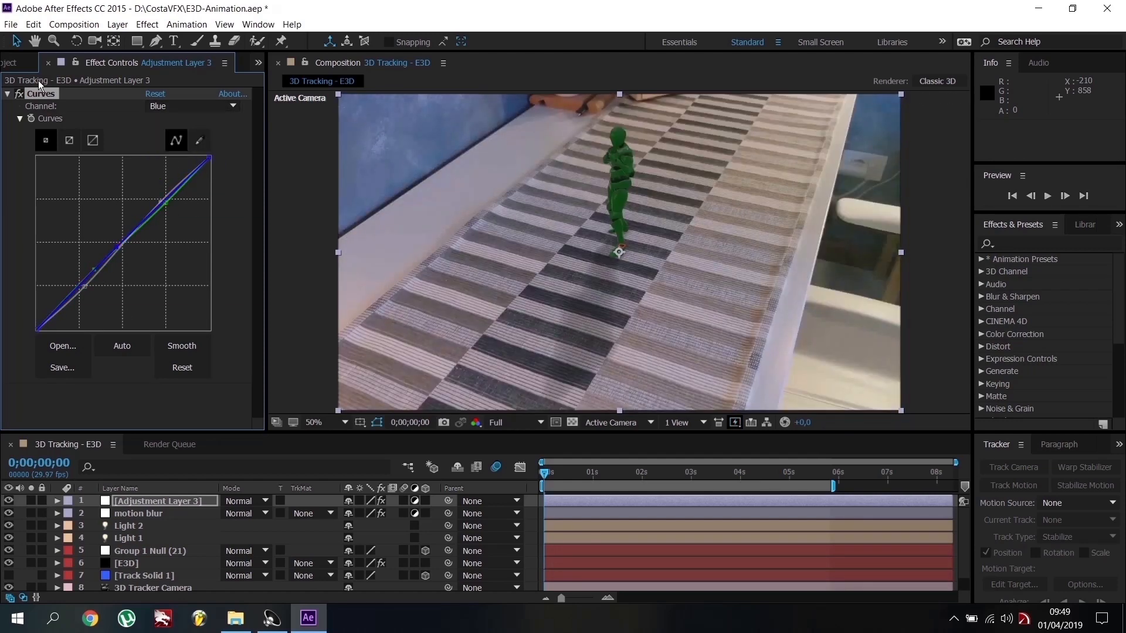
click(147, 24)
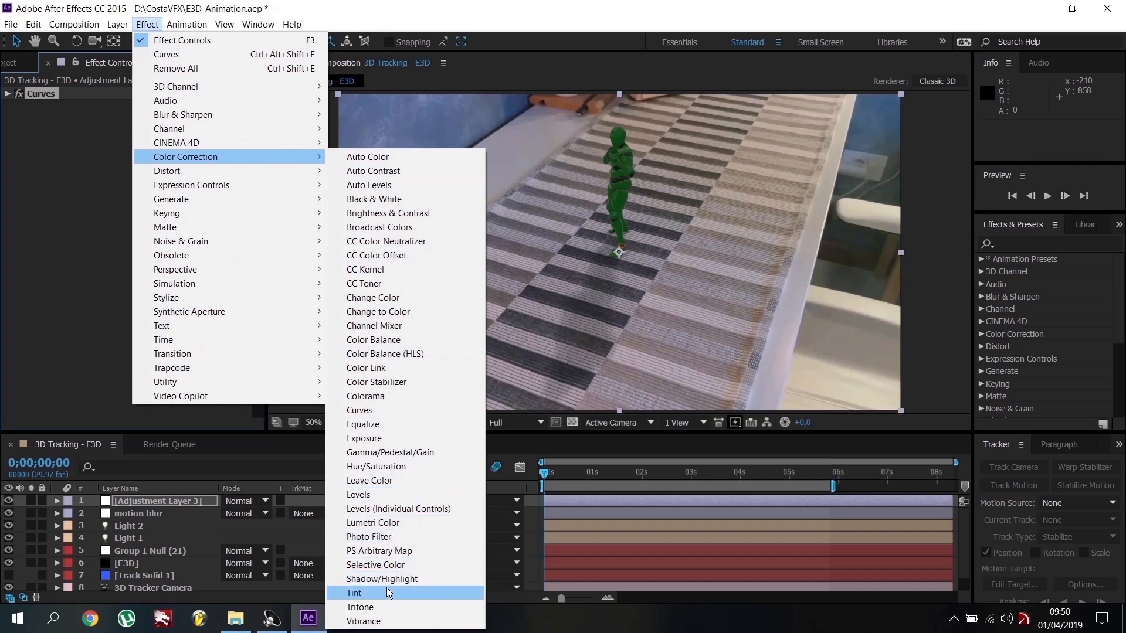
Add Tint at 7% with warm yellow-brown map colours to the adjustment layer
click(353, 593)
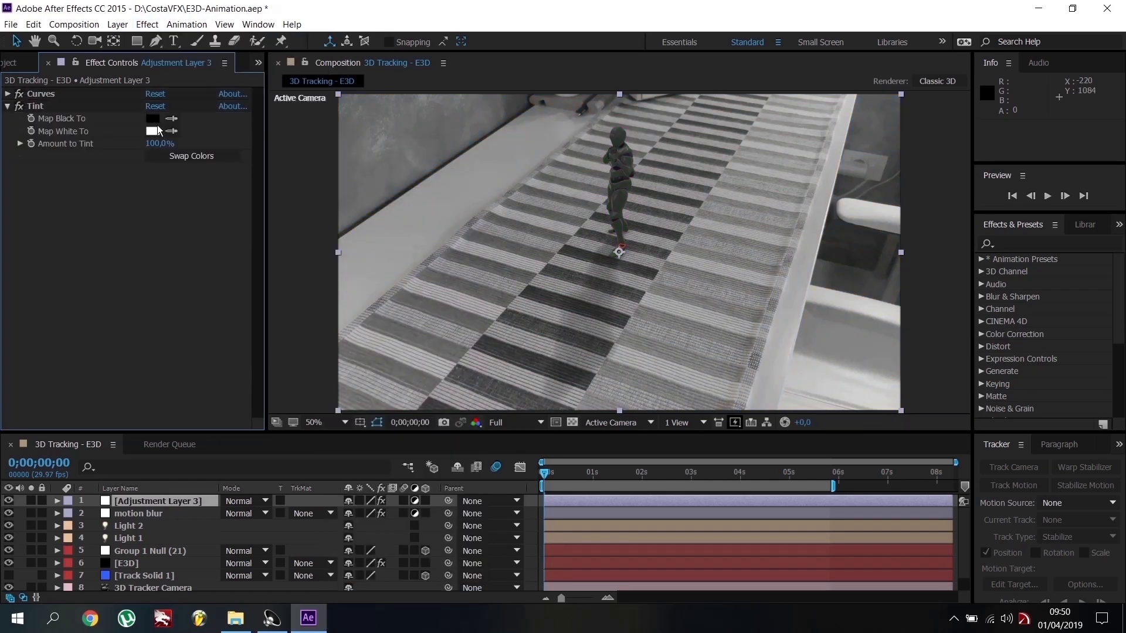
click(153, 131)
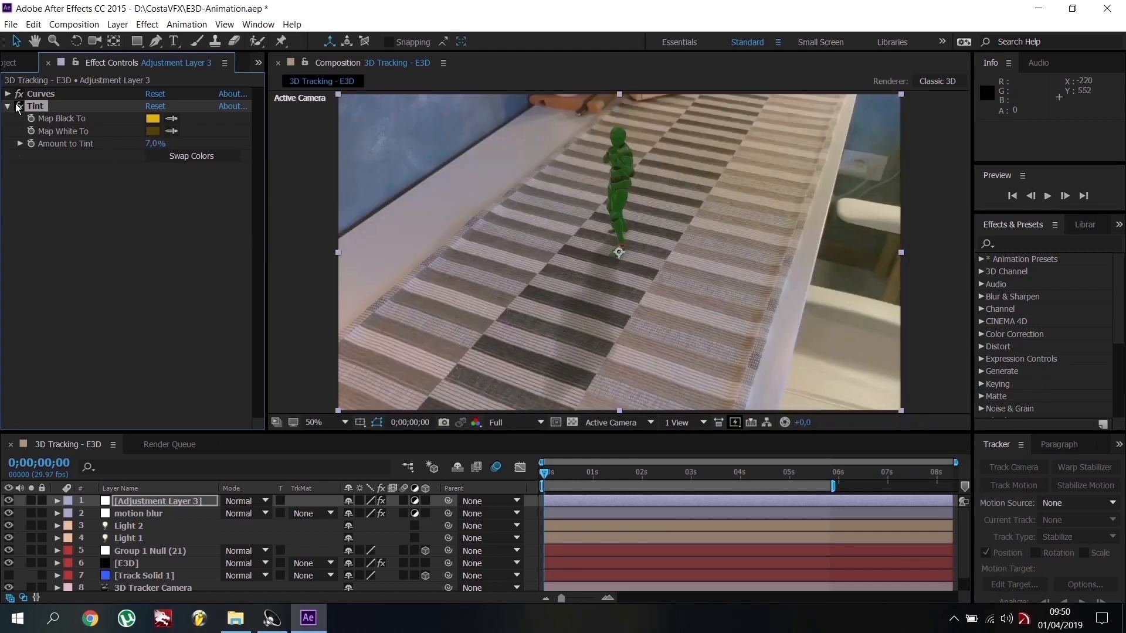
click(7, 106)
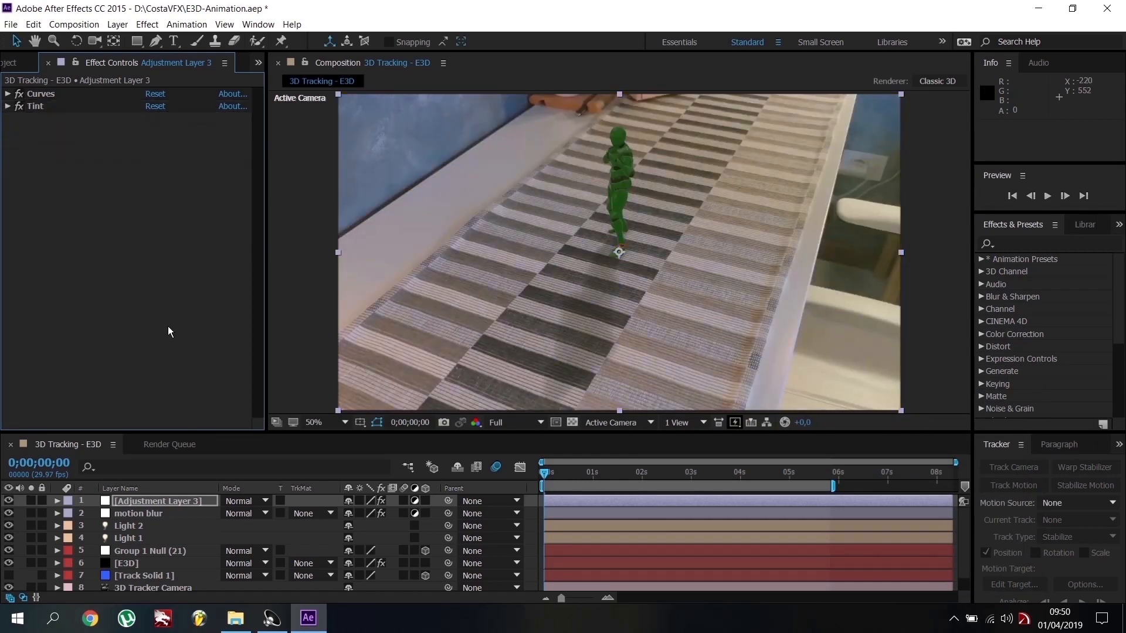